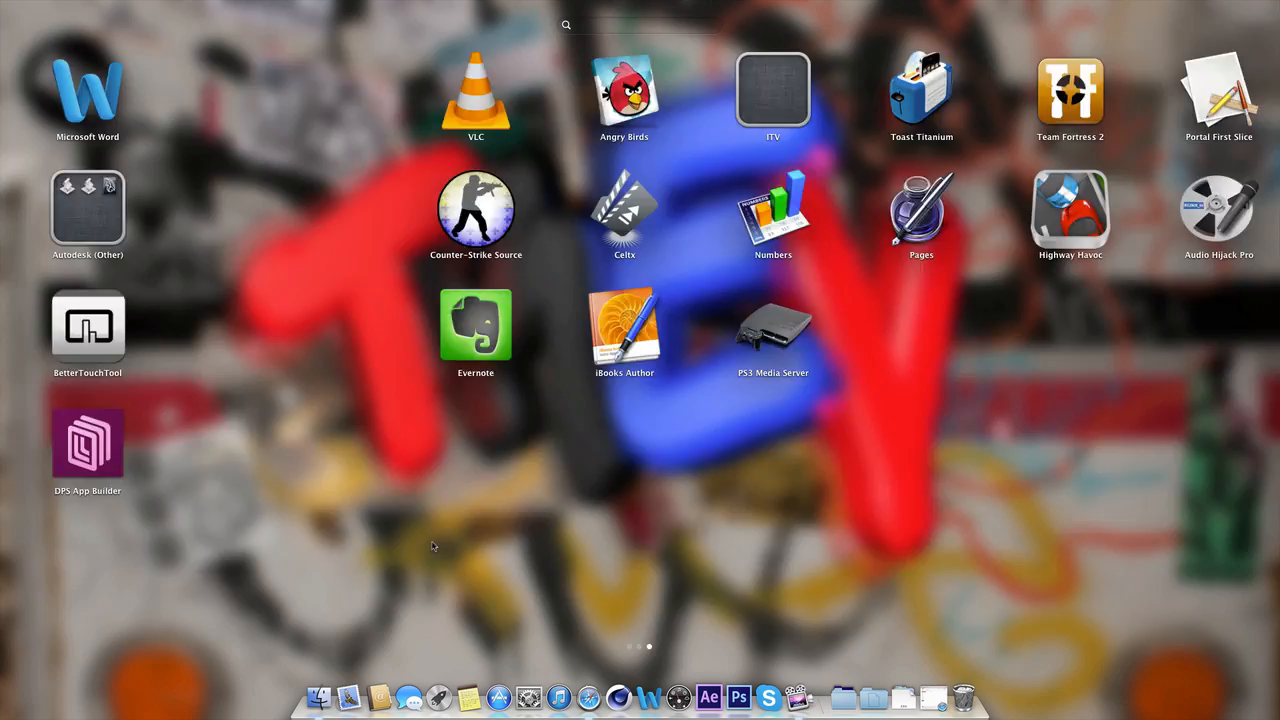
Browse the Launchpad app pages, then close Launchpad to return to the desktop
scroll("left", 3)
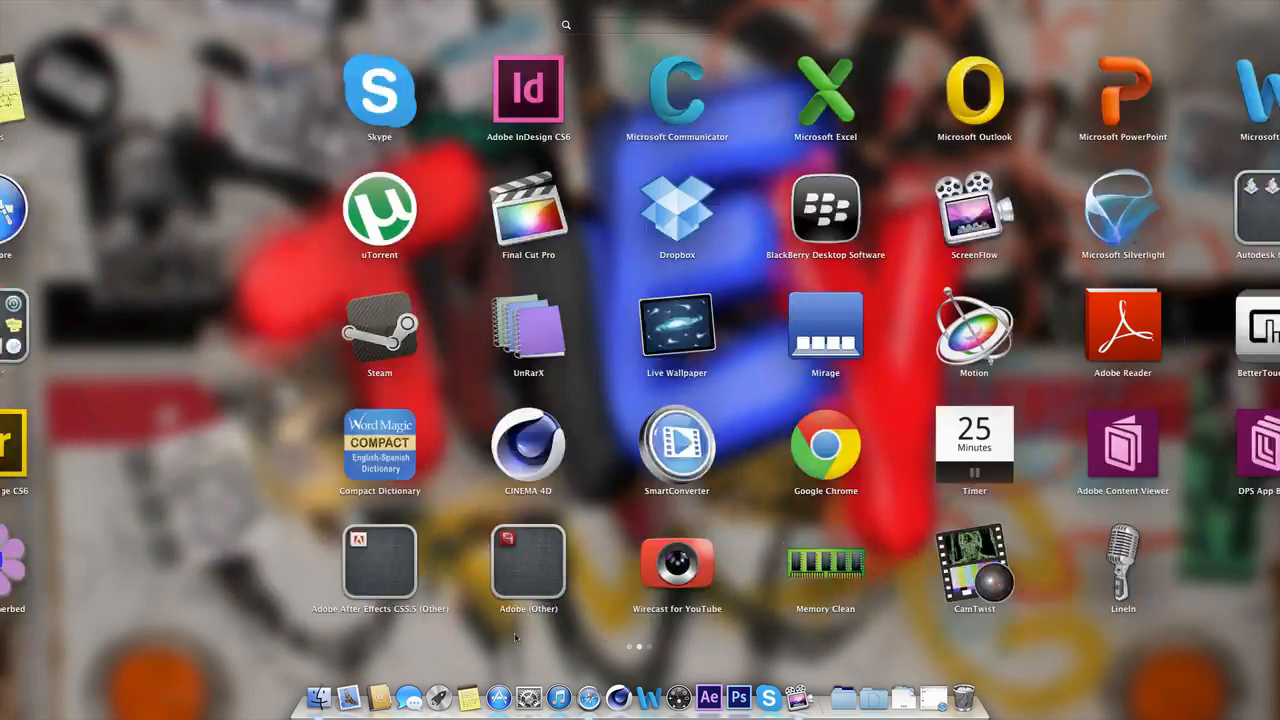
left_click(528, 560)
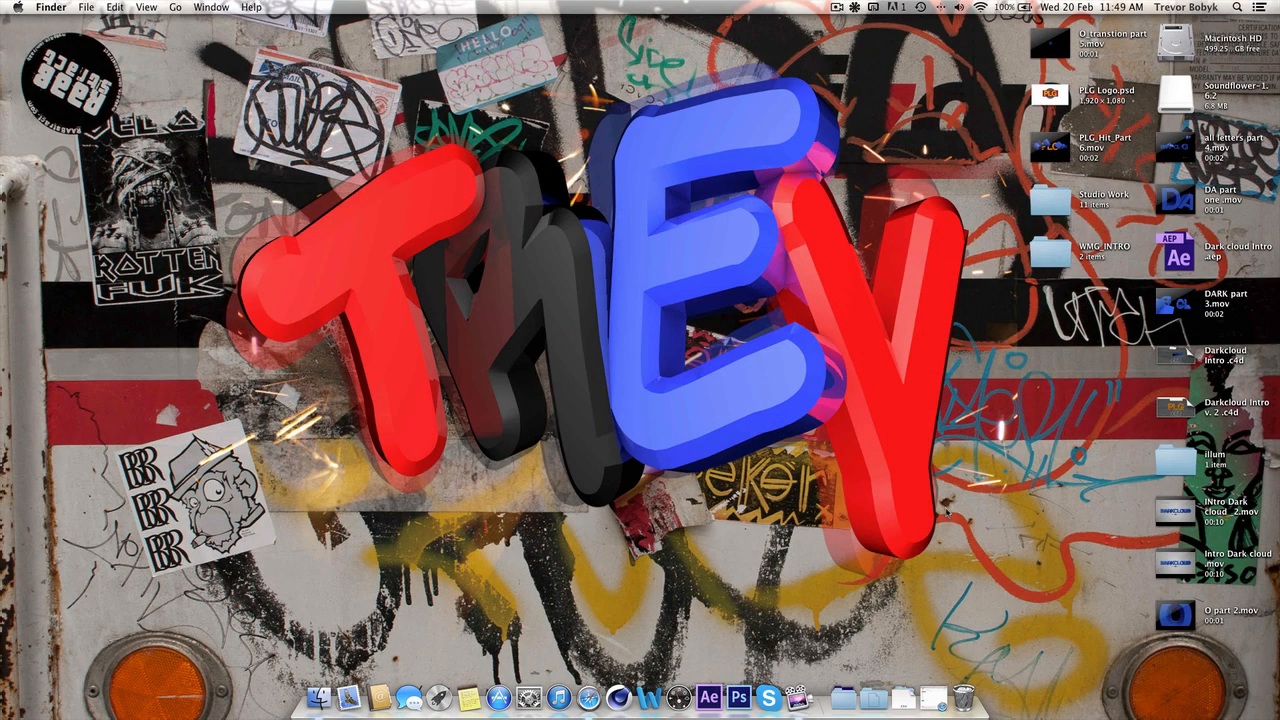
mouse_move(843, 441)
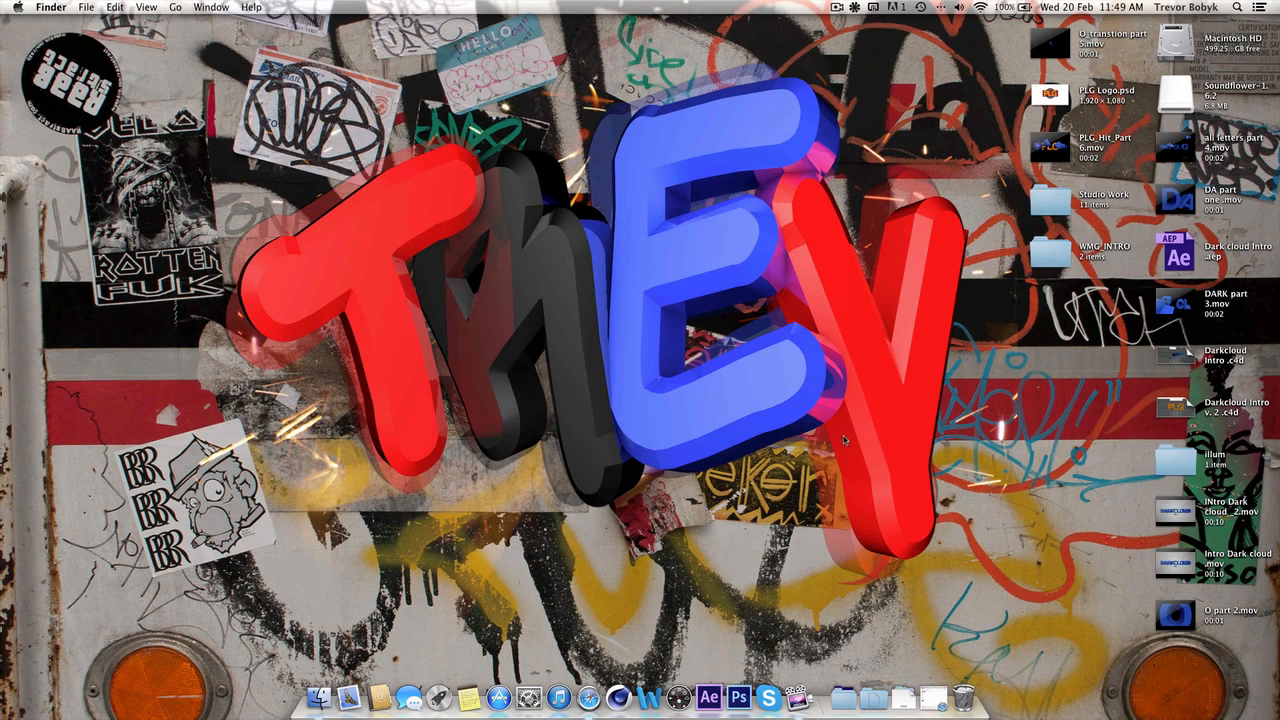
mouse_move(822, 419)
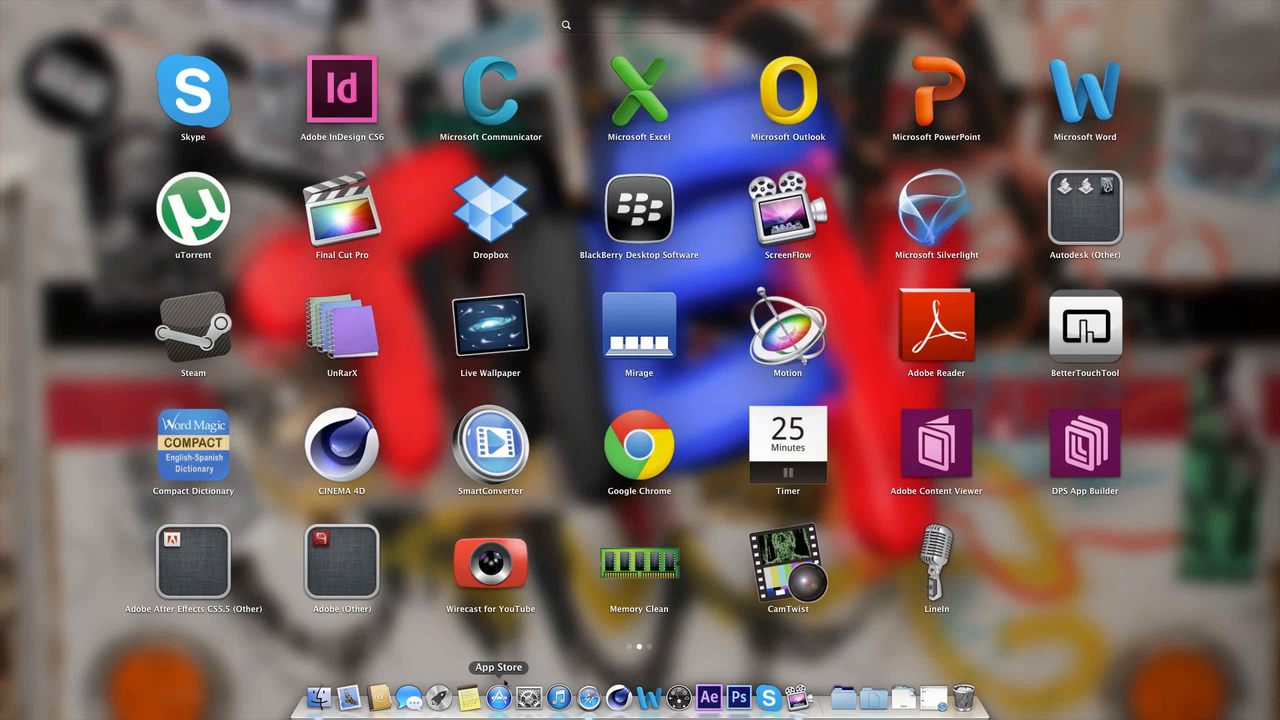
mouse_move(1060, 528)
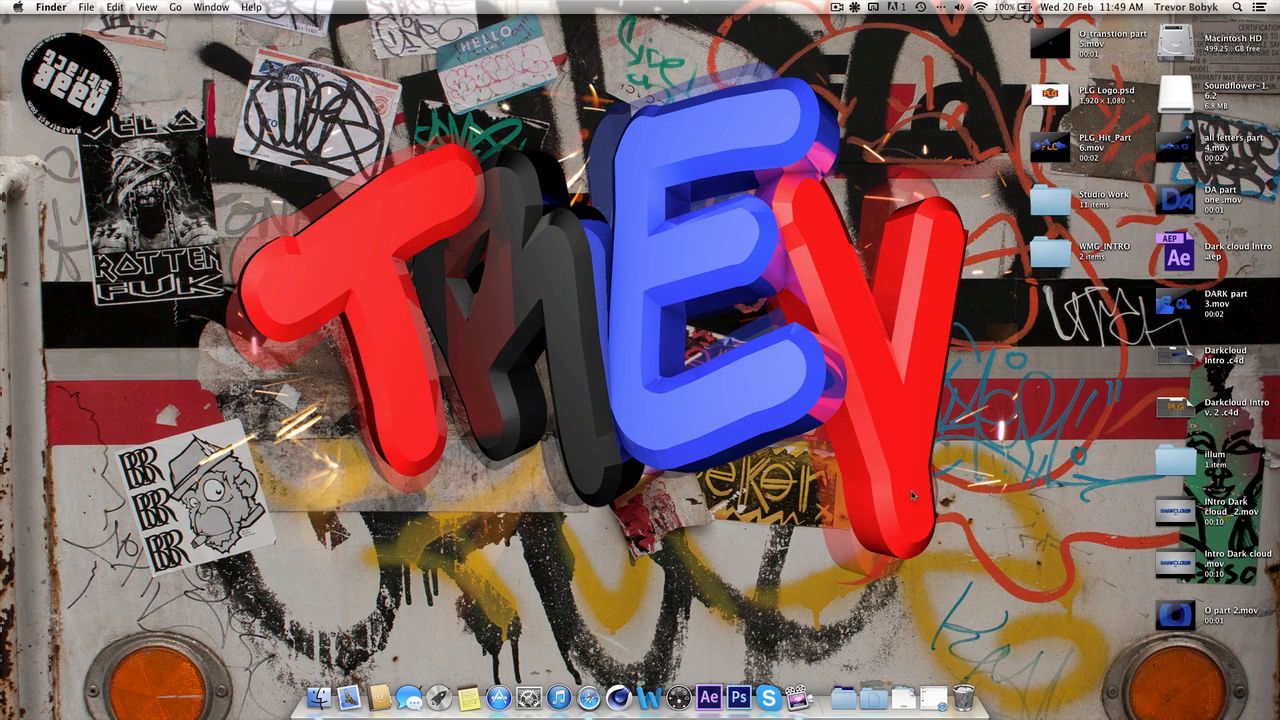
mouse_move(988, 64)
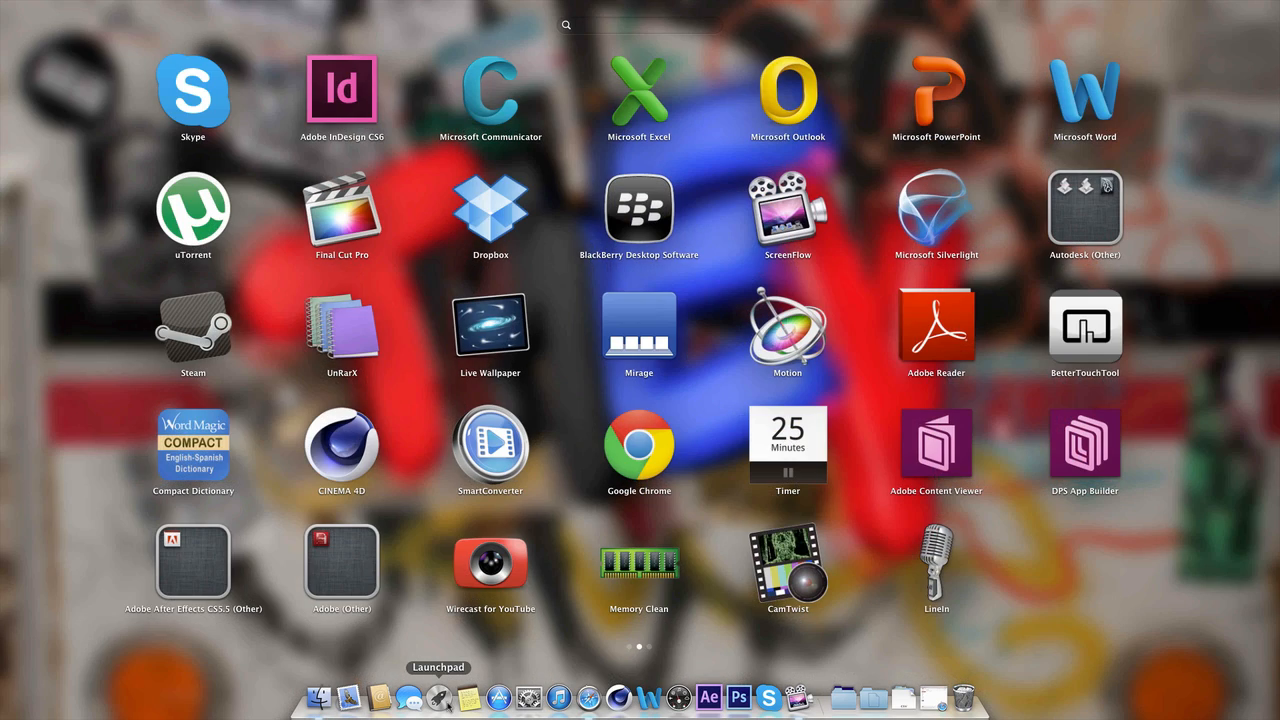
mouse_move(1026, 553)
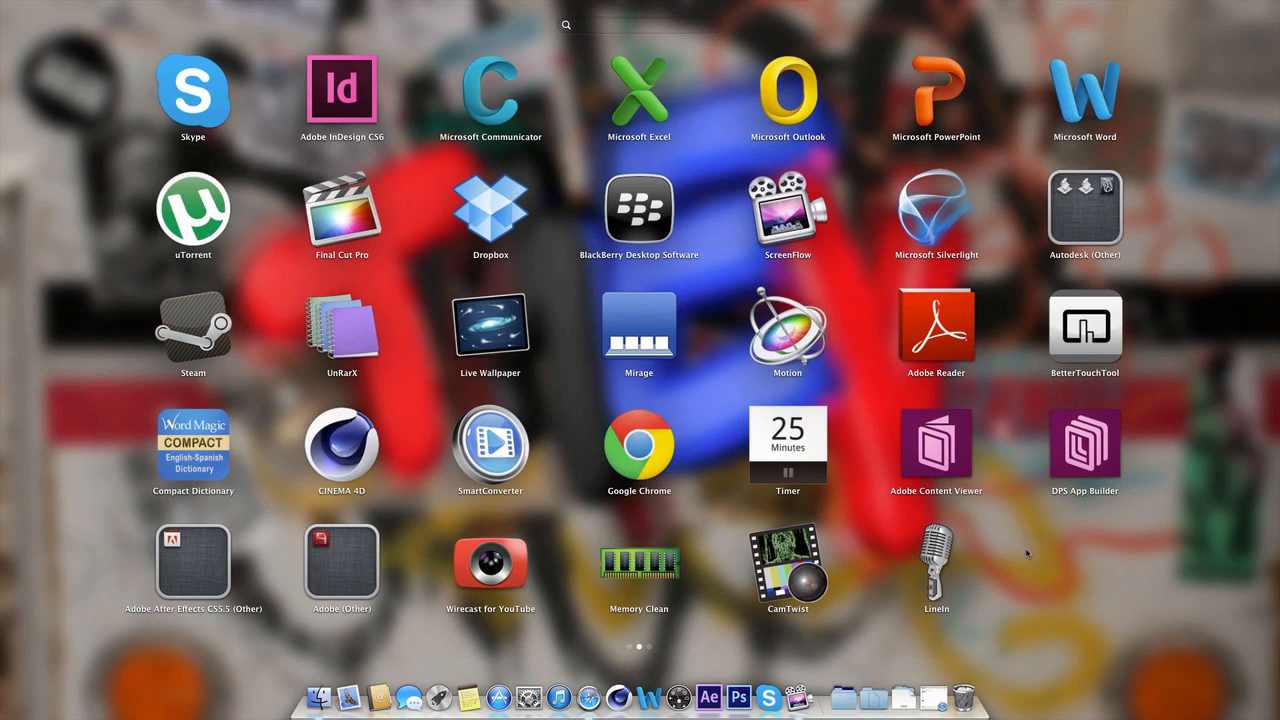
mouse_move(1115, 511)
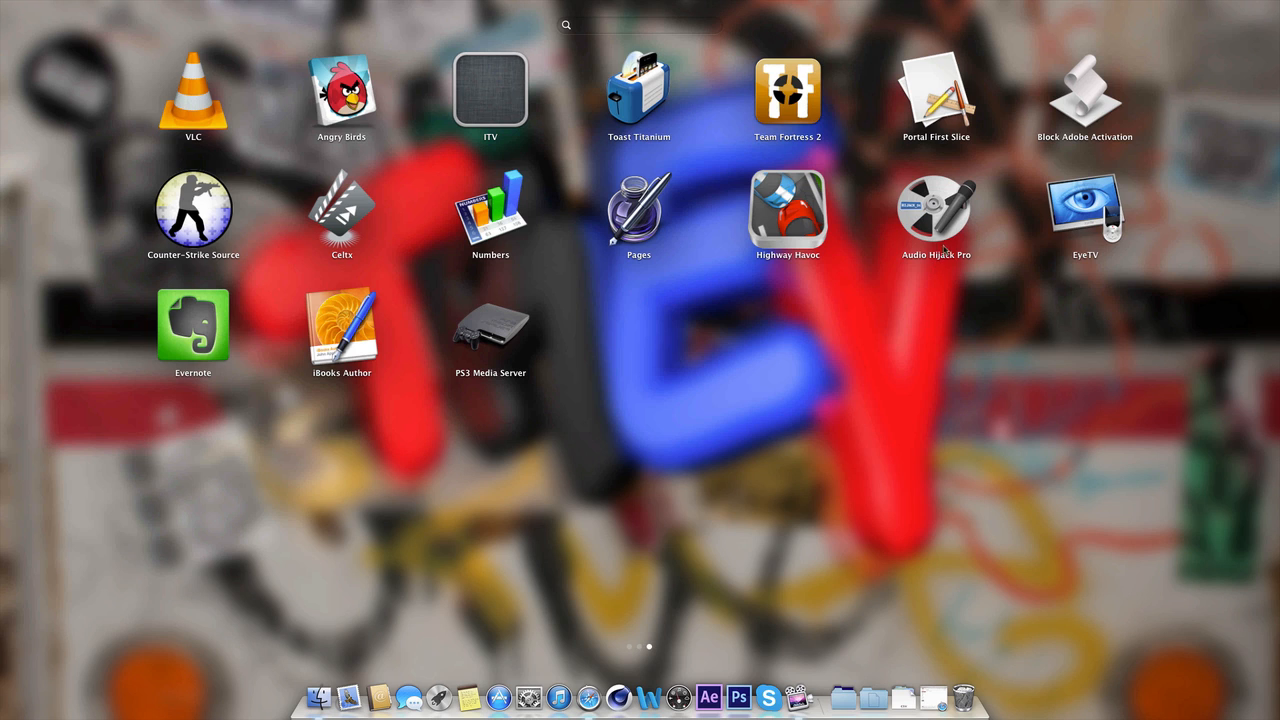
mouse_move(765, 324)
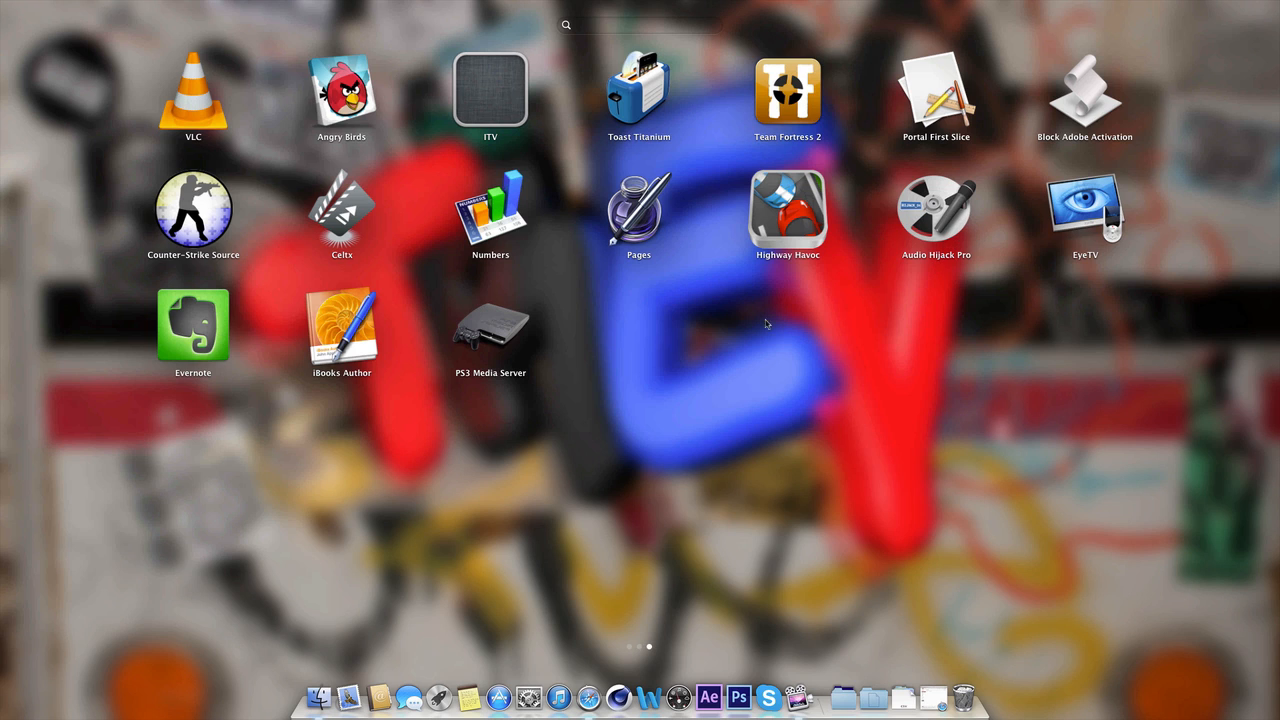
mouse_move(633, 343)
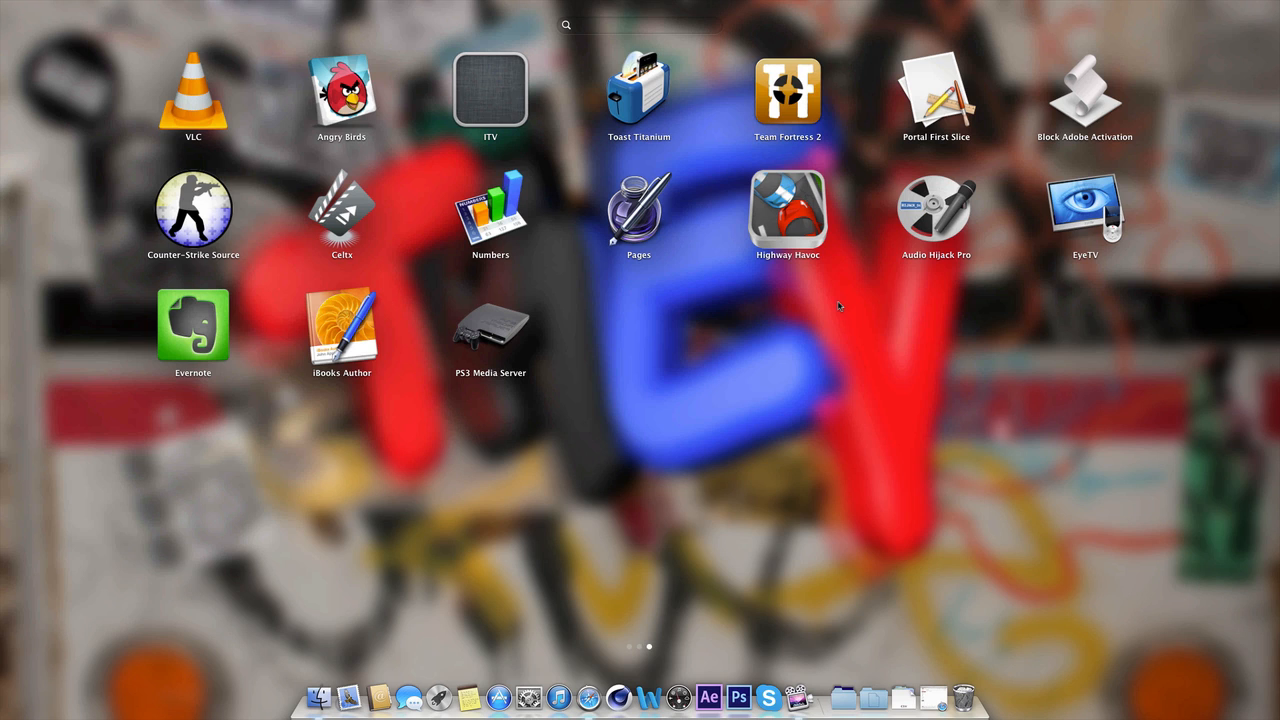
mouse_move(808, 387)
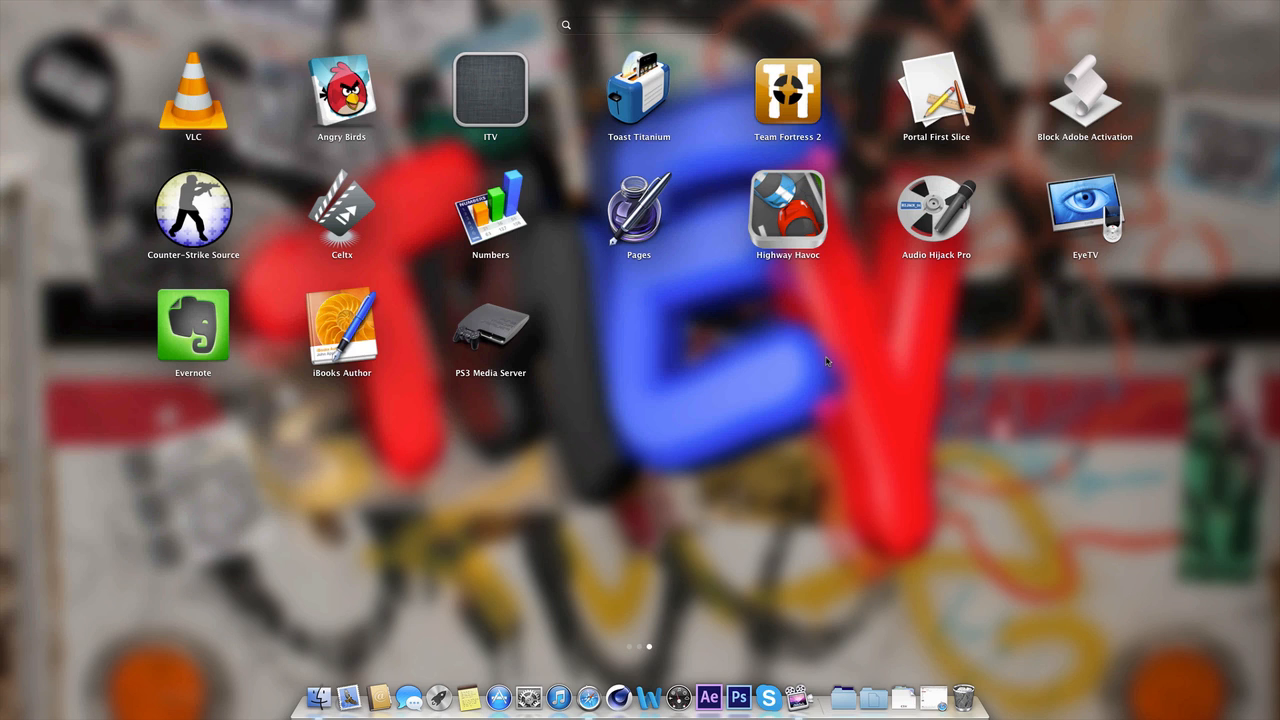
mouse_move(824, 376)
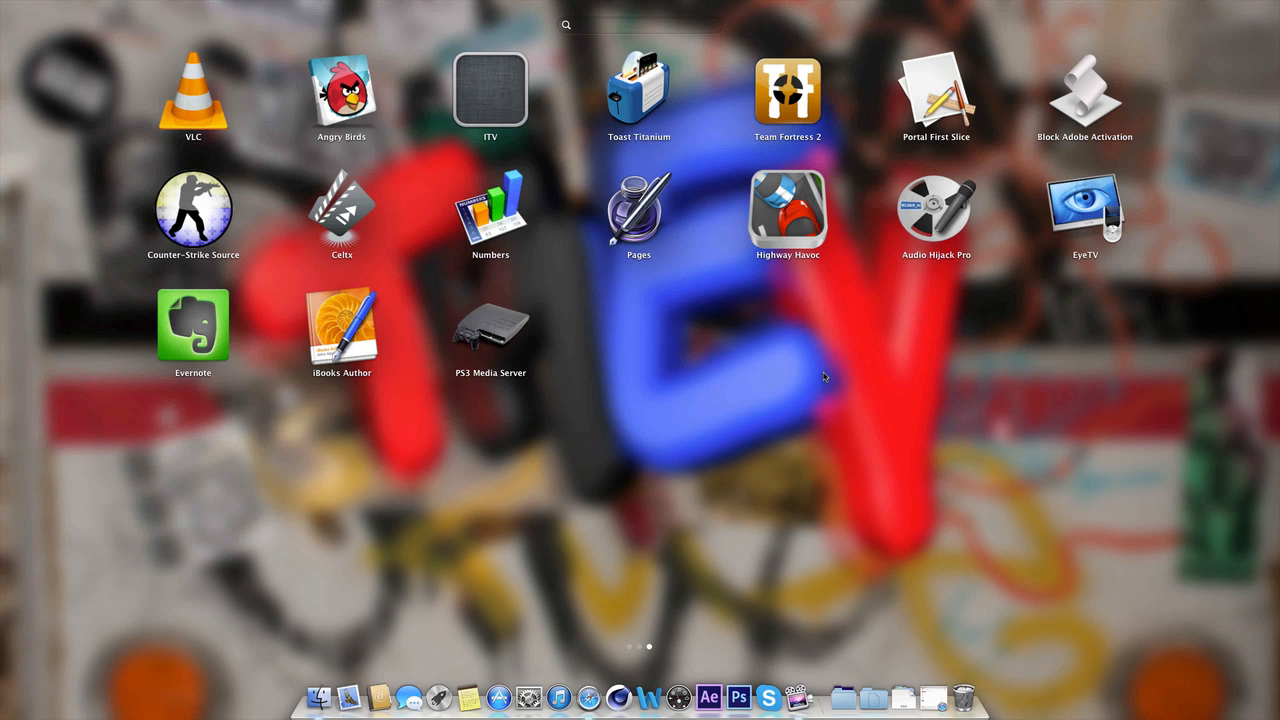
mouse_move(1141, 294)
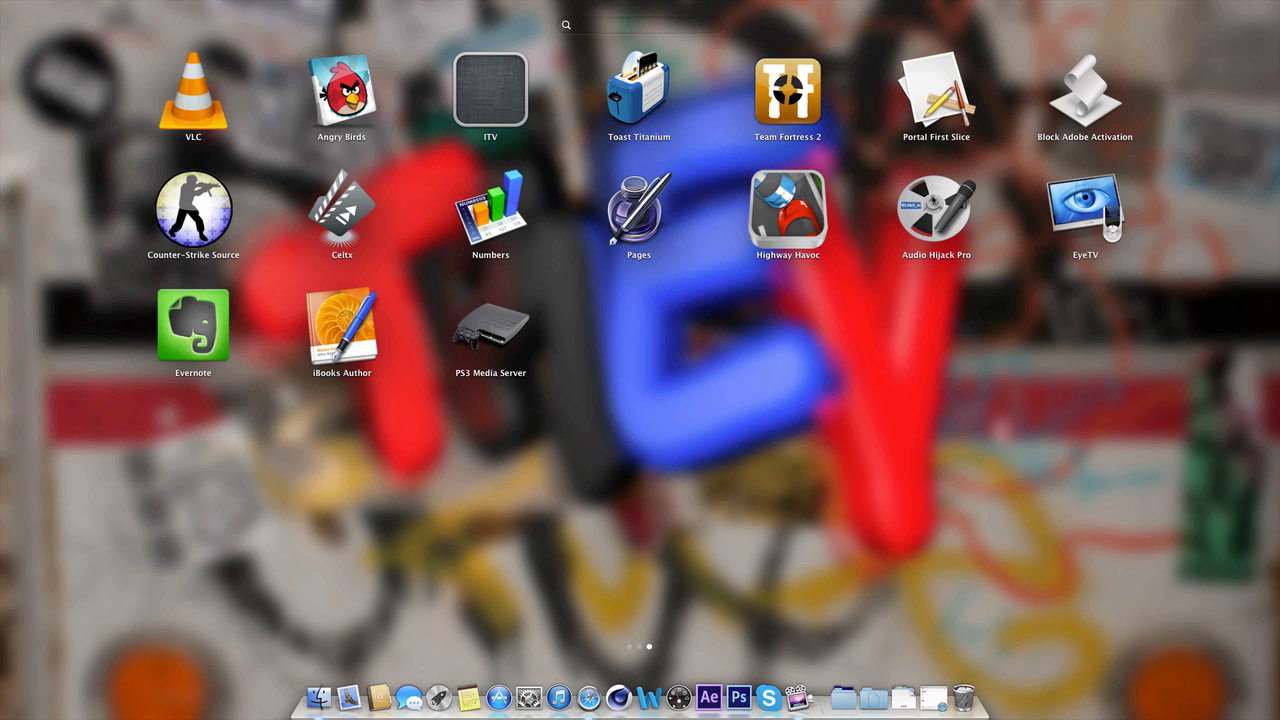
mouse_move(955, 265)
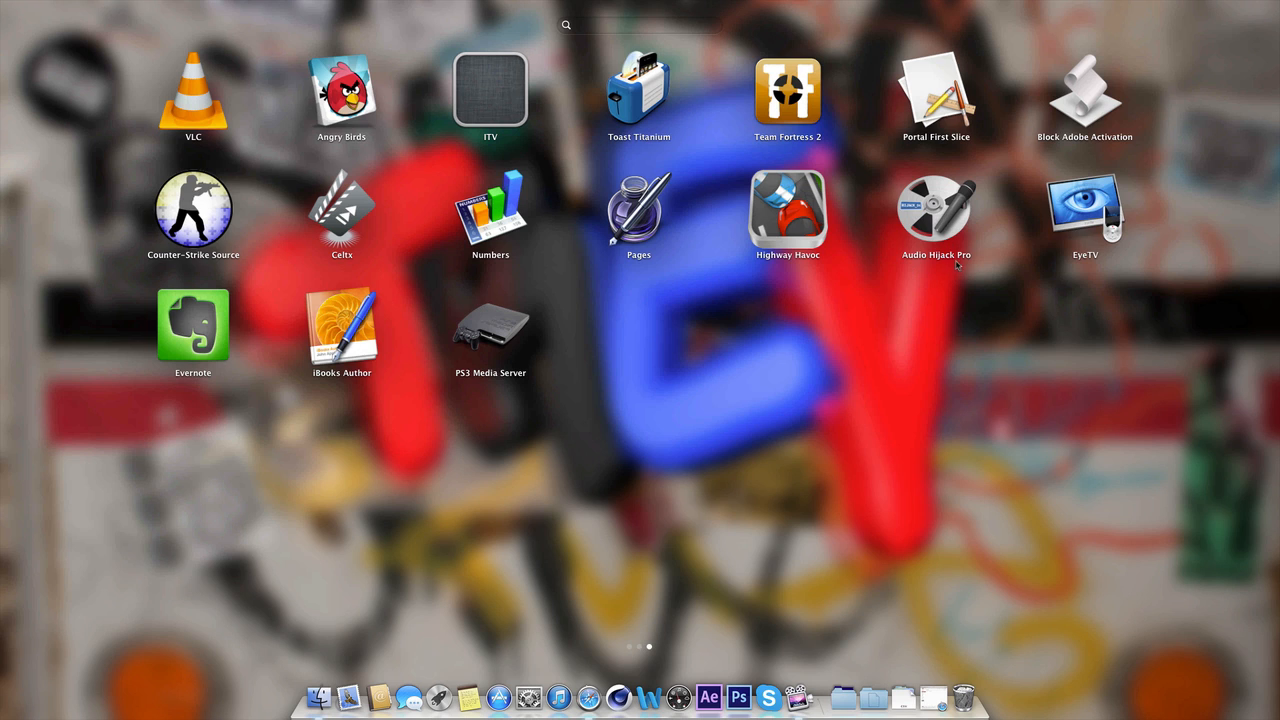
mouse_move(955, 252)
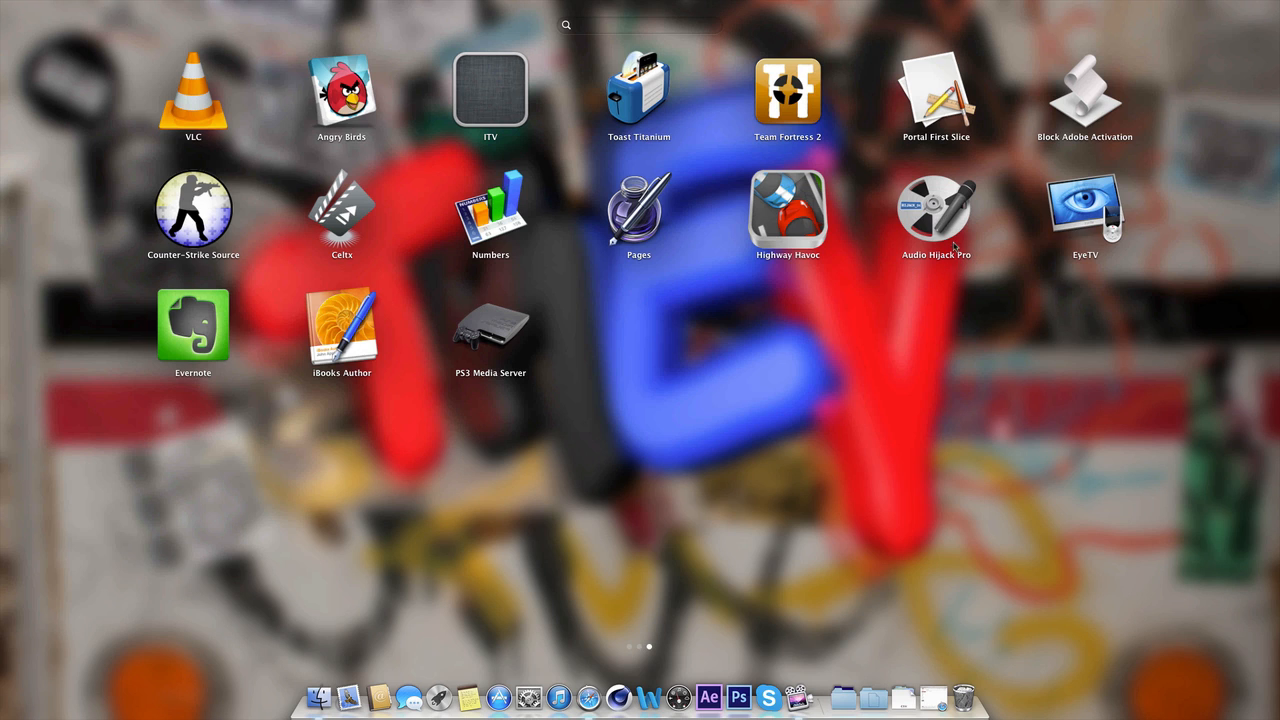
mouse_move(849, 177)
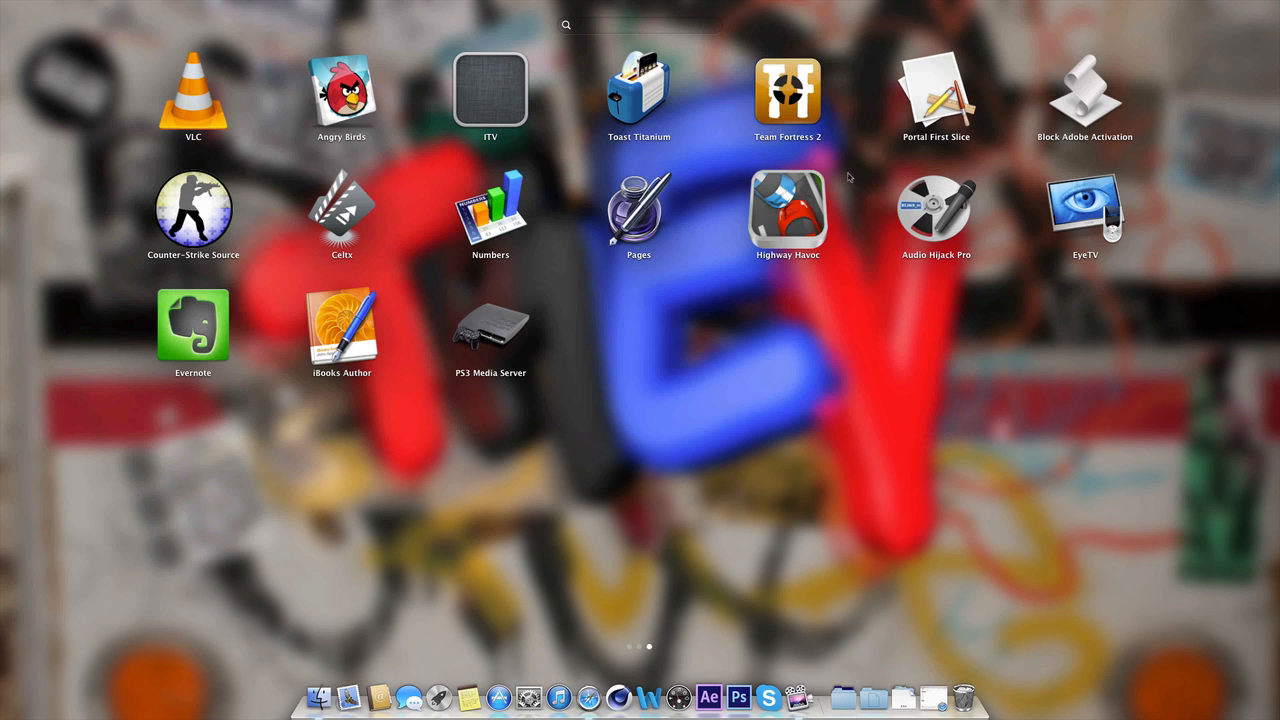
mouse_move(1043, 251)
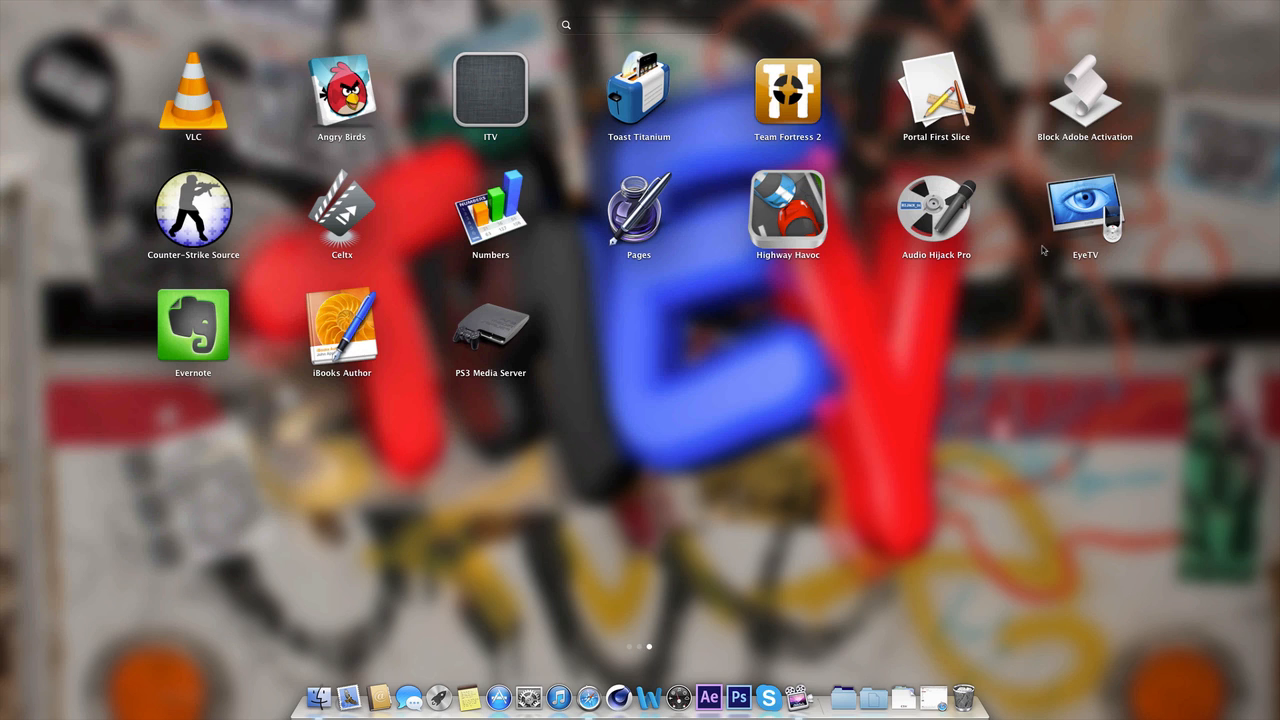
mouse_move(989, 446)
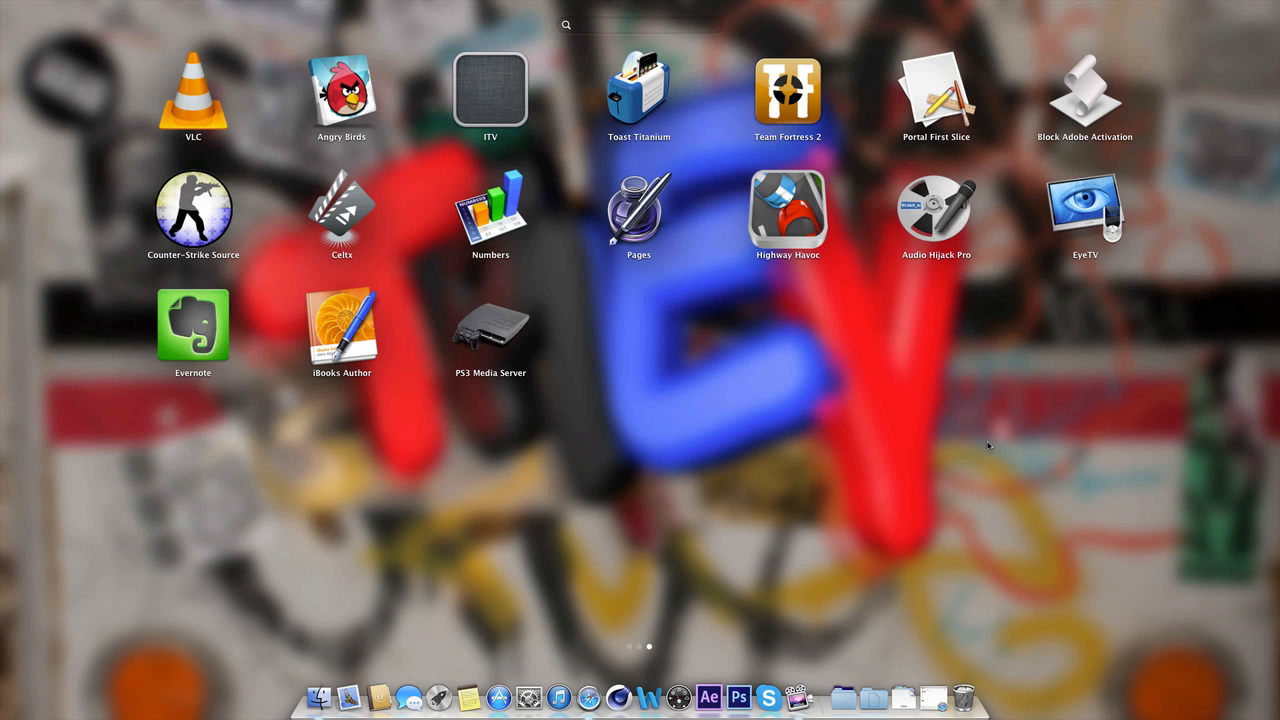
mouse_move(994, 231)
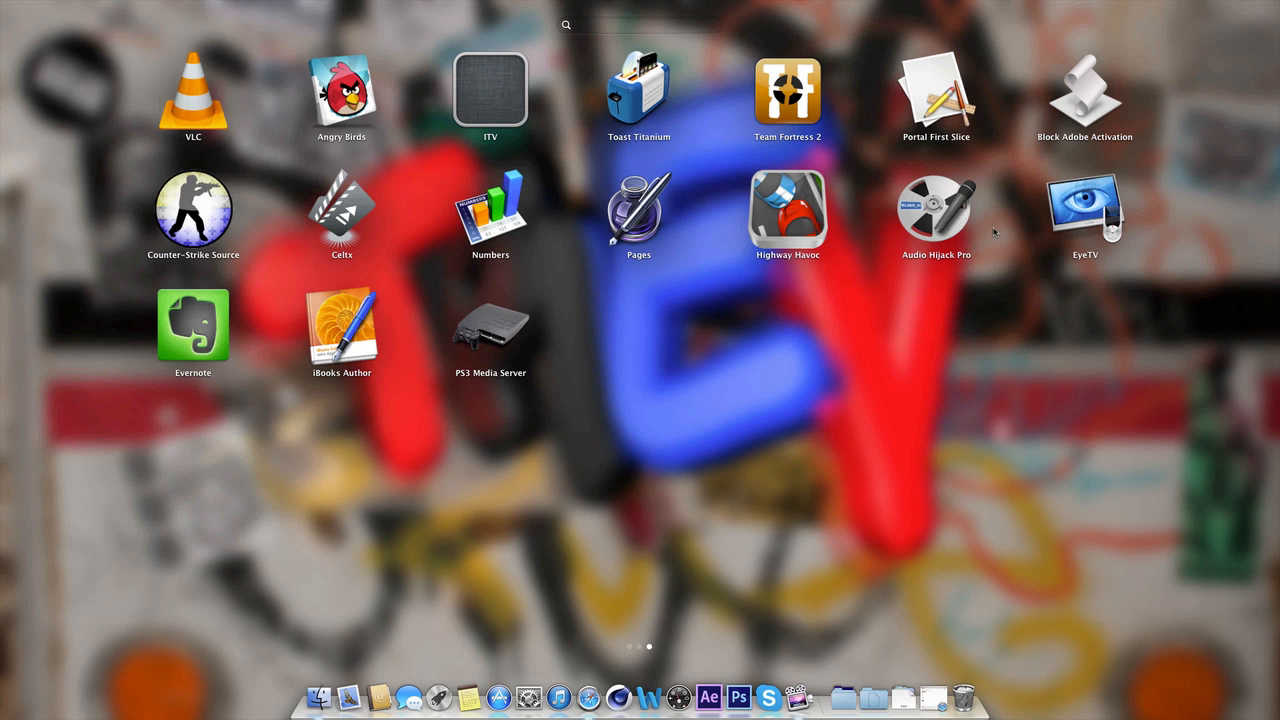
mouse_move(958, 248)
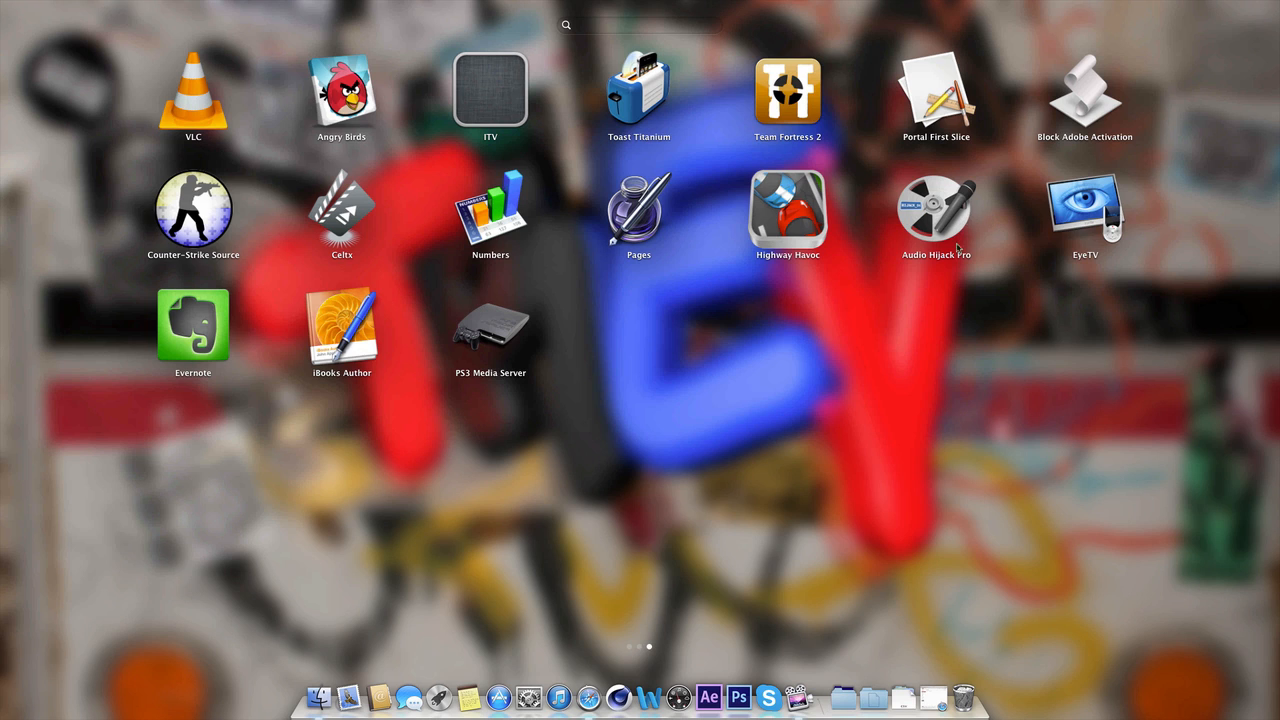
mouse_move(1009, 245)
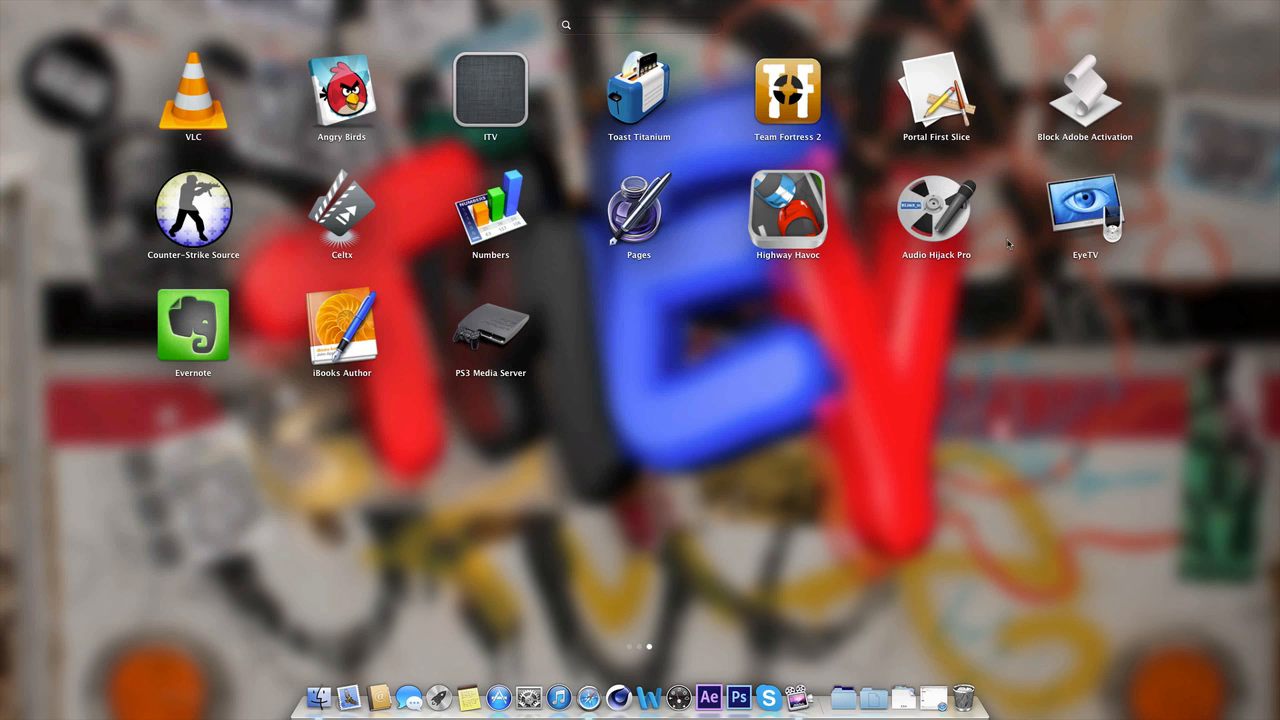
mouse_move(952, 294)
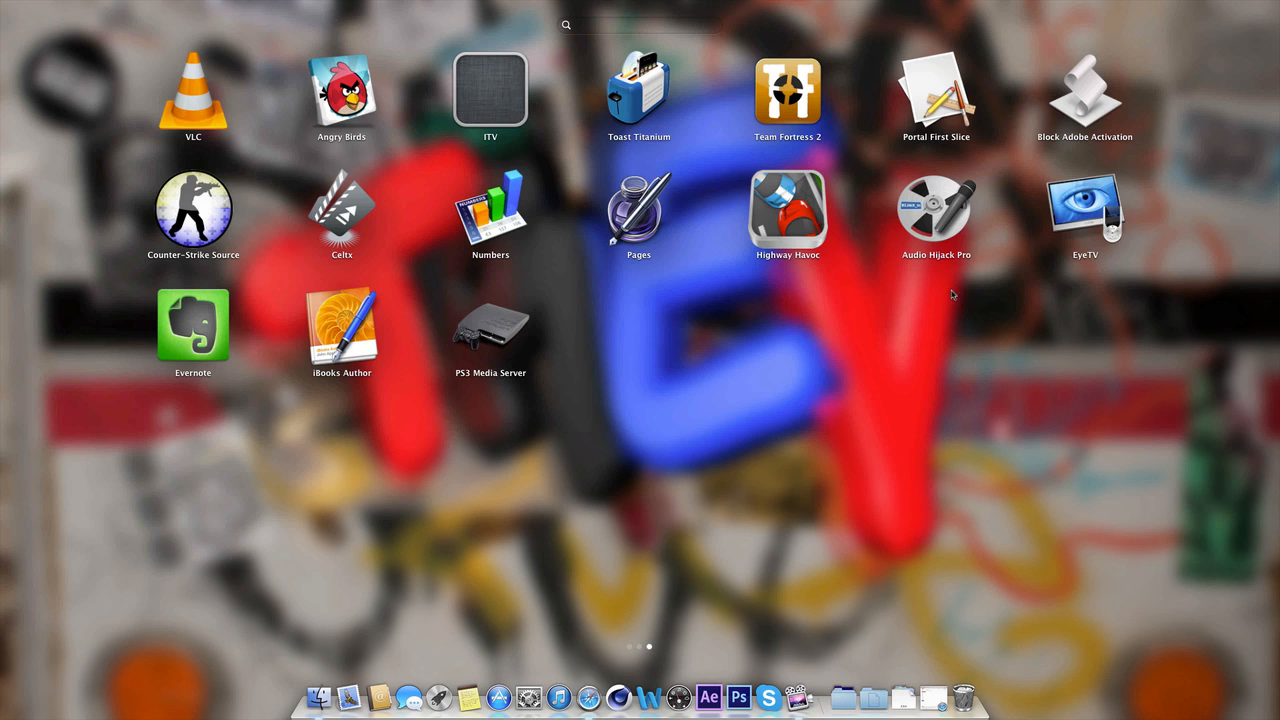
mouse_move(876, 170)
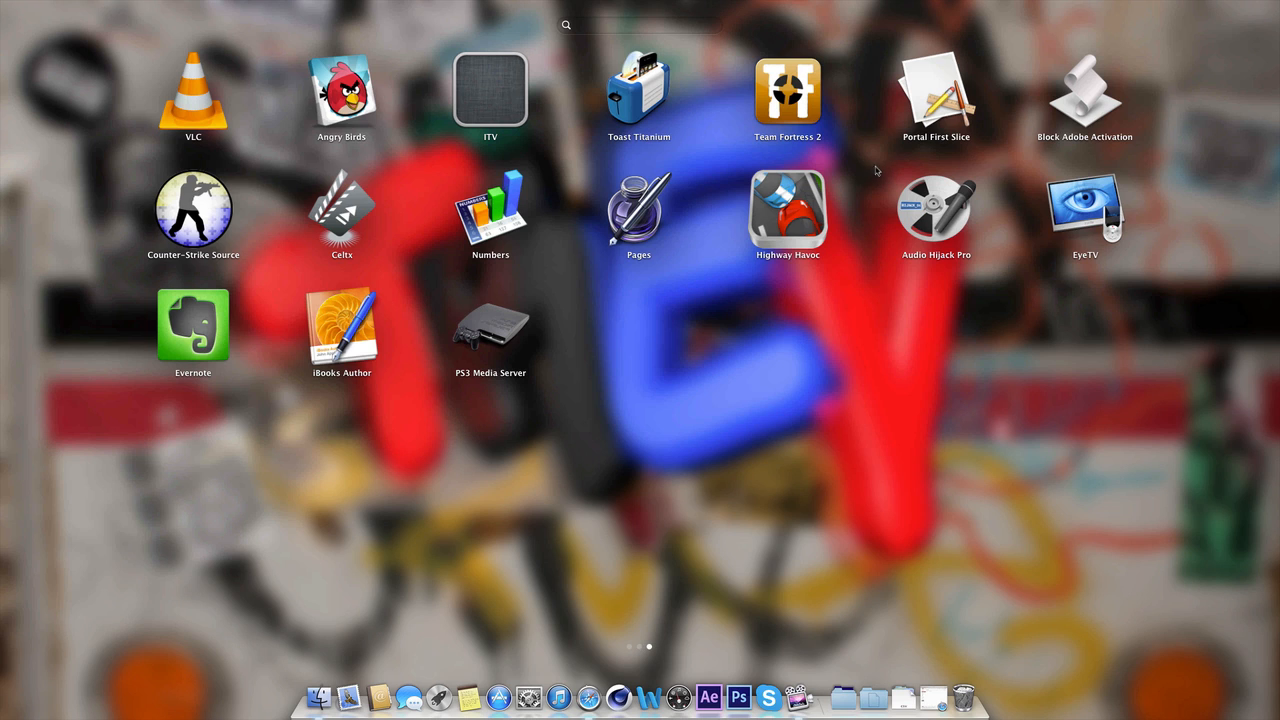
mouse_move(468, 461)
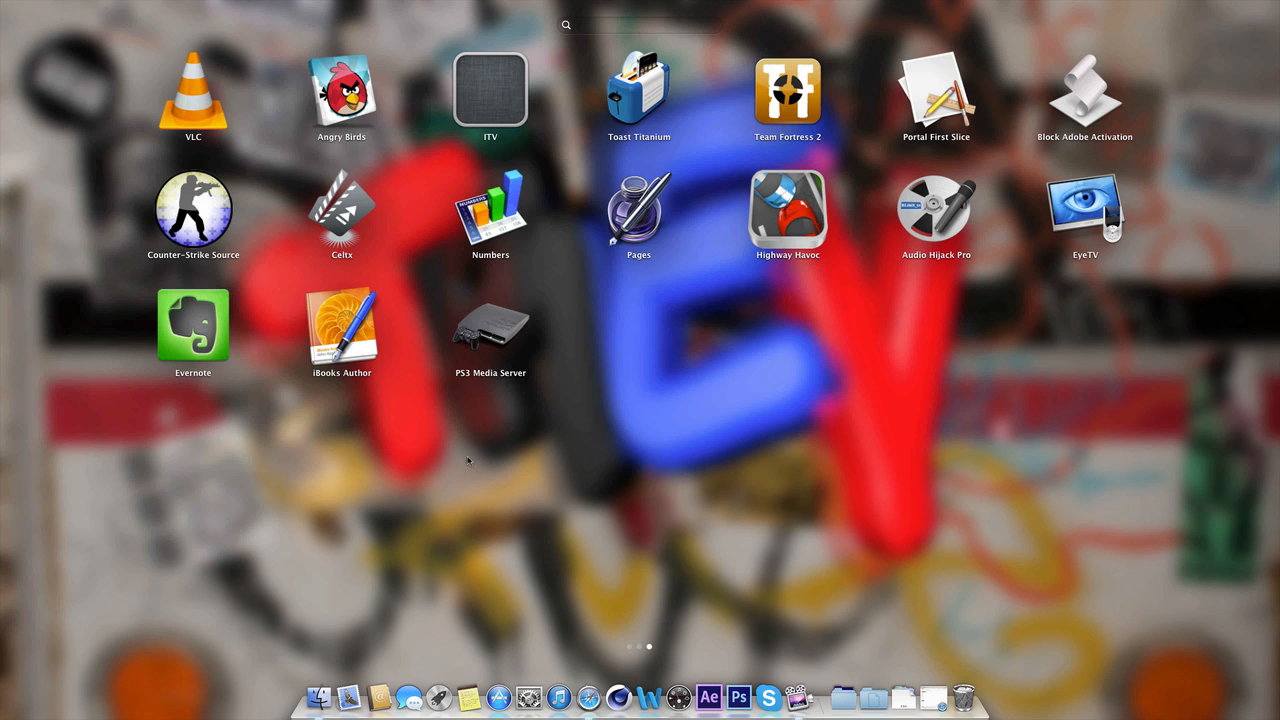
mouse_move(1085, 322)
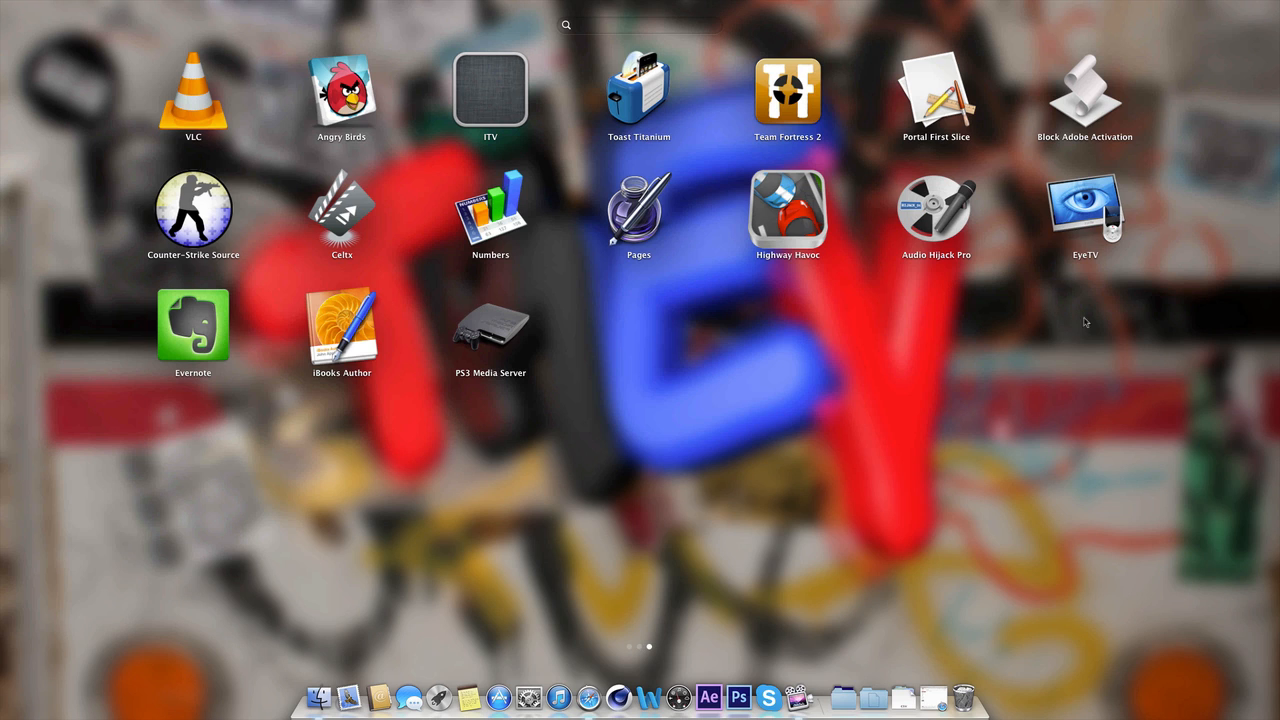
mouse_move(1130, 303)
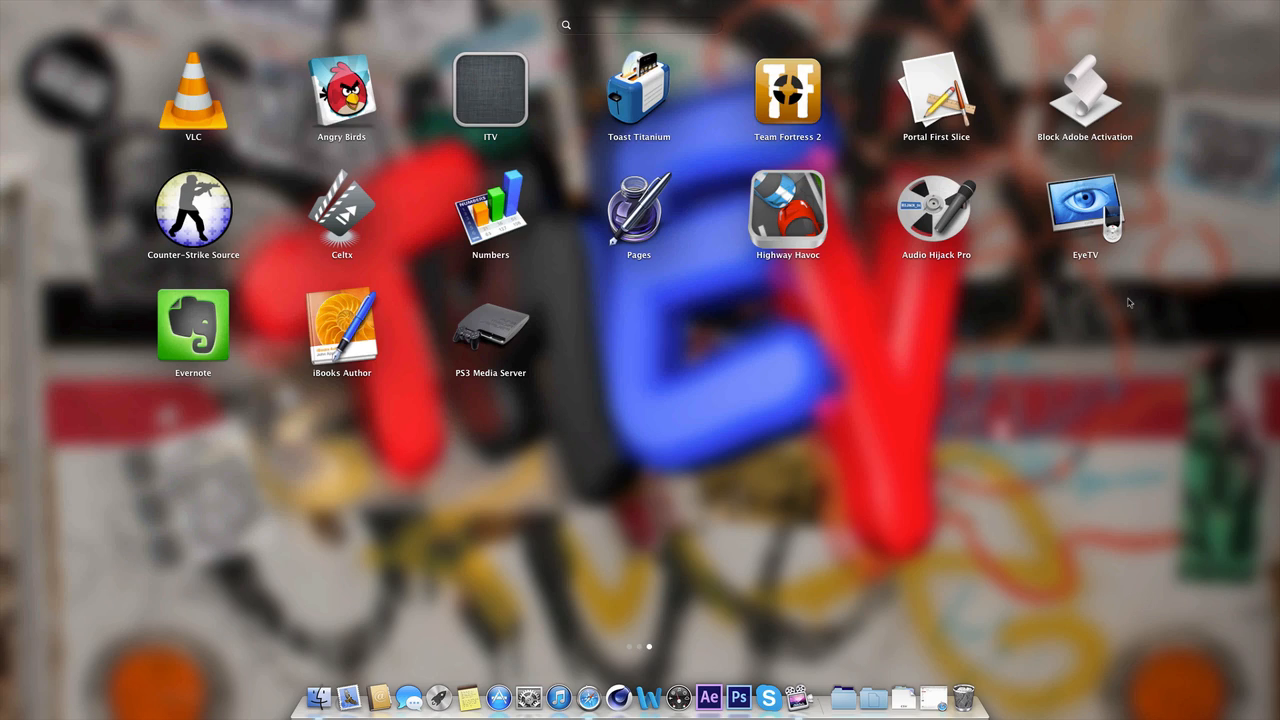
mouse_move(714, 403)
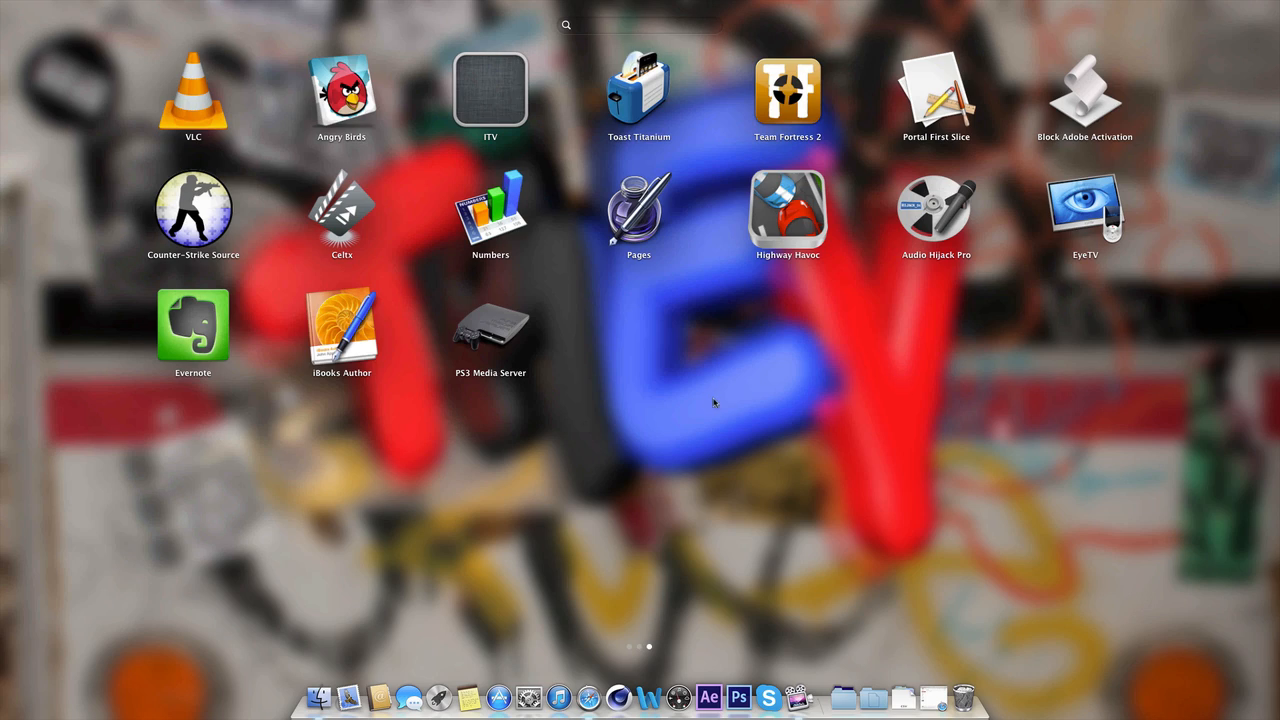
Swipe through the Launchpad pages looking for CamTwist and LineIn
scroll("left", 3)
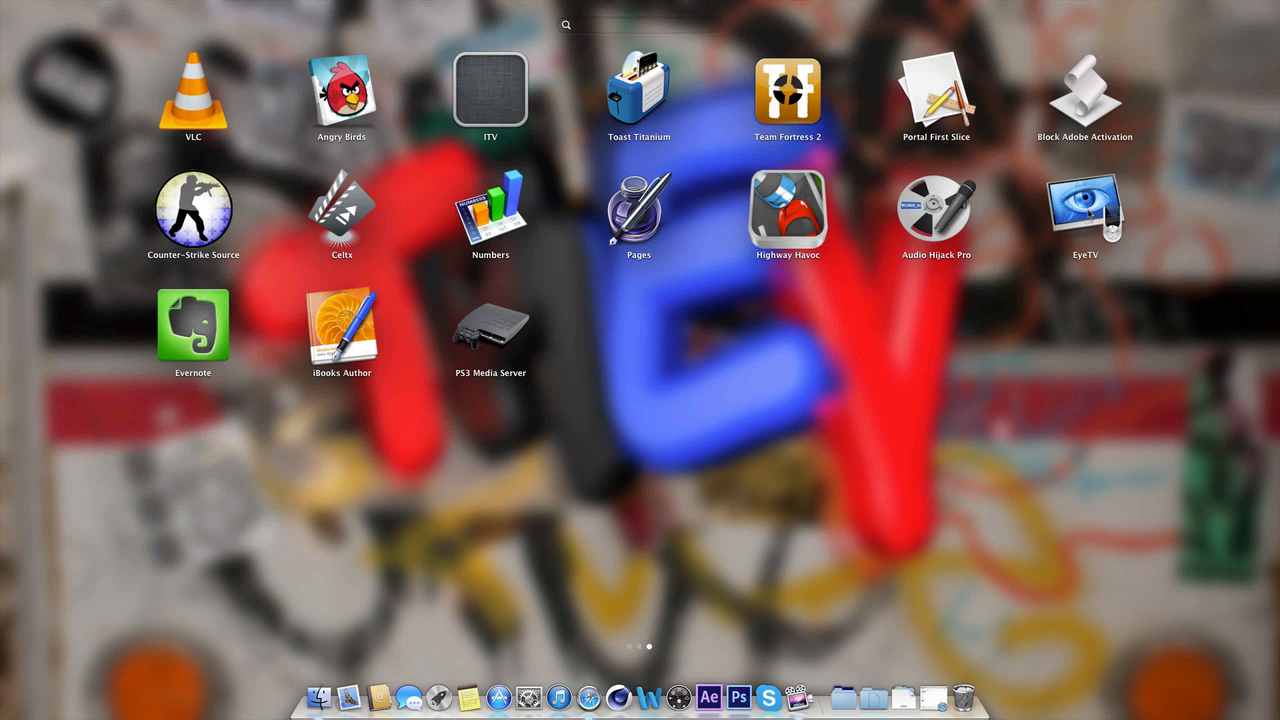
scroll("left", 3)
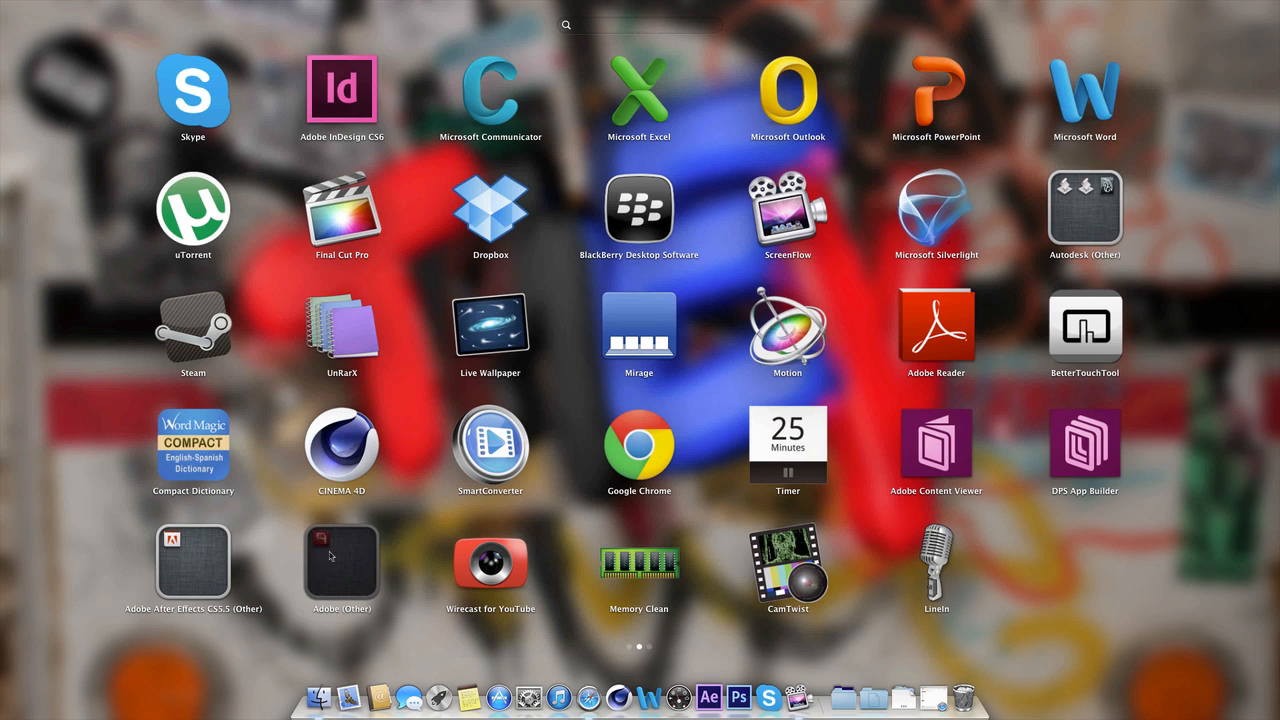
Page through Launchpad to the last page with VLC, Audio Hijack Pro and EyeTV
left_click(341, 555)
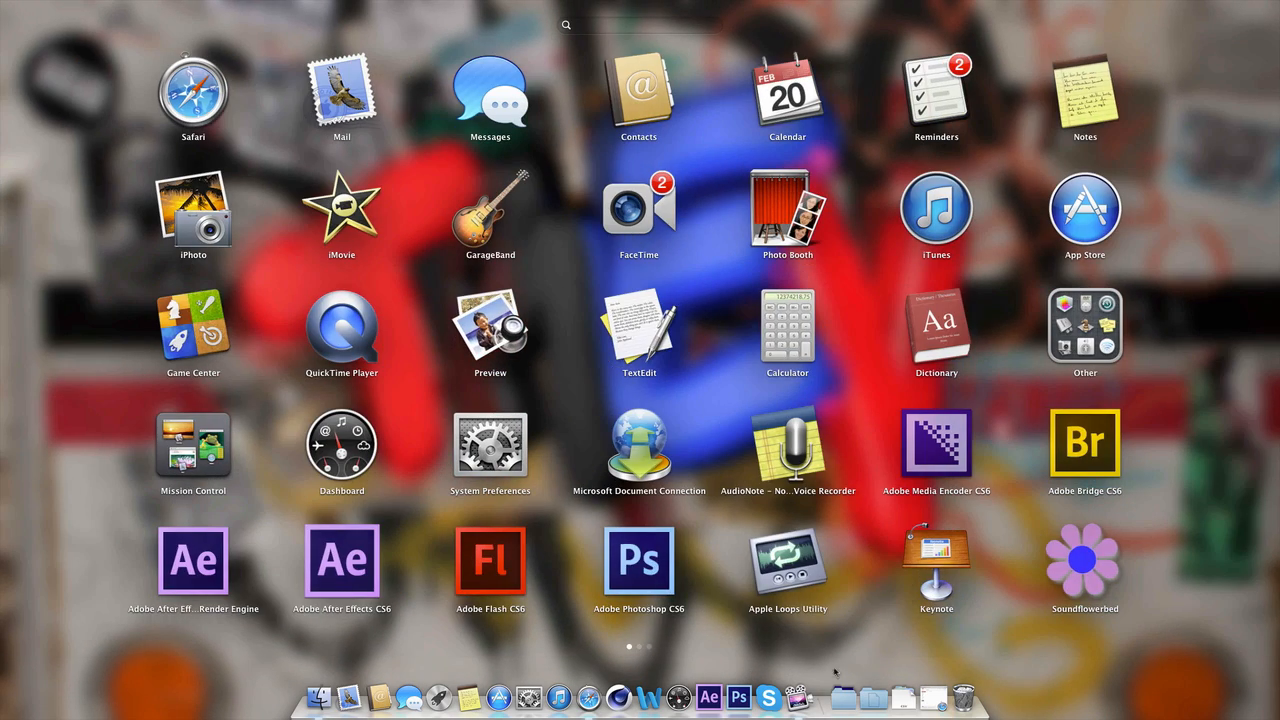
mouse_move(1113, 587)
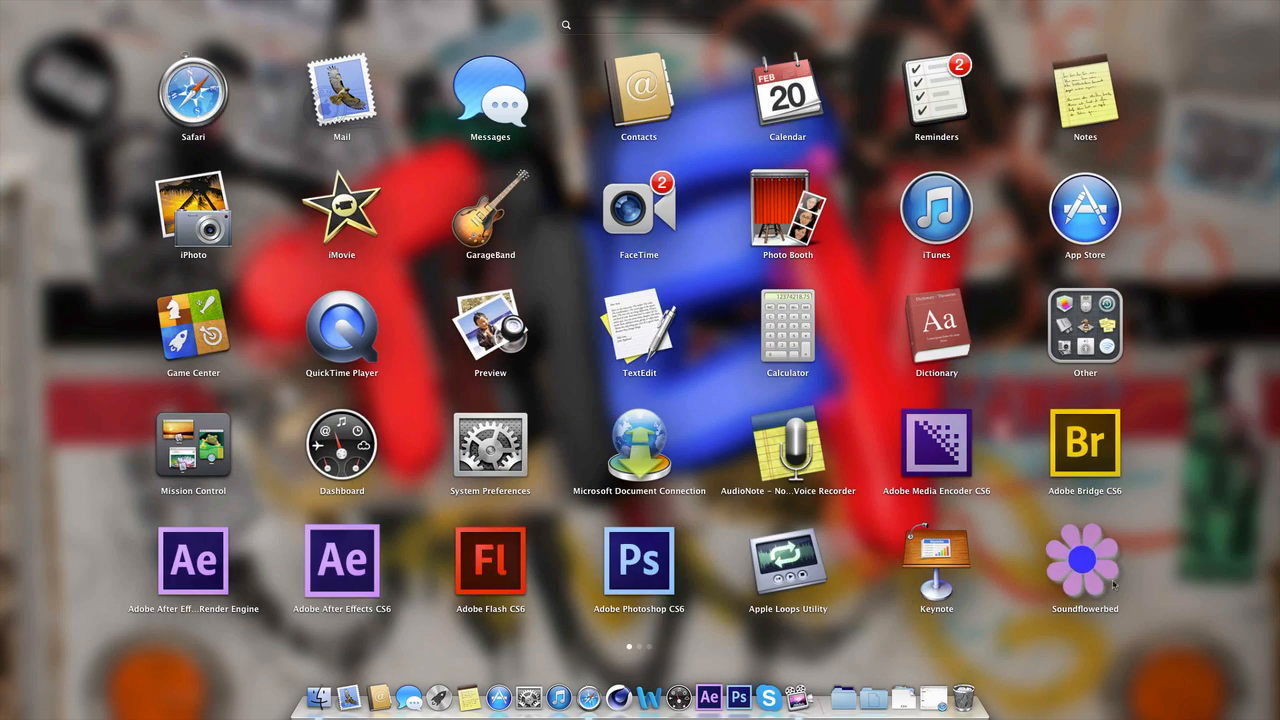
scroll("left", 3)
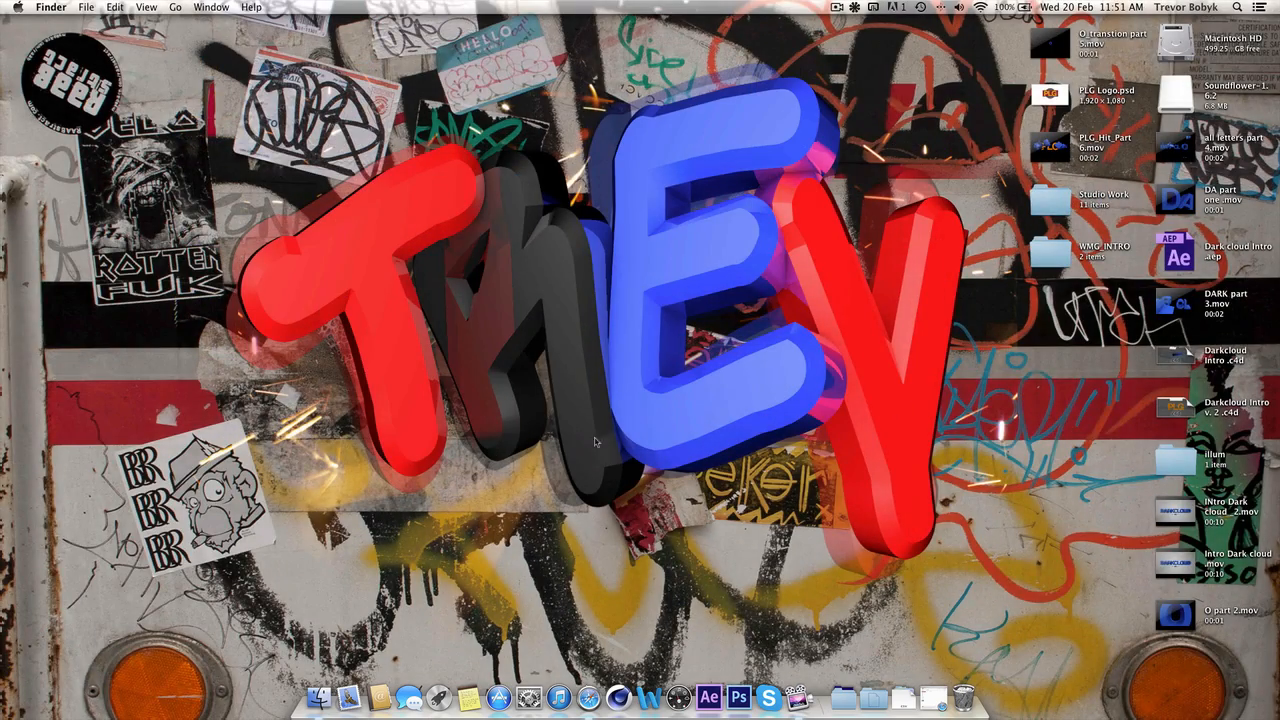
mouse_move(753, 383)
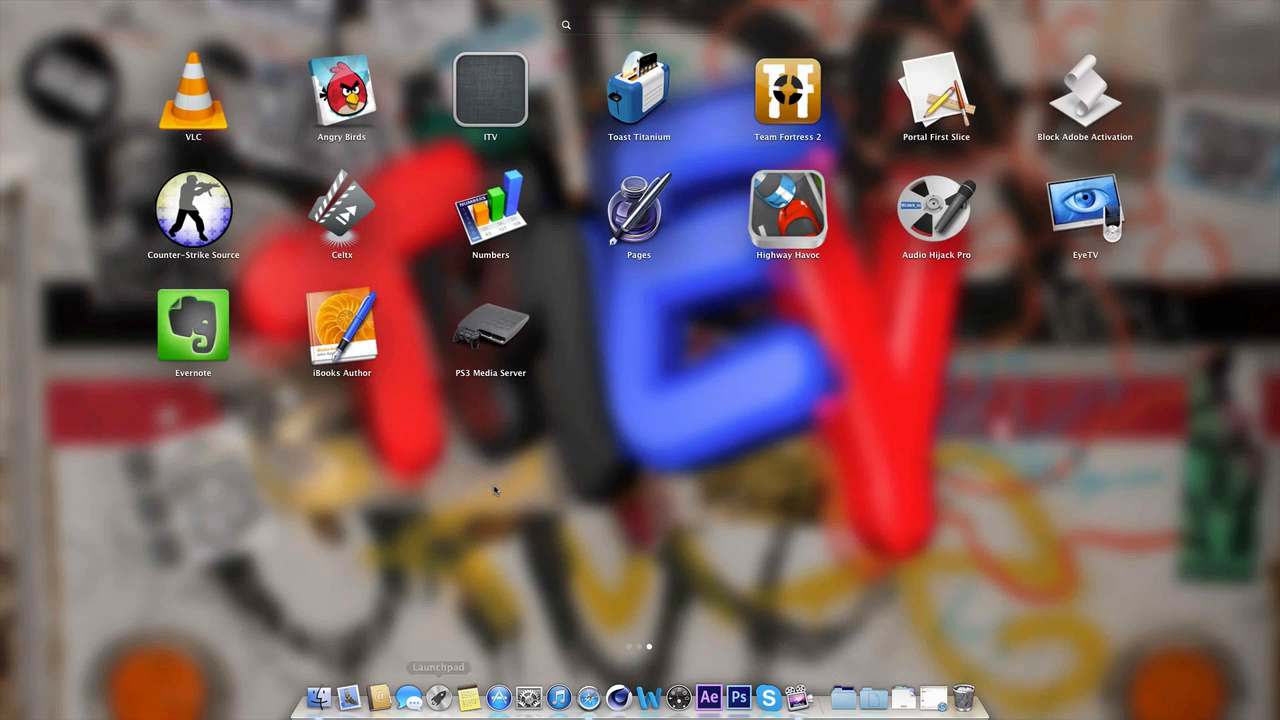
mouse_move(468, 400)
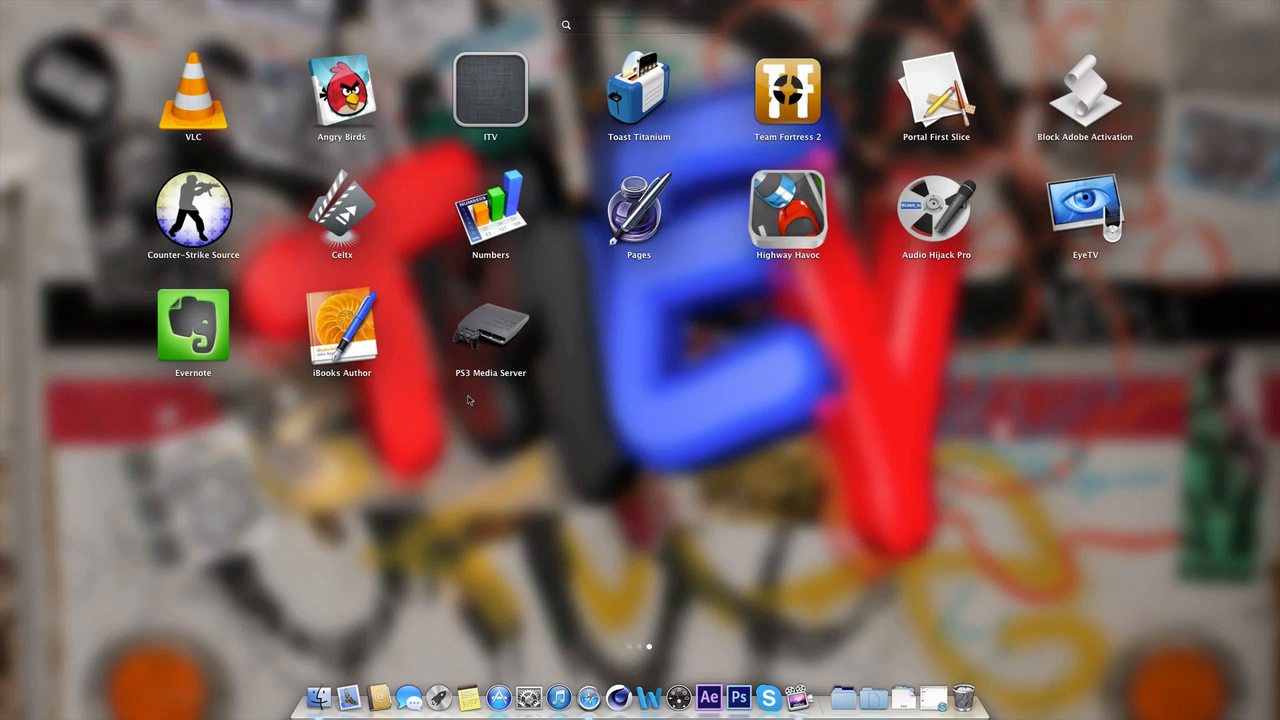
scroll("left", 3)
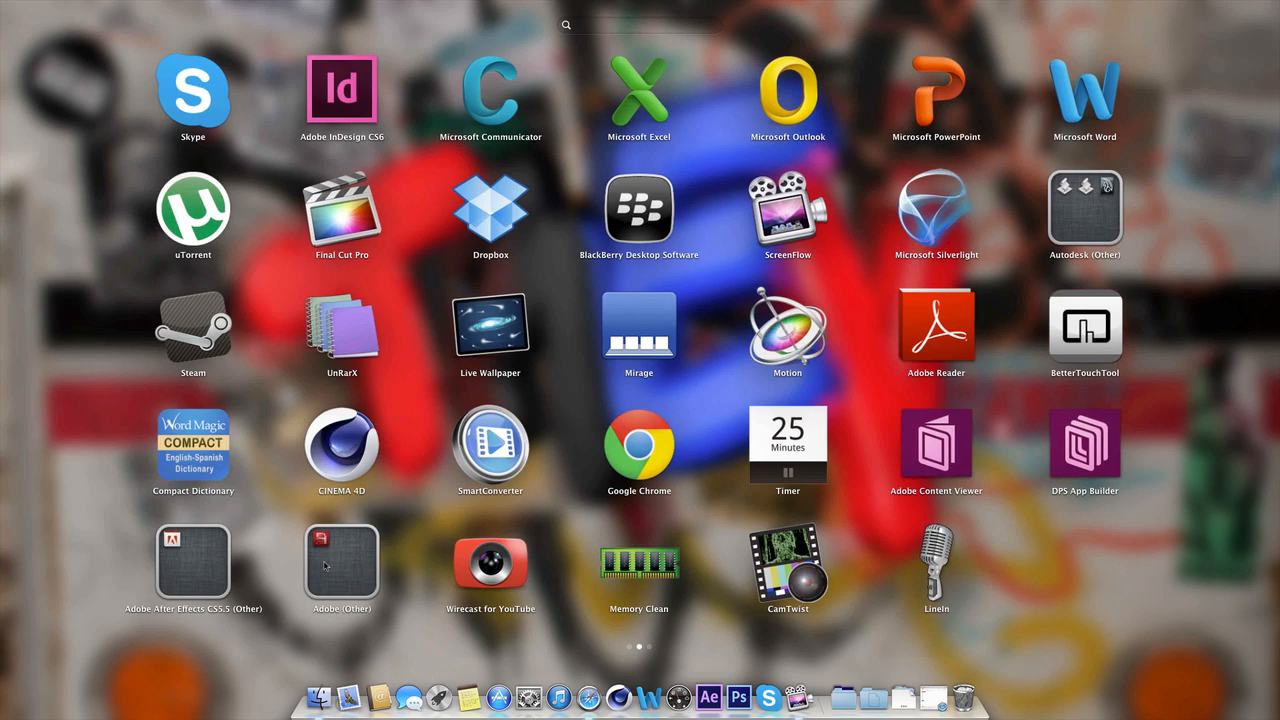
left_click(342, 565)
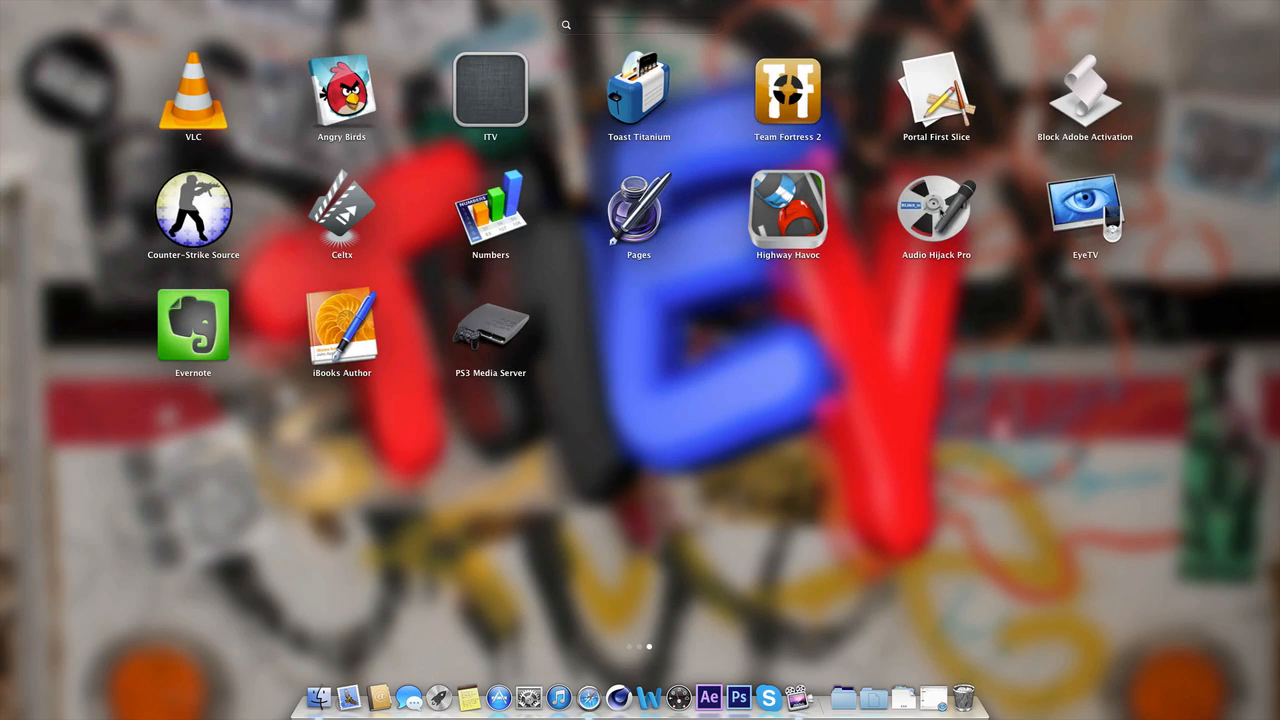
Launch Audio Hijack Pro with its Yeti Stereo Microphone session, then page Launchpad toward CamTwist
left_click(936, 210)
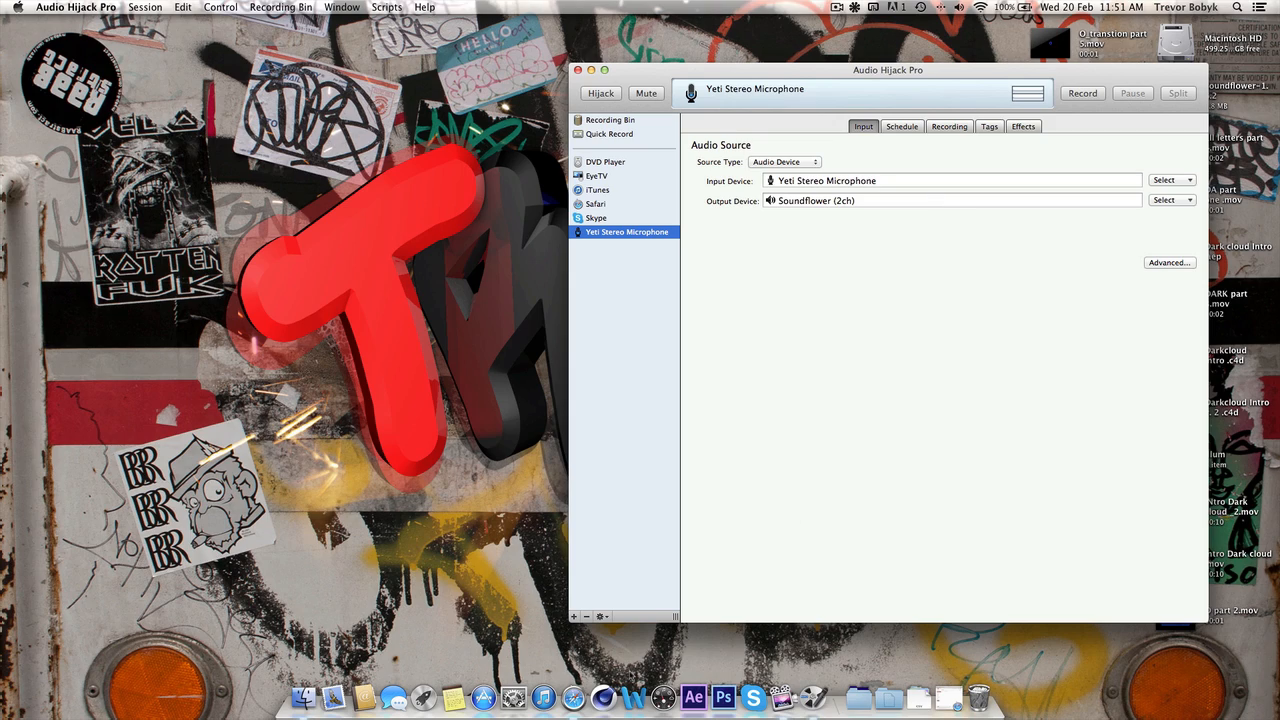
mouse_move(422, 697)
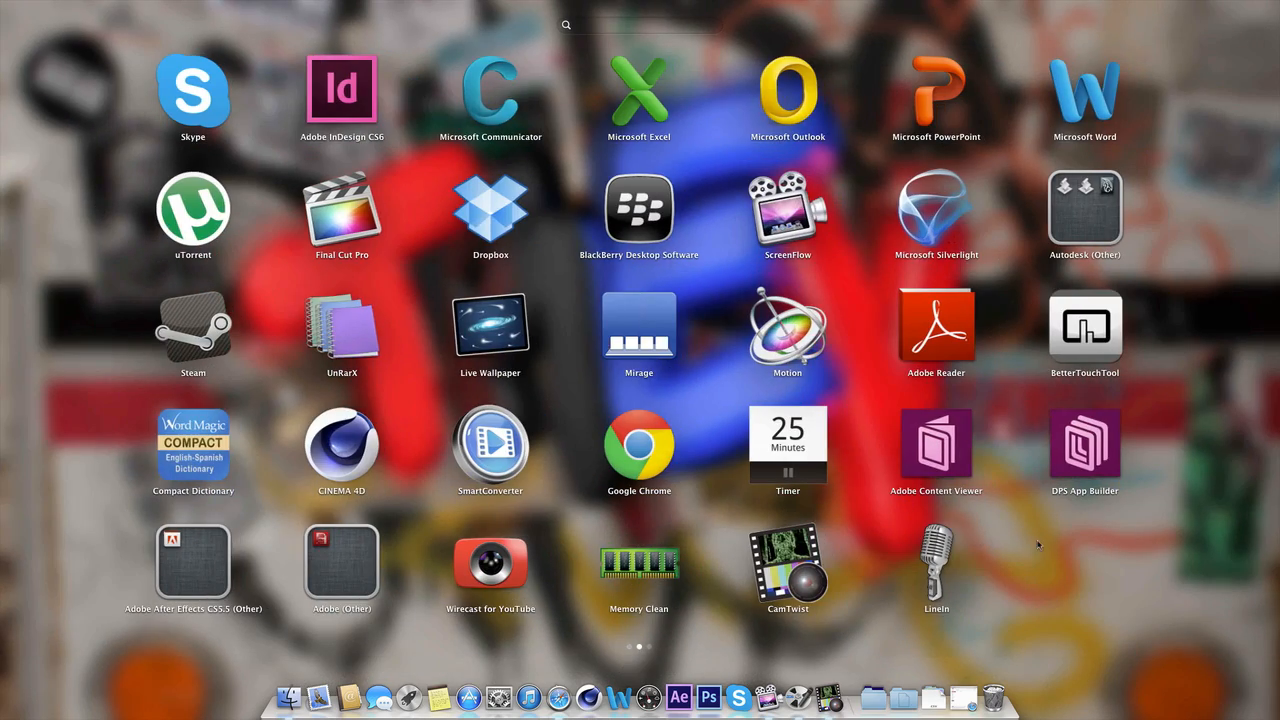
scroll("left", 3)
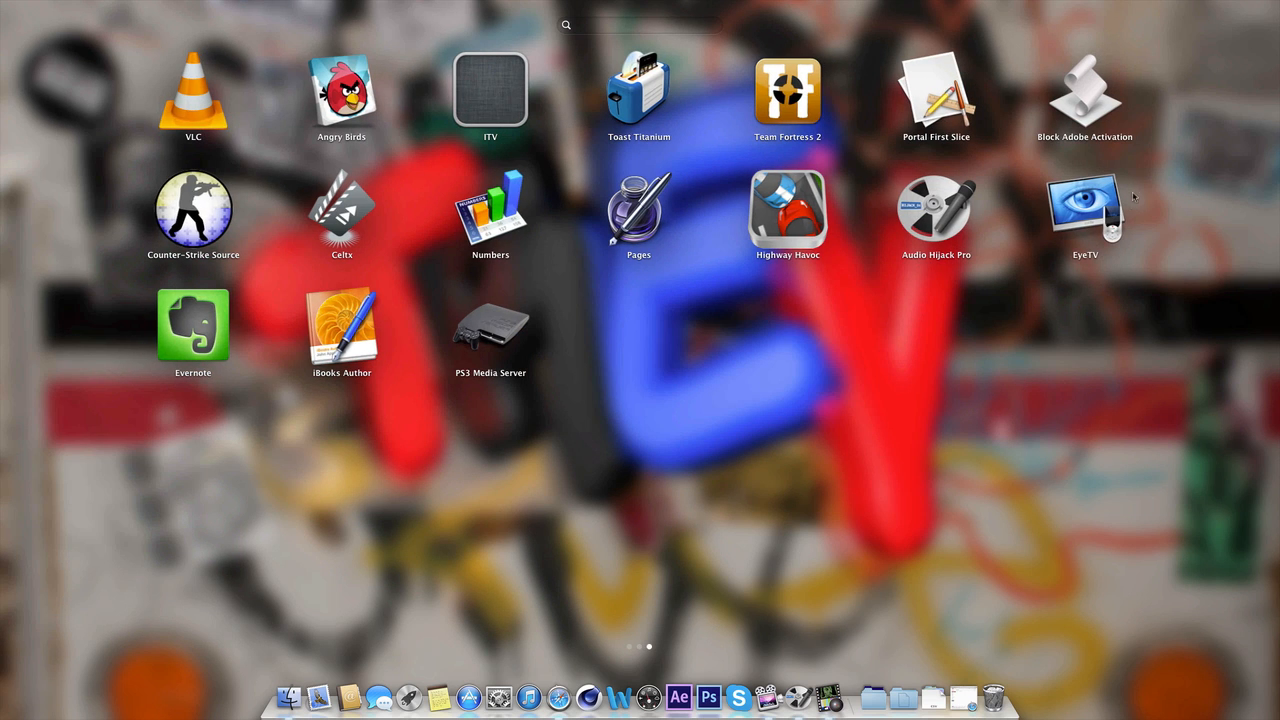
mouse_move(667, 497)
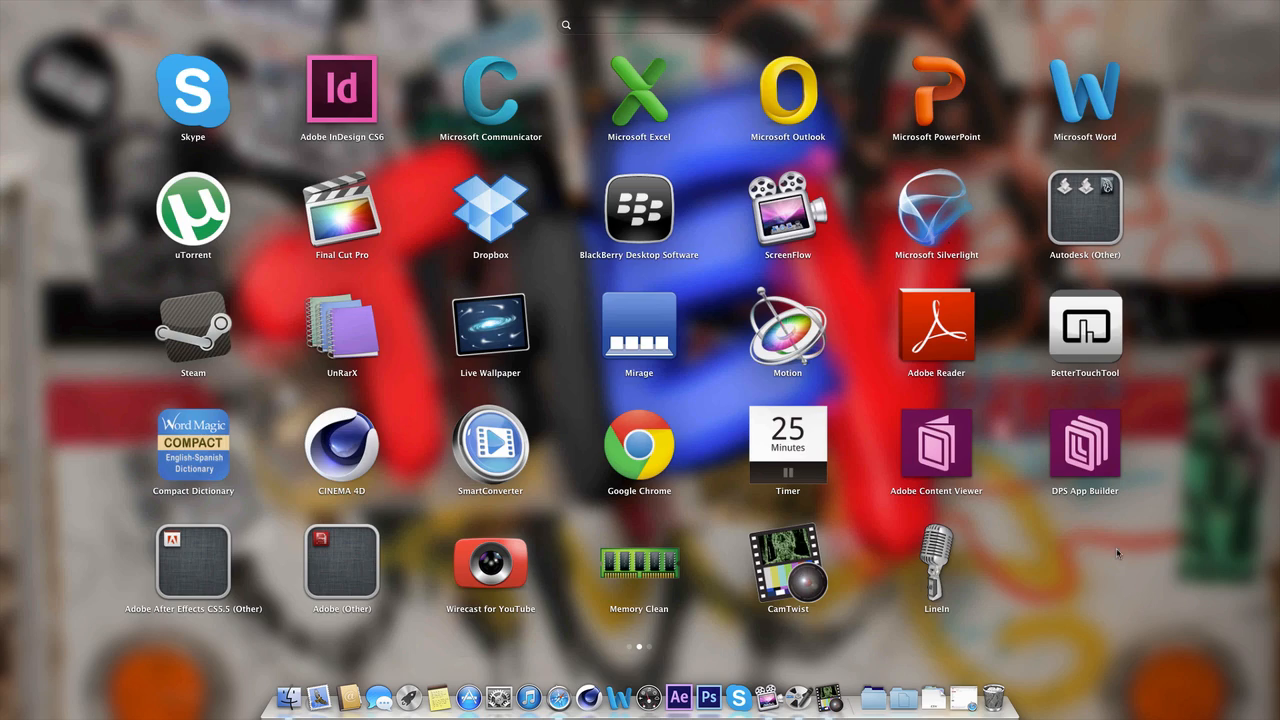
scroll("left", 3)
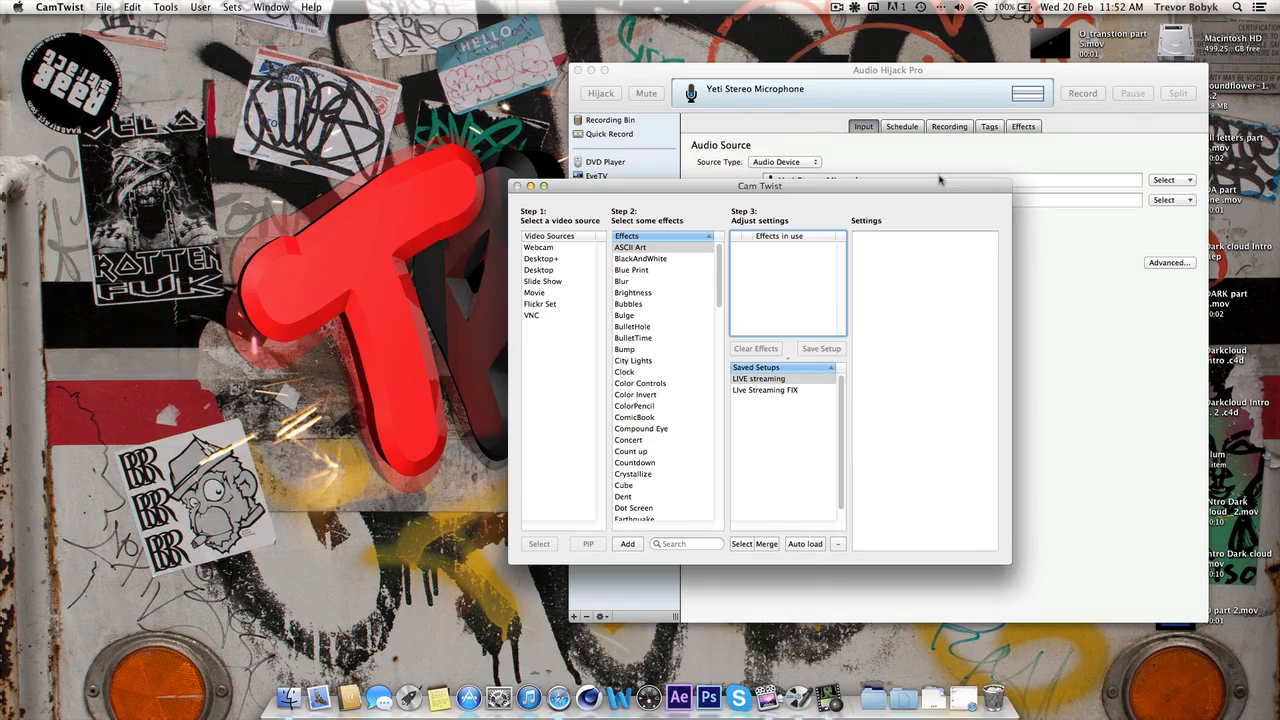
mouse_move(437, 697)
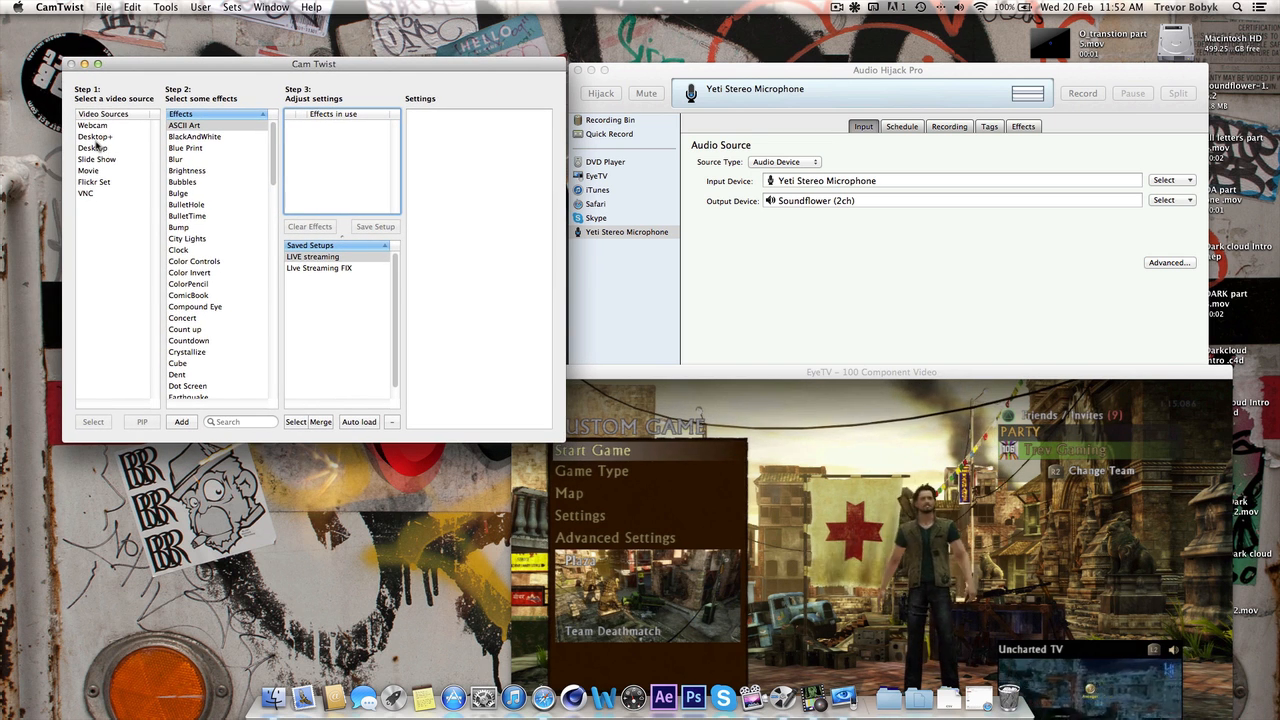
Pick Desktop+ as CamTwist's source and confirm 30 FPS at 1280x720 in Preferences
left_click(95, 136)
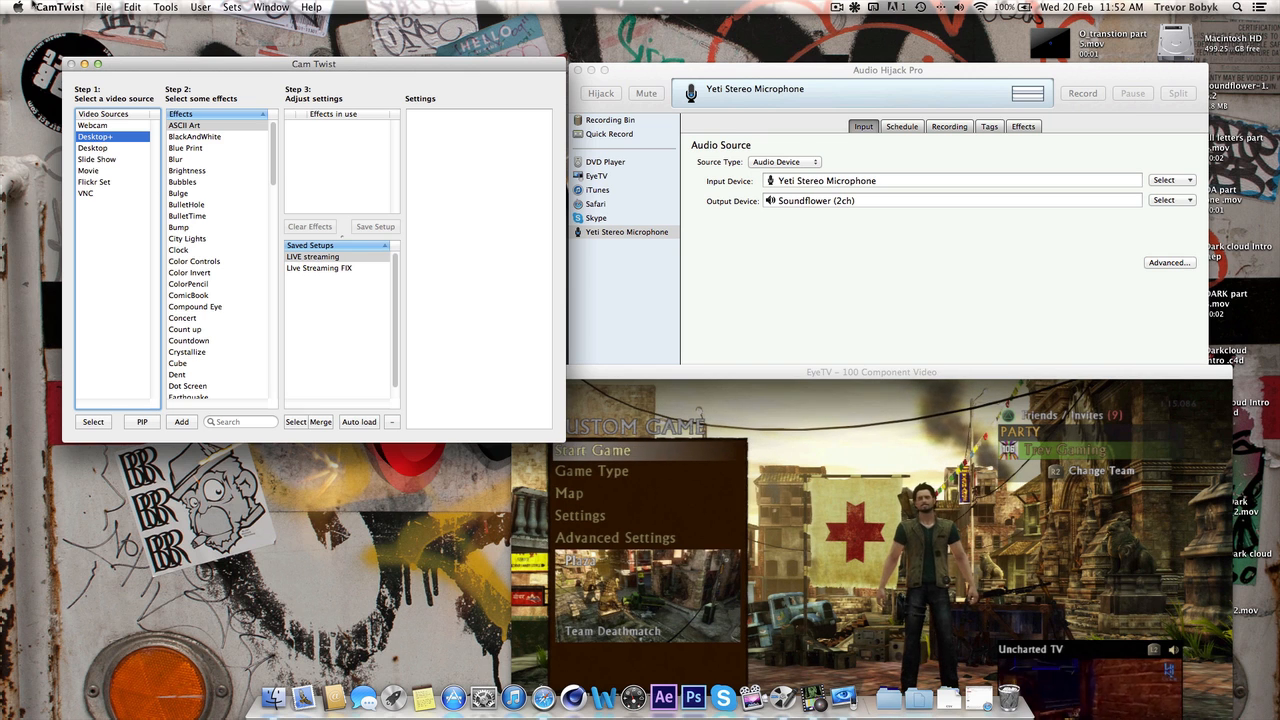
left_click(60, 7)
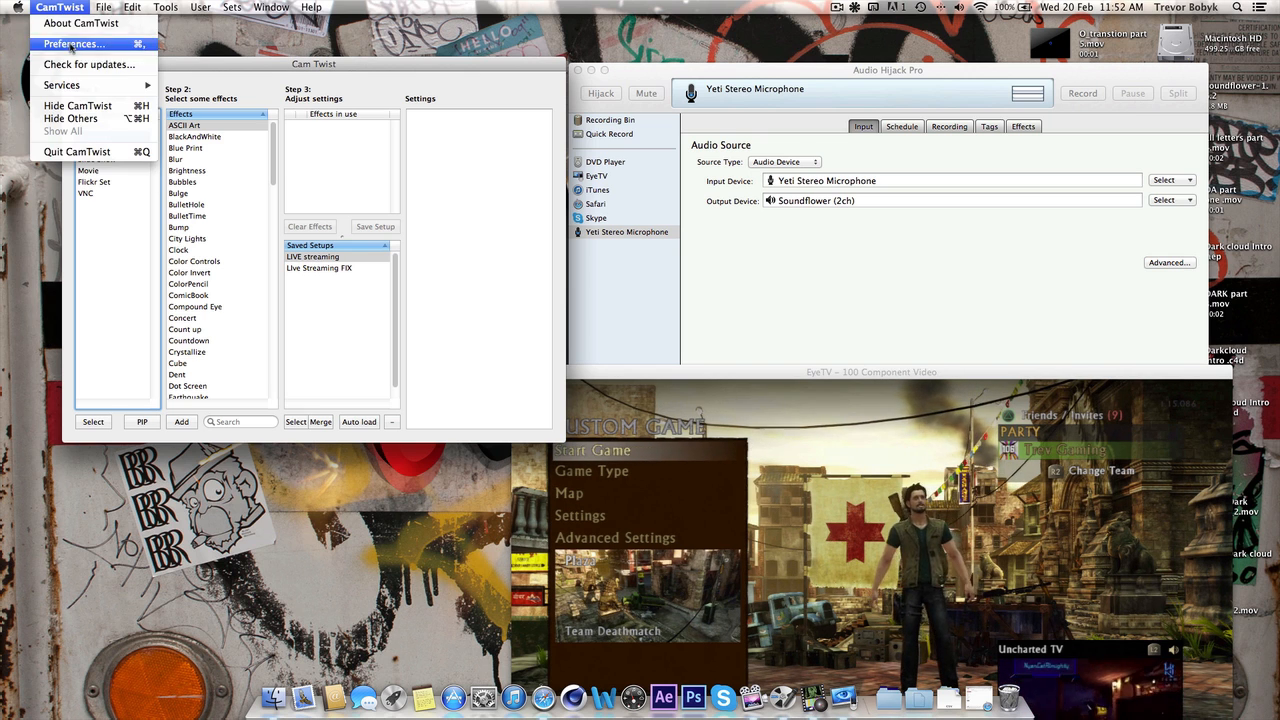
left_click(72, 43)
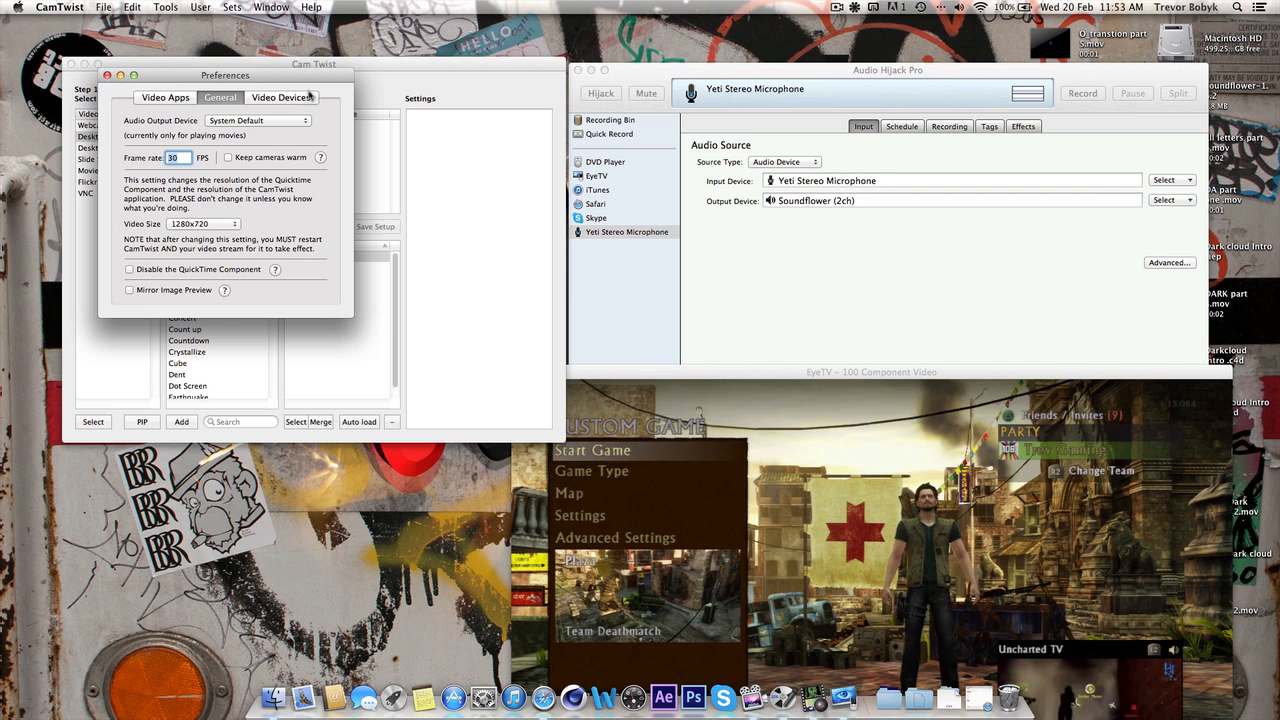
left_click_drag(225, 75, 353, 83)
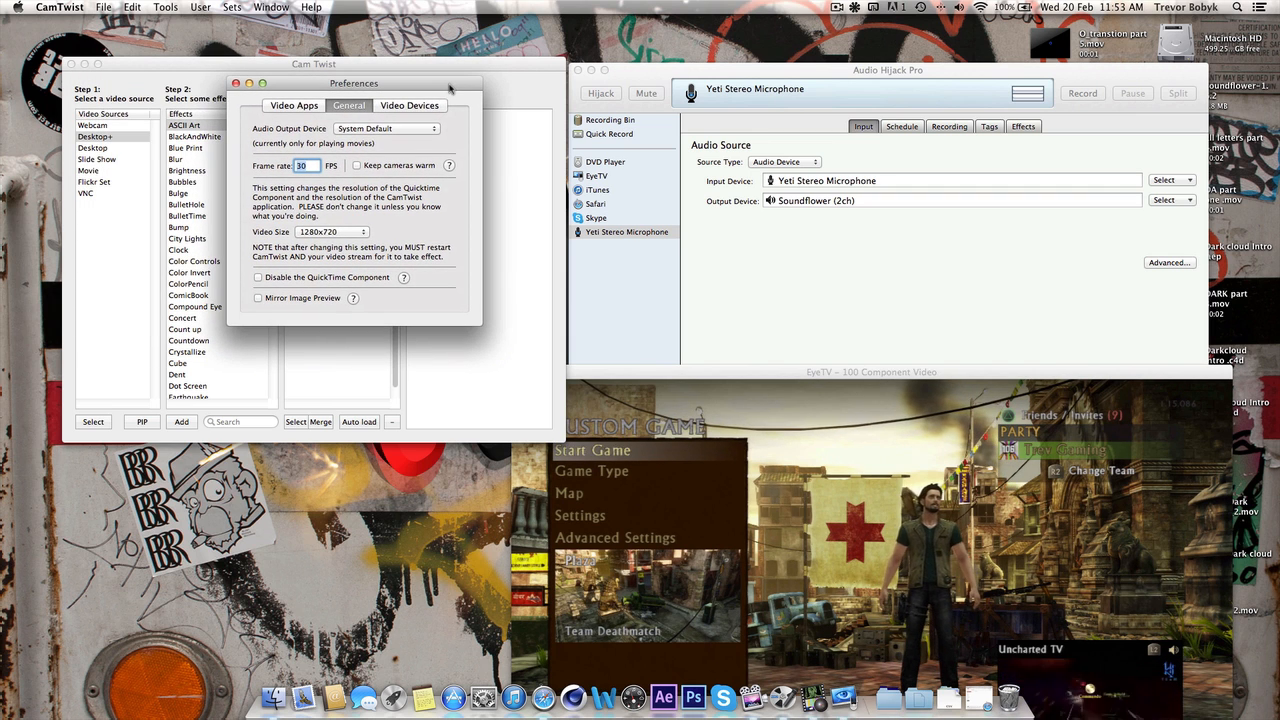
mouse_move(410, 147)
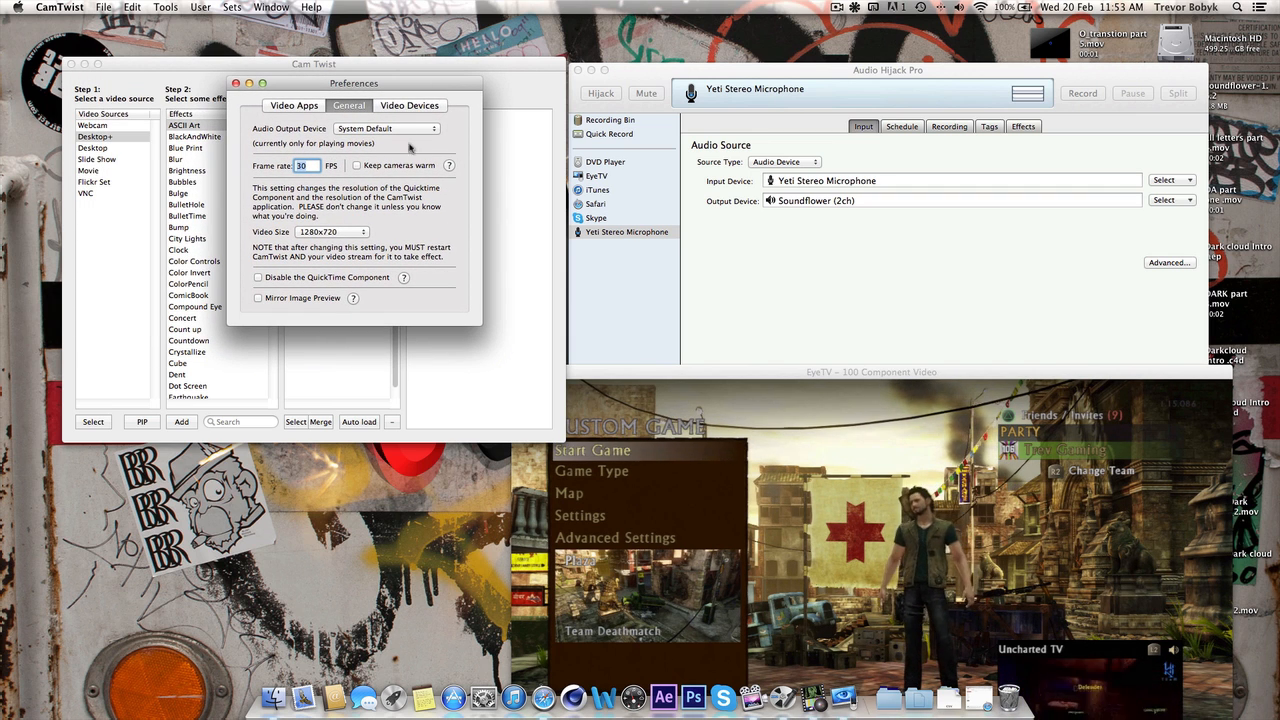
left_click(410, 105)
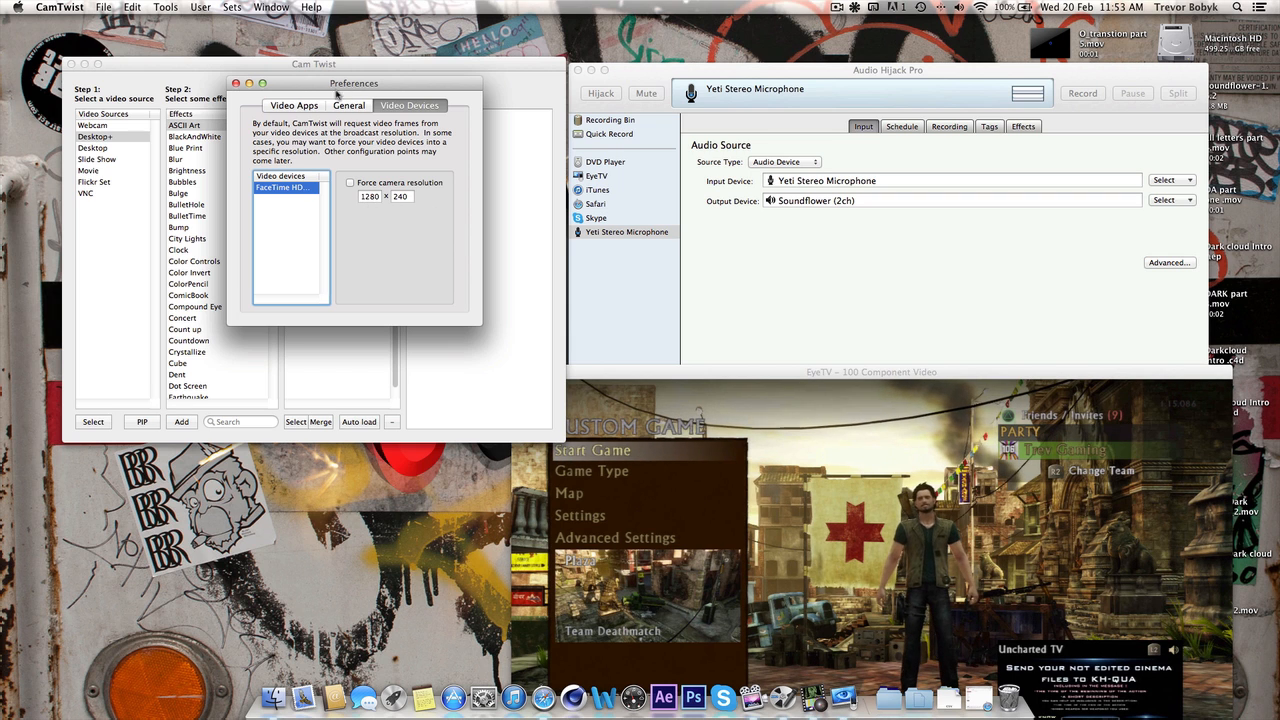
left_click(236, 83)
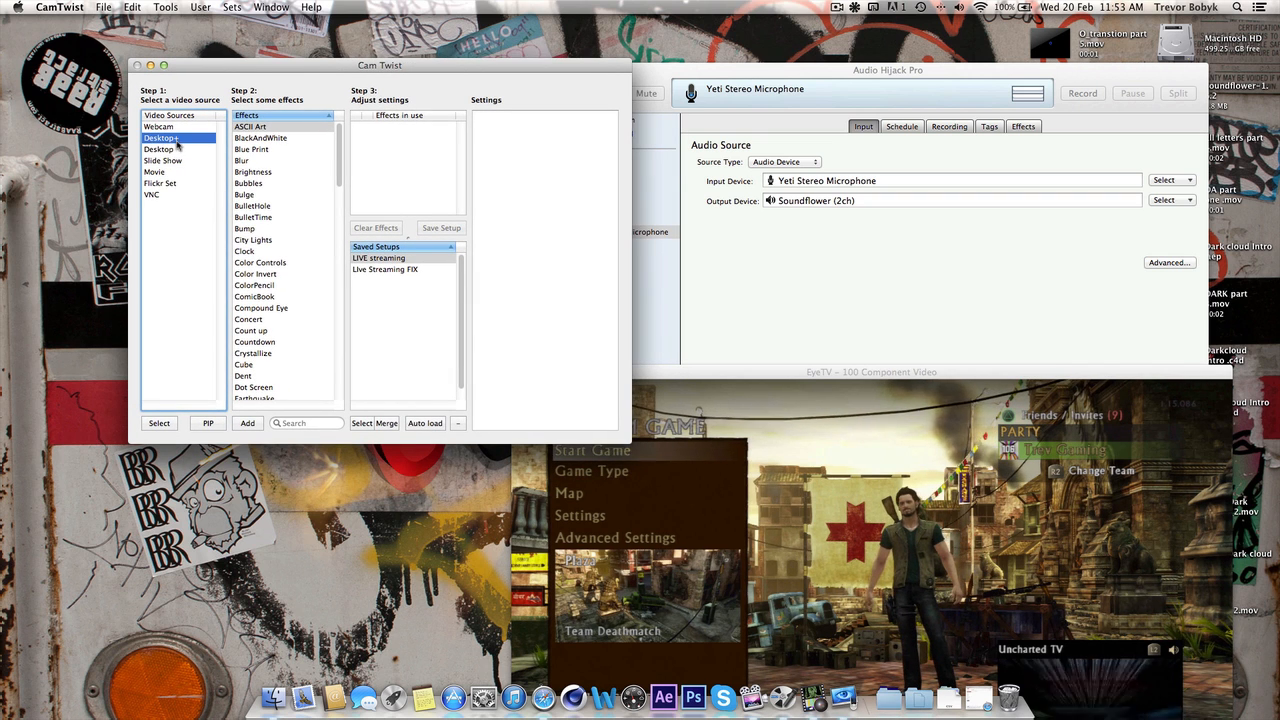
Confine Desktop+ capture to the EyeTV (EyeTV – 100 Component Video) application window
left_click(247, 422)
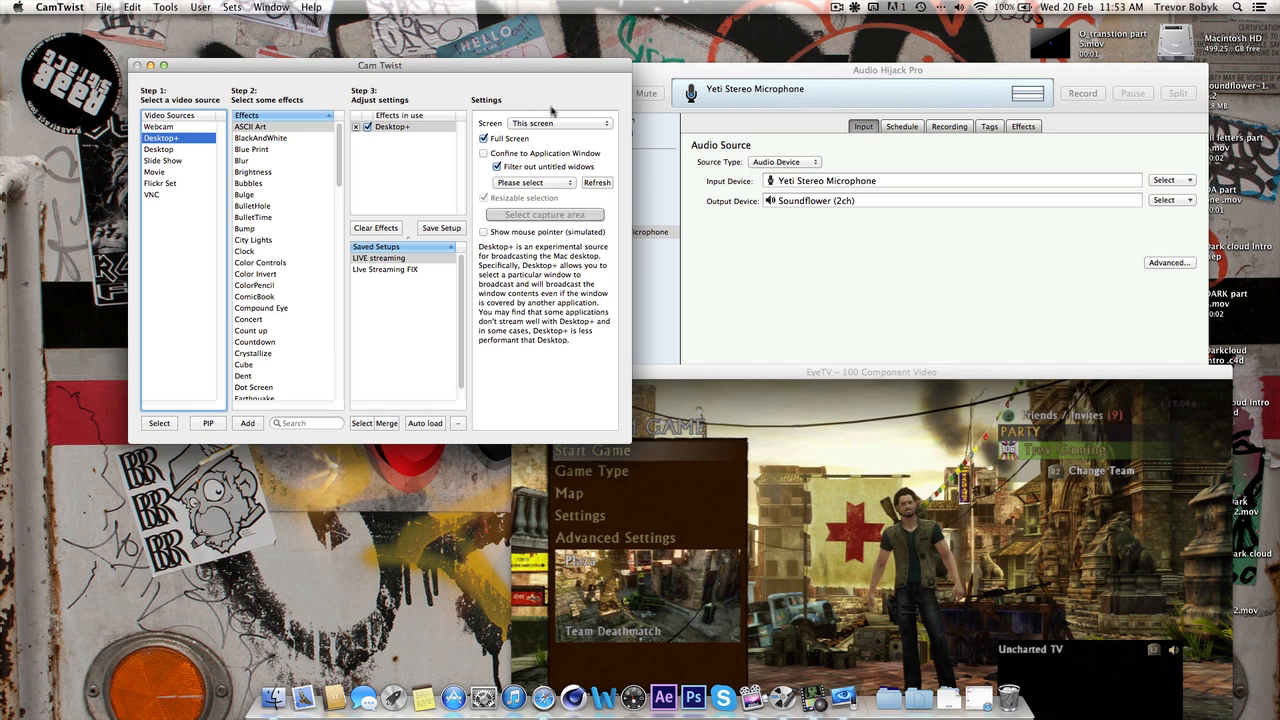
left_click_drag(380, 66, 253, 67)
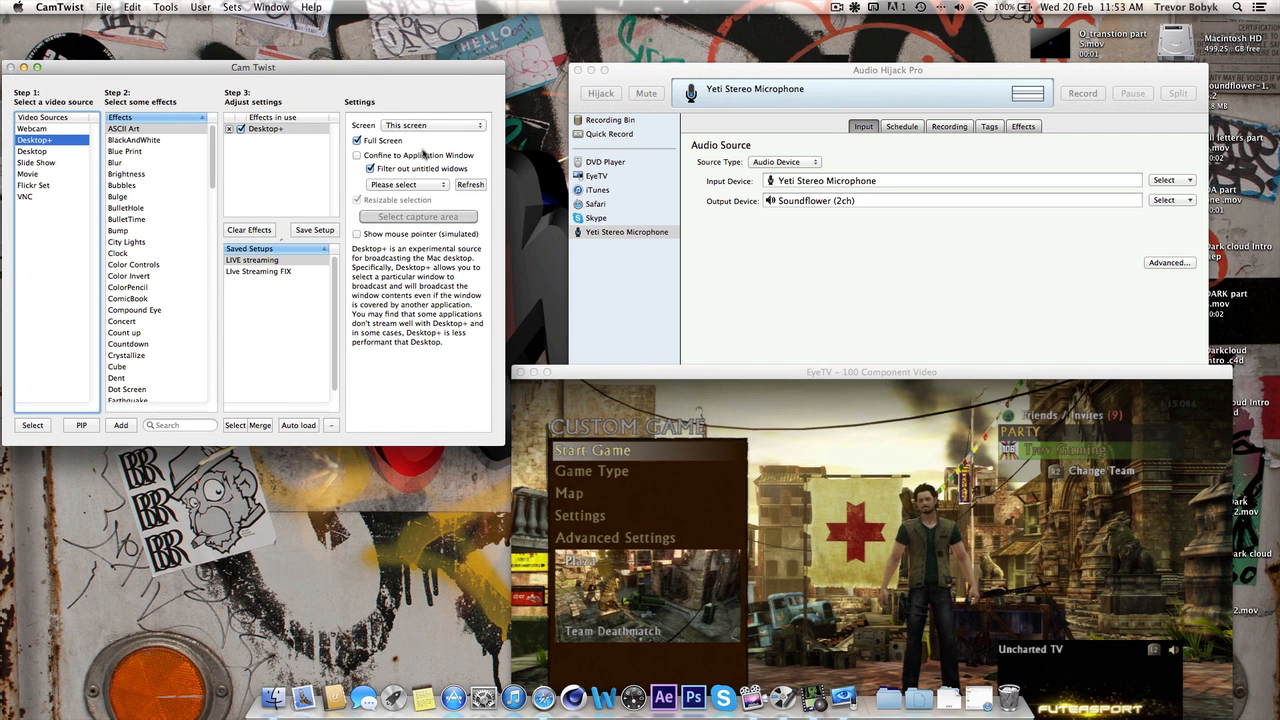
left_click(357, 140)
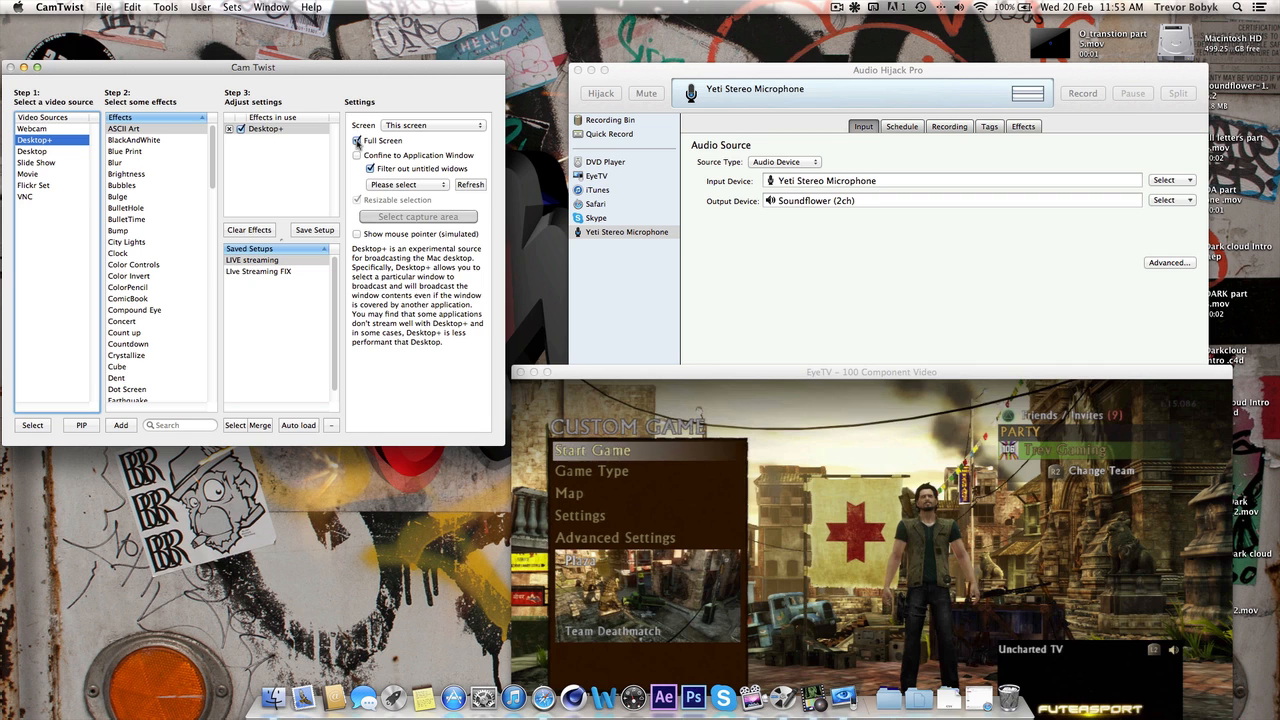
left_click(357, 140)
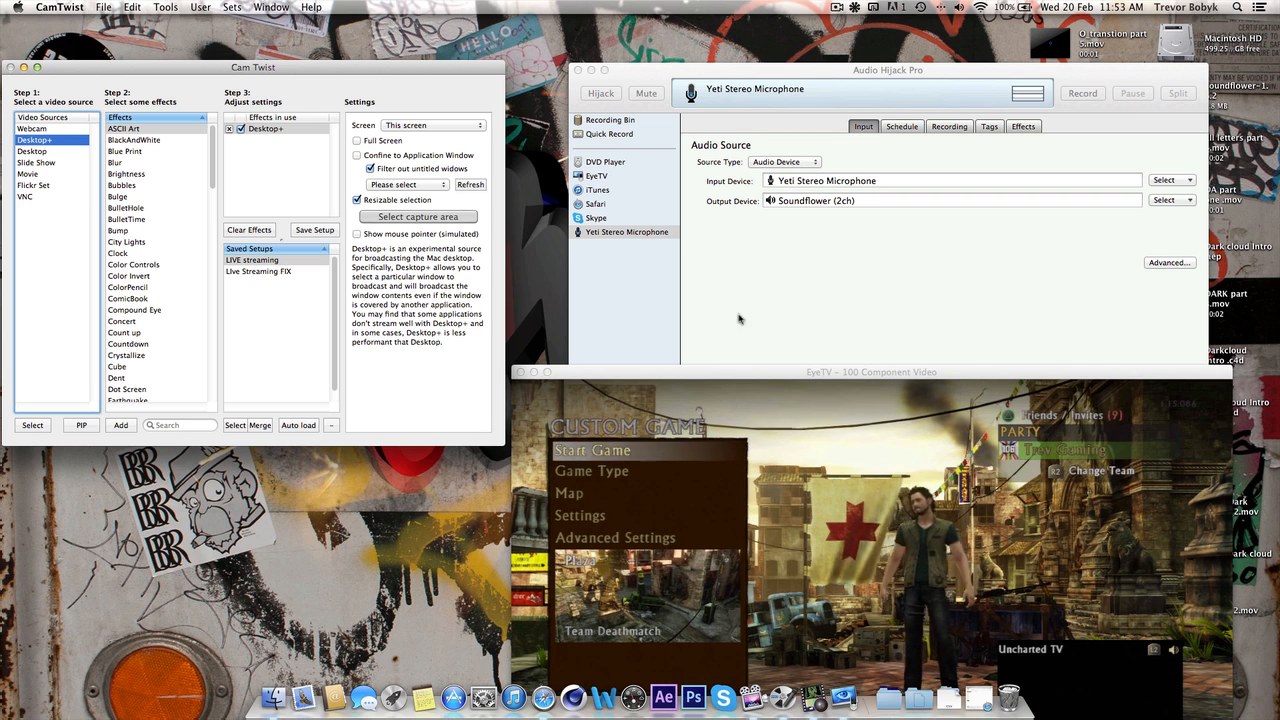
left_click(369, 168)
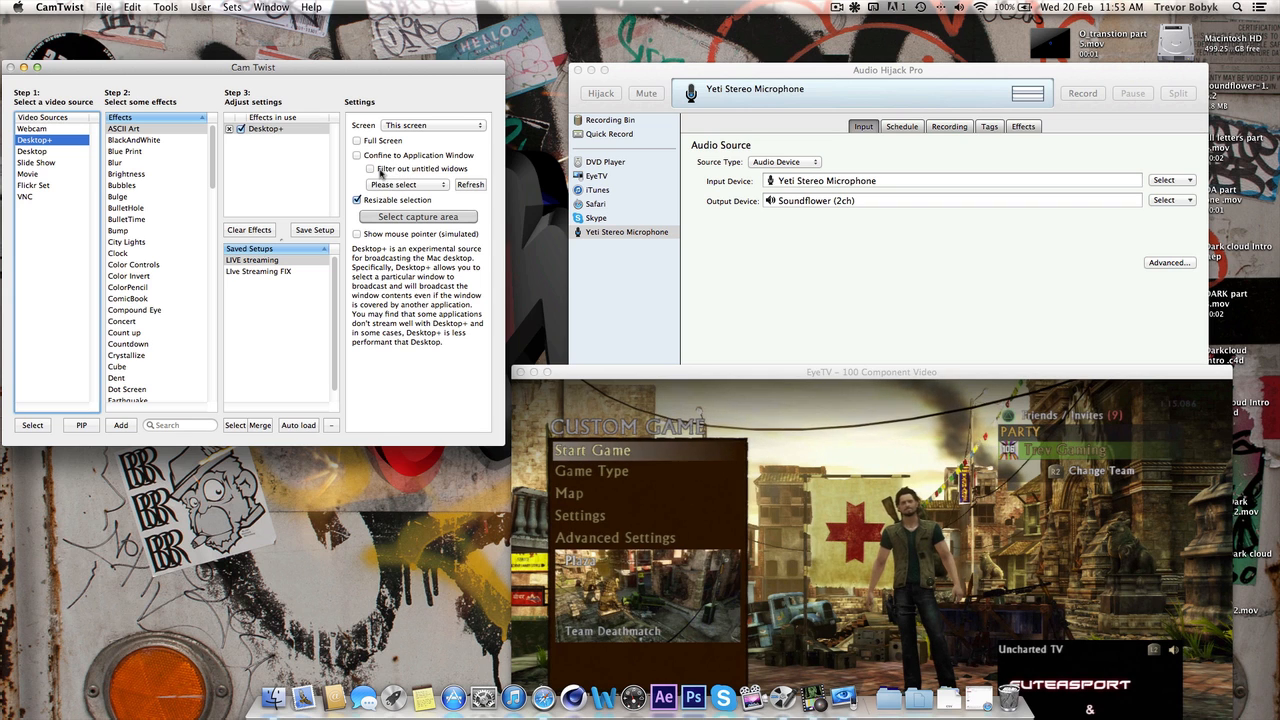
left_click(357, 168)
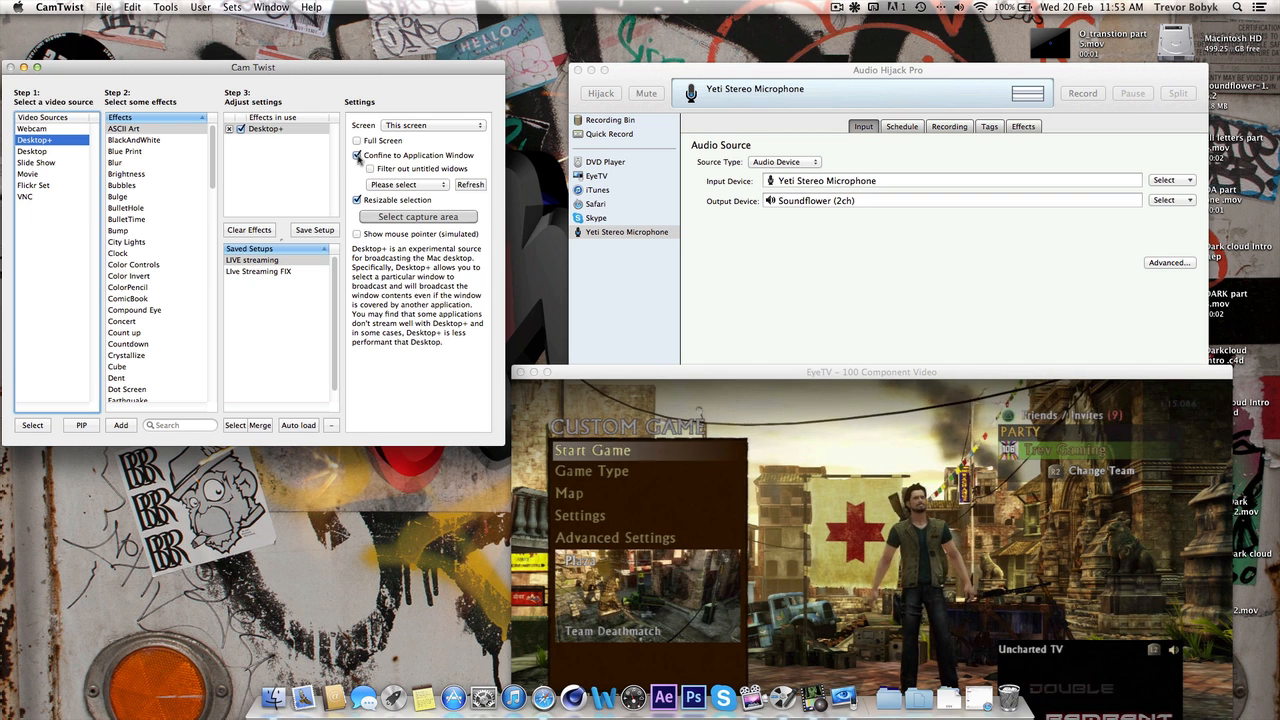
left_click(357, 155)
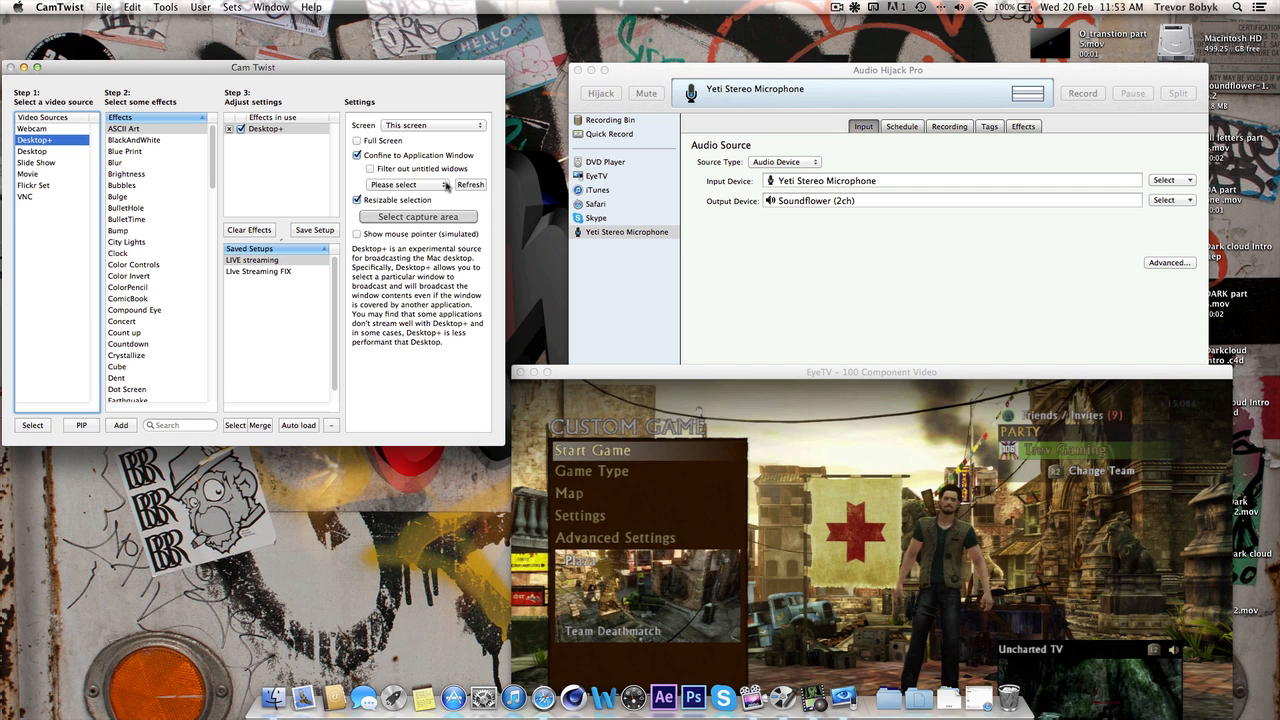
left_click(410, 184)
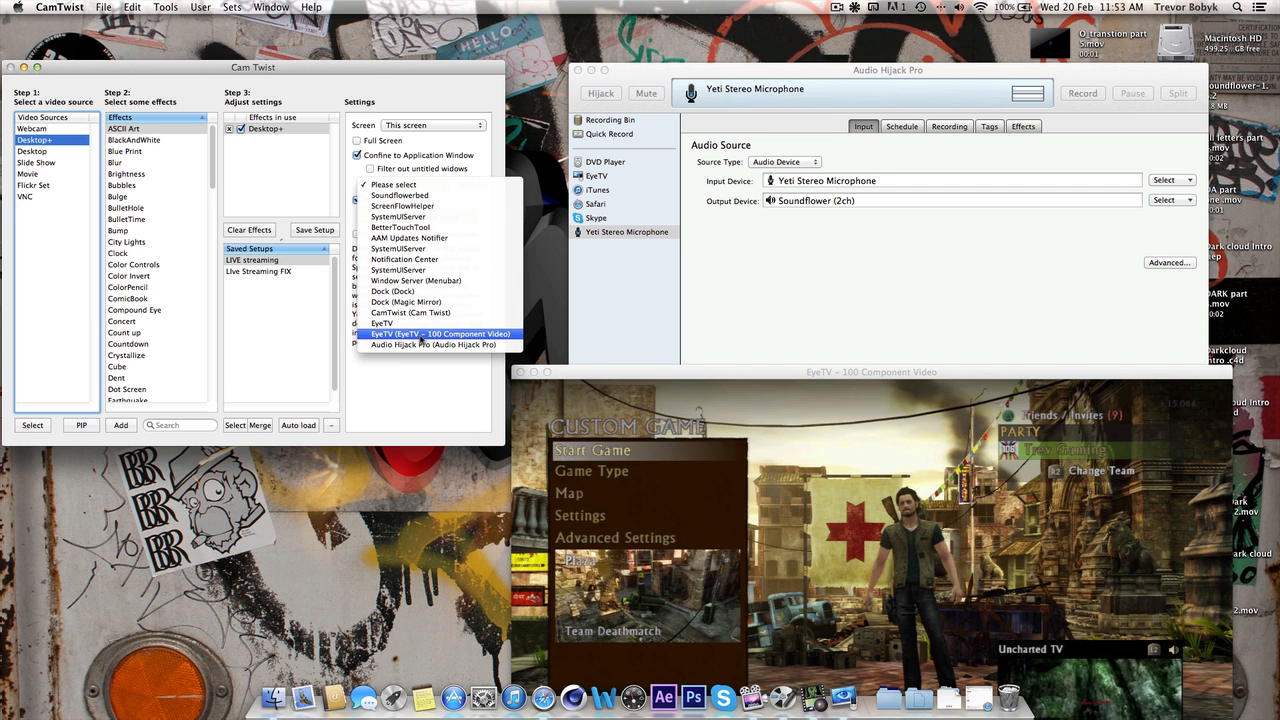
left_click(440, 334)
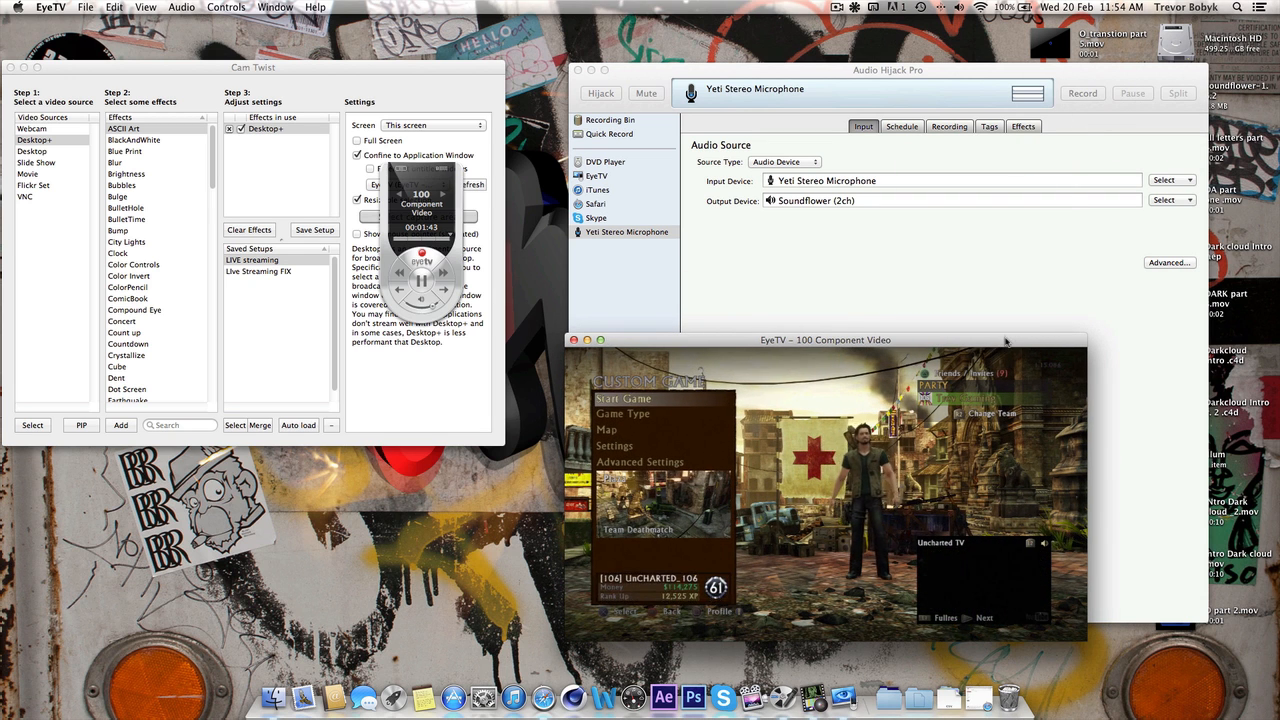
Drag the EyeTV game window up toward the upper right of the screen
left_click_drag(825, 340, 897, 244)
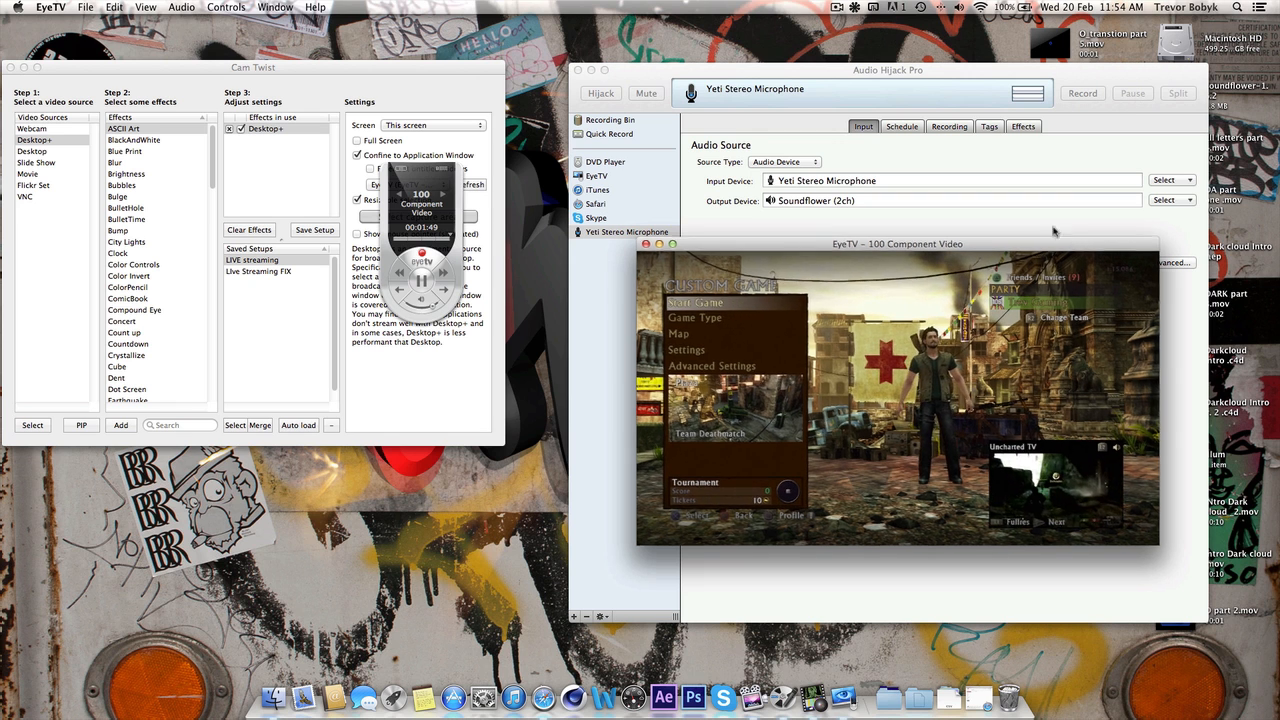
left_click_drag(897, 243, 931, 208)
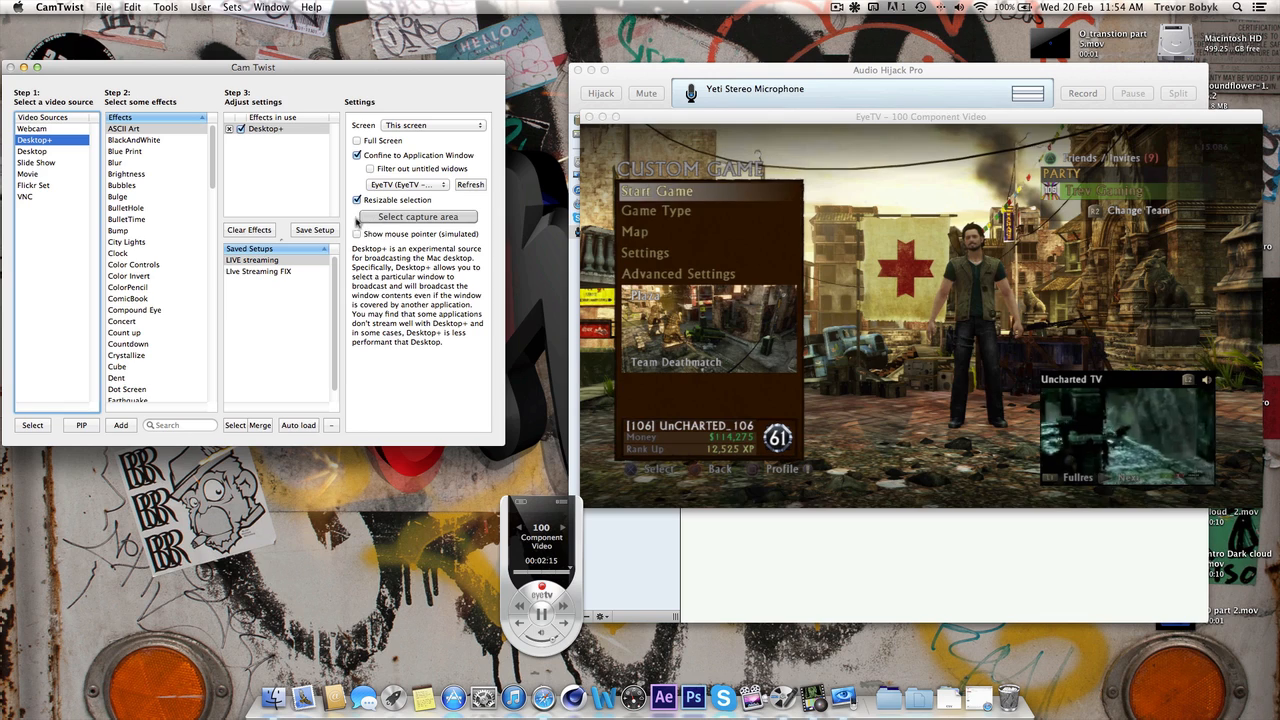
Refresh the window list, fit the capture area over EyeTV, and open Tools > Preview
left_click(418, 217)
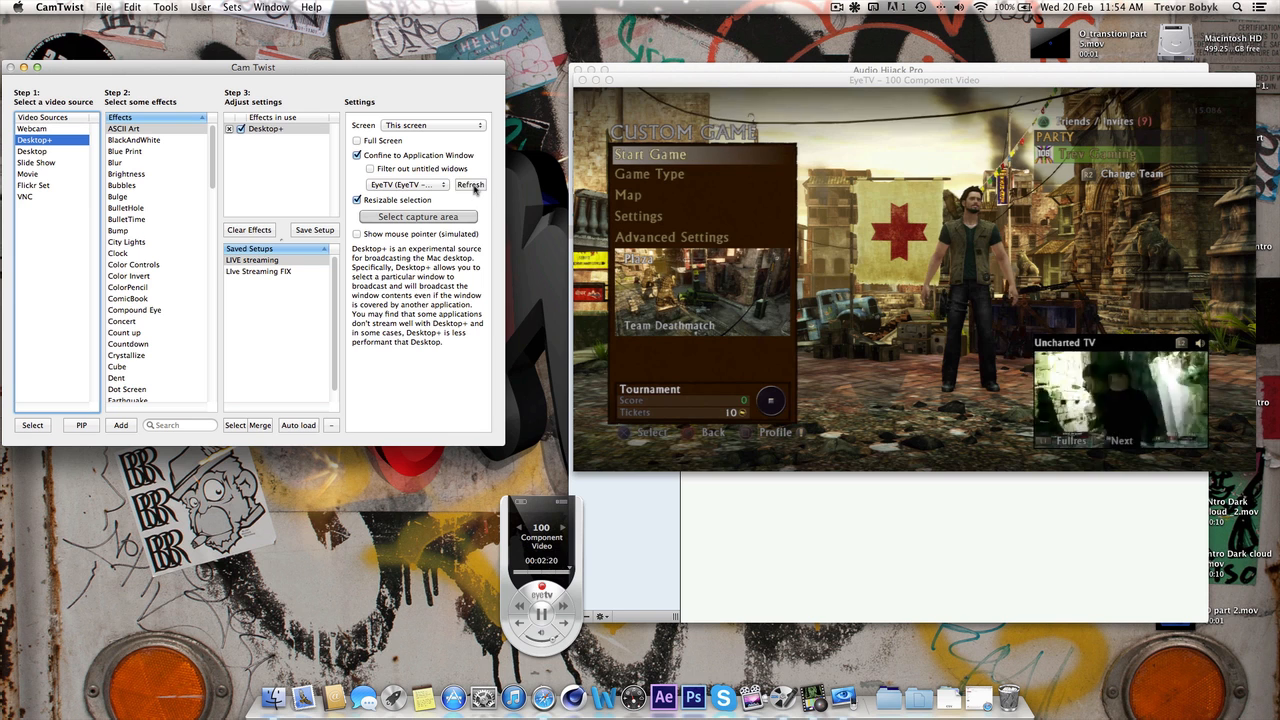
left_click(418, 217)
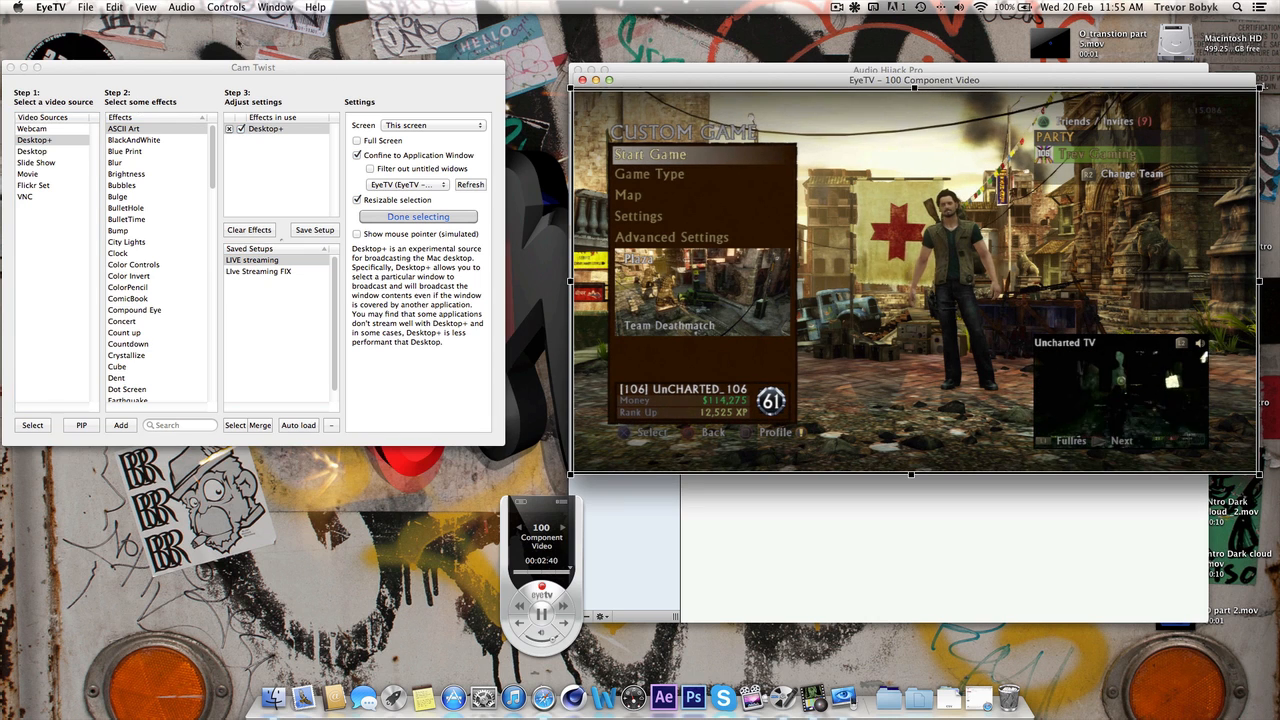
left_click(145, 7)
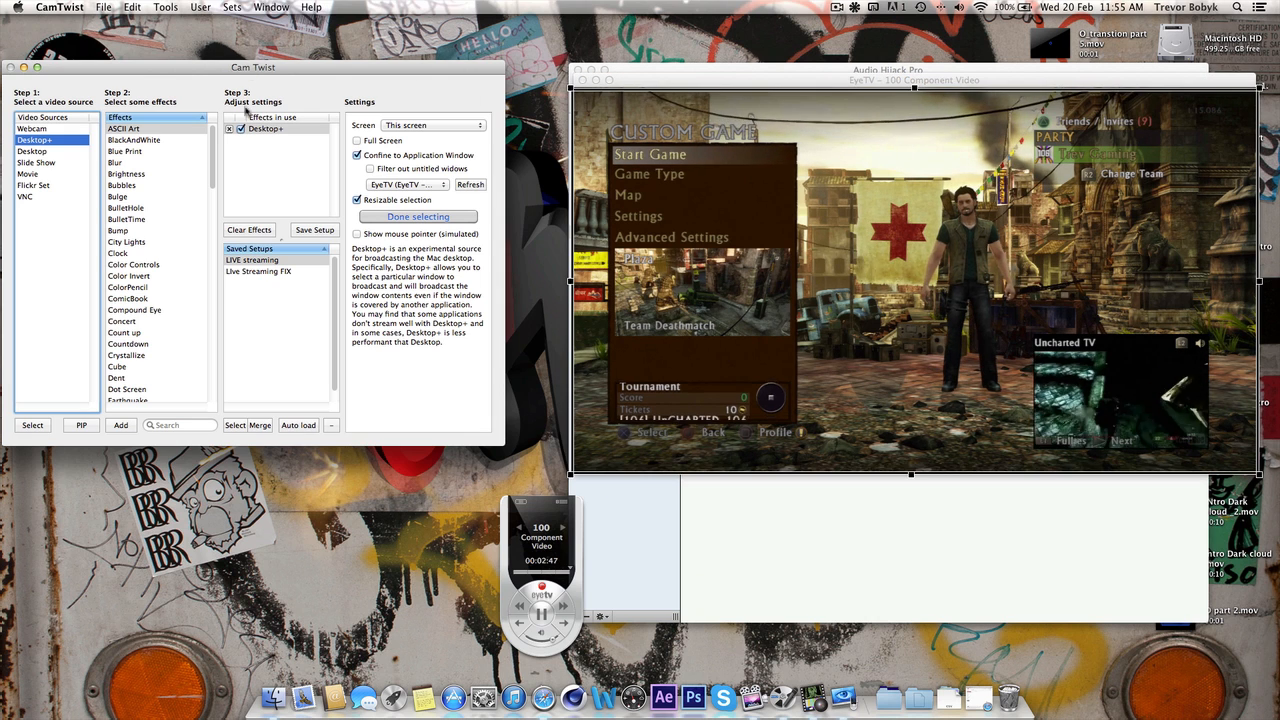
left_click(165, 7)
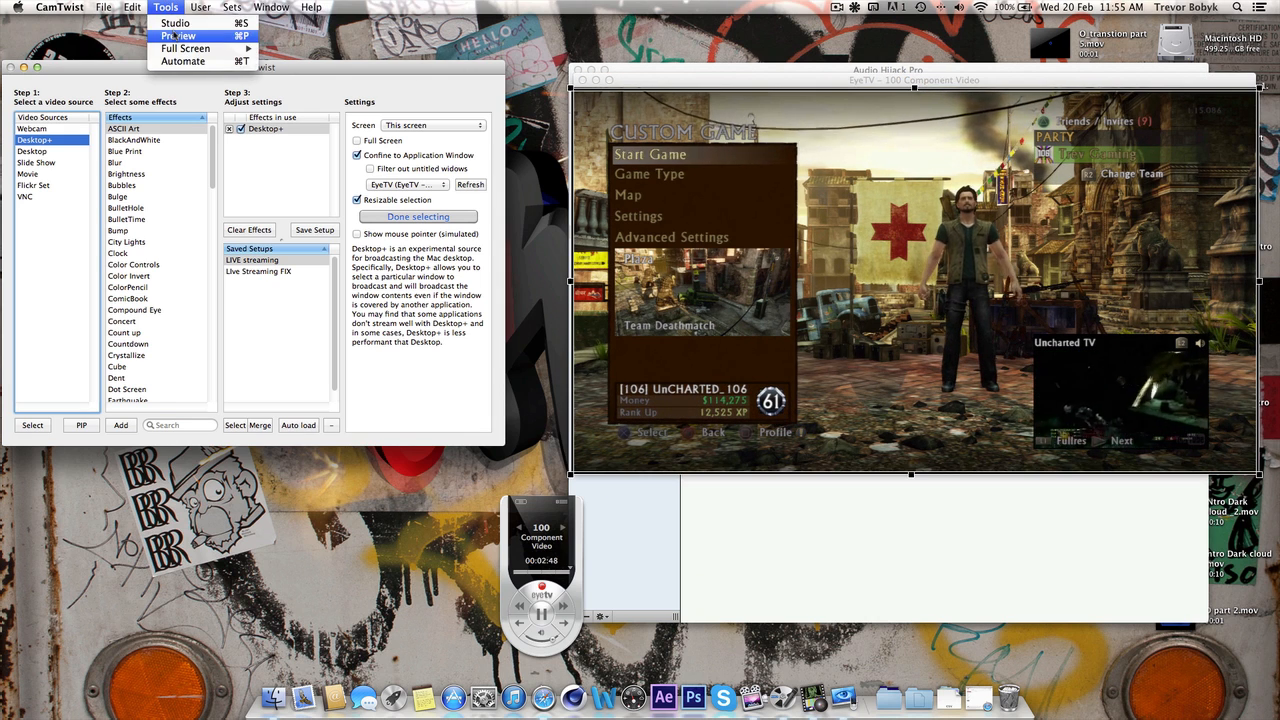
left_click(179, 36)
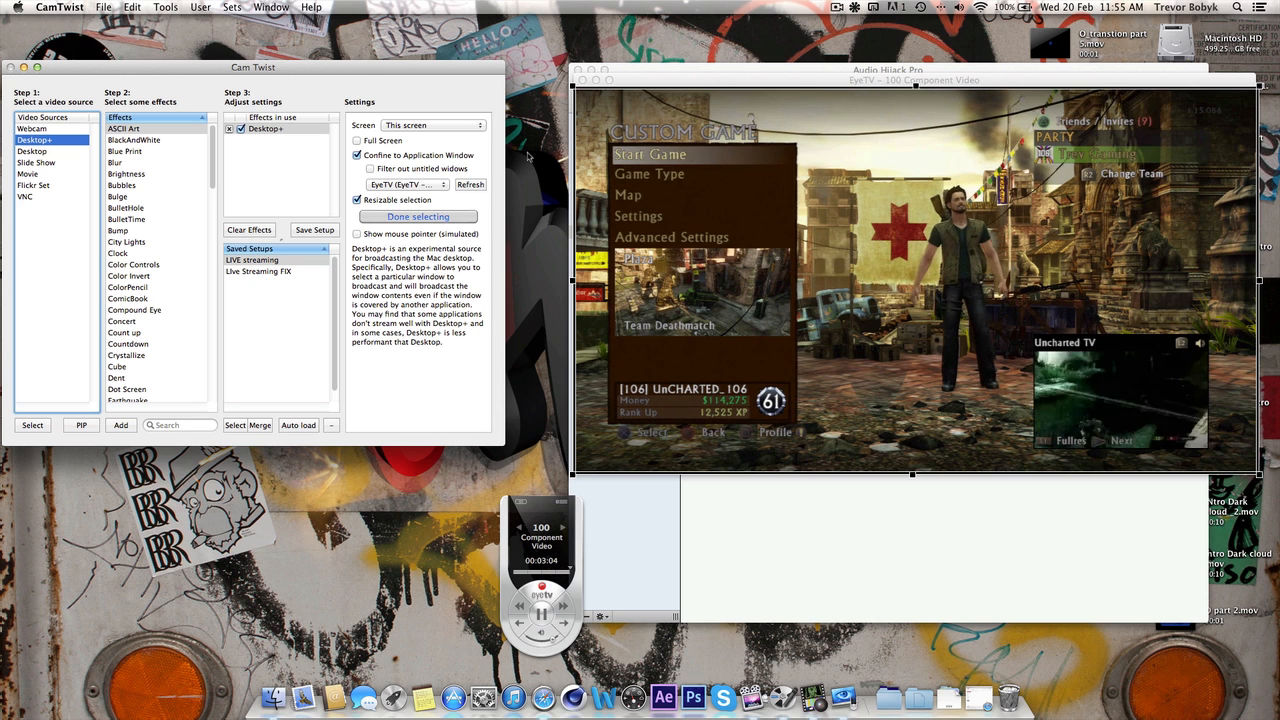
left_click(418, 217)
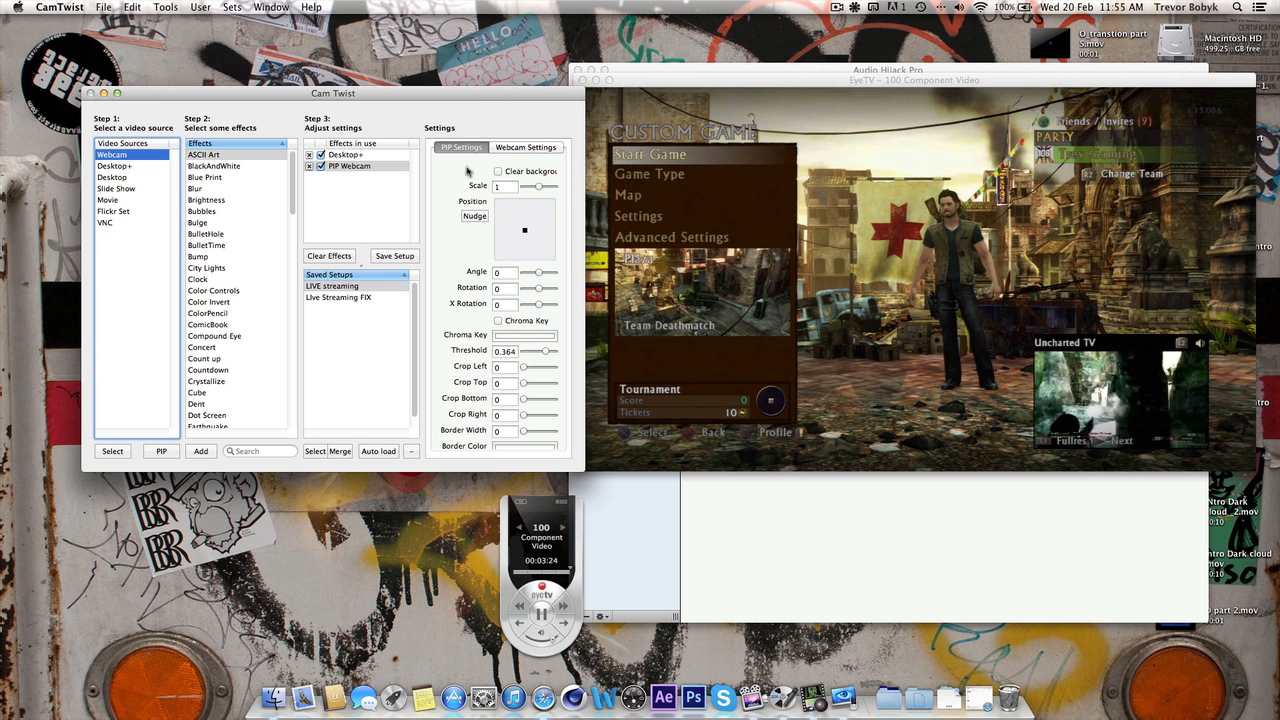
Drag the webcam PIP overlay toward the top right and fine-tune its position
left_click_drag(524, 230, 545, 215)
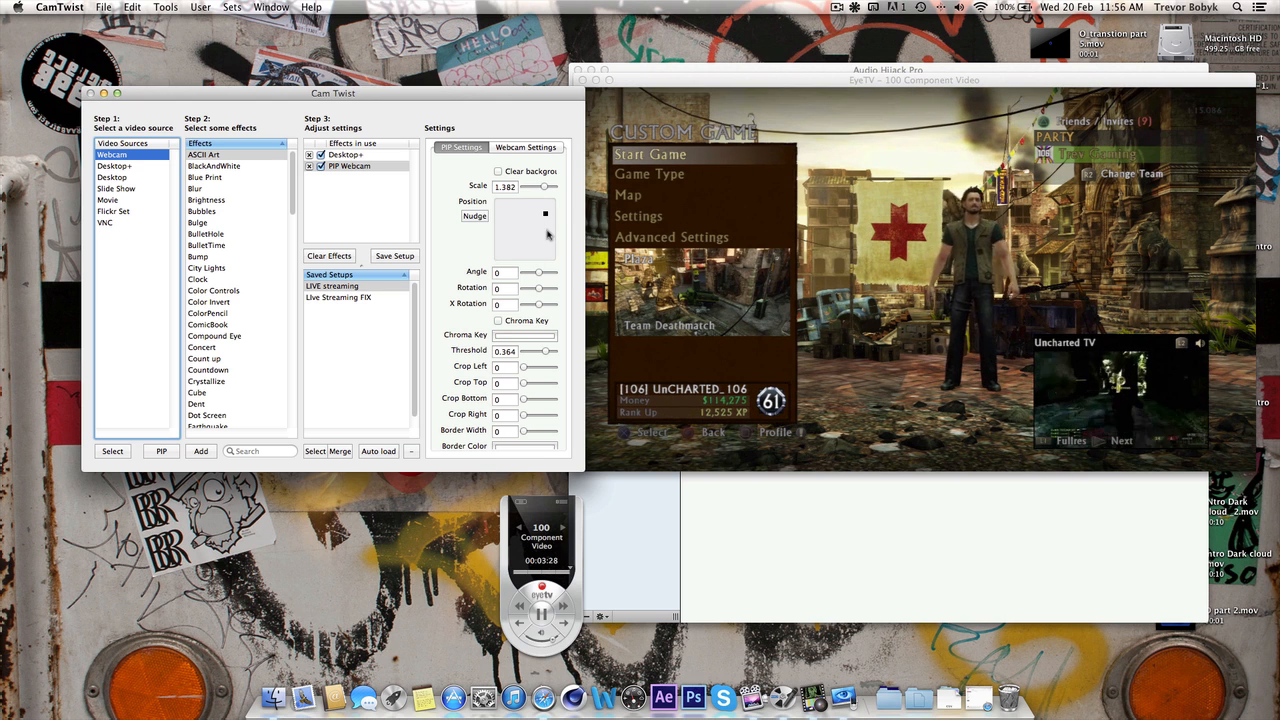
left_click(350, 166)
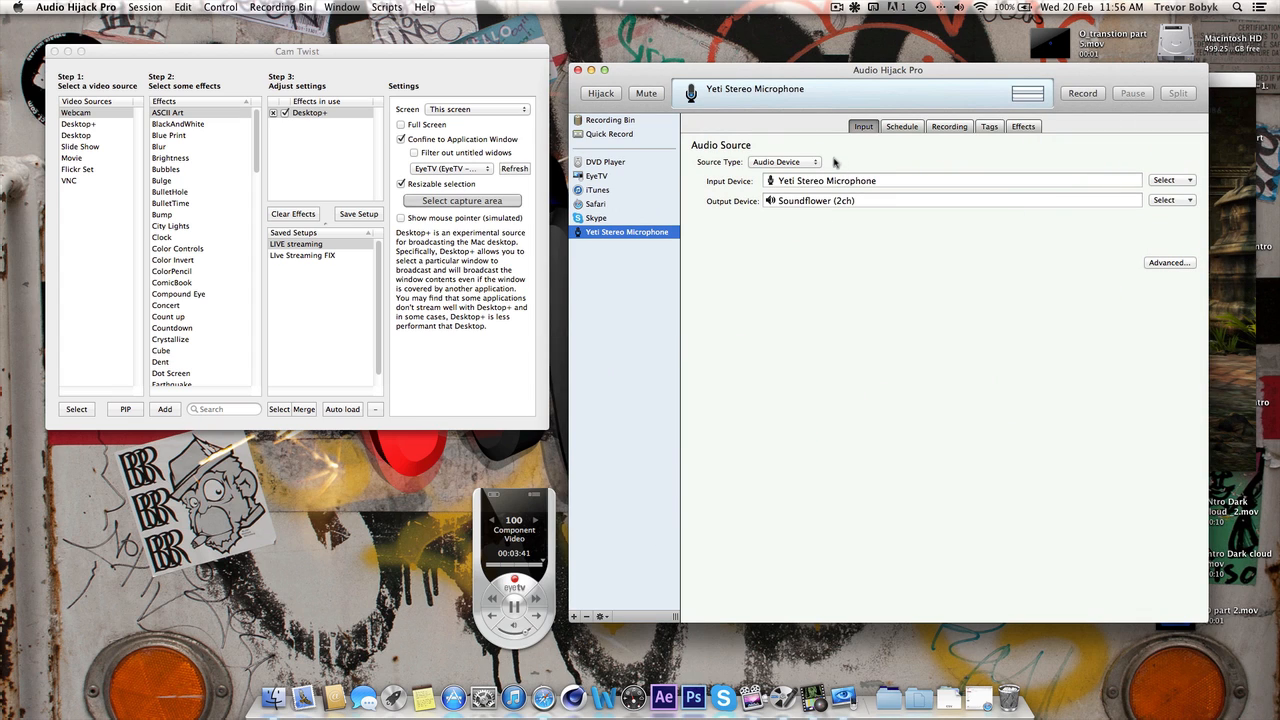
mouse_move(632, 223)
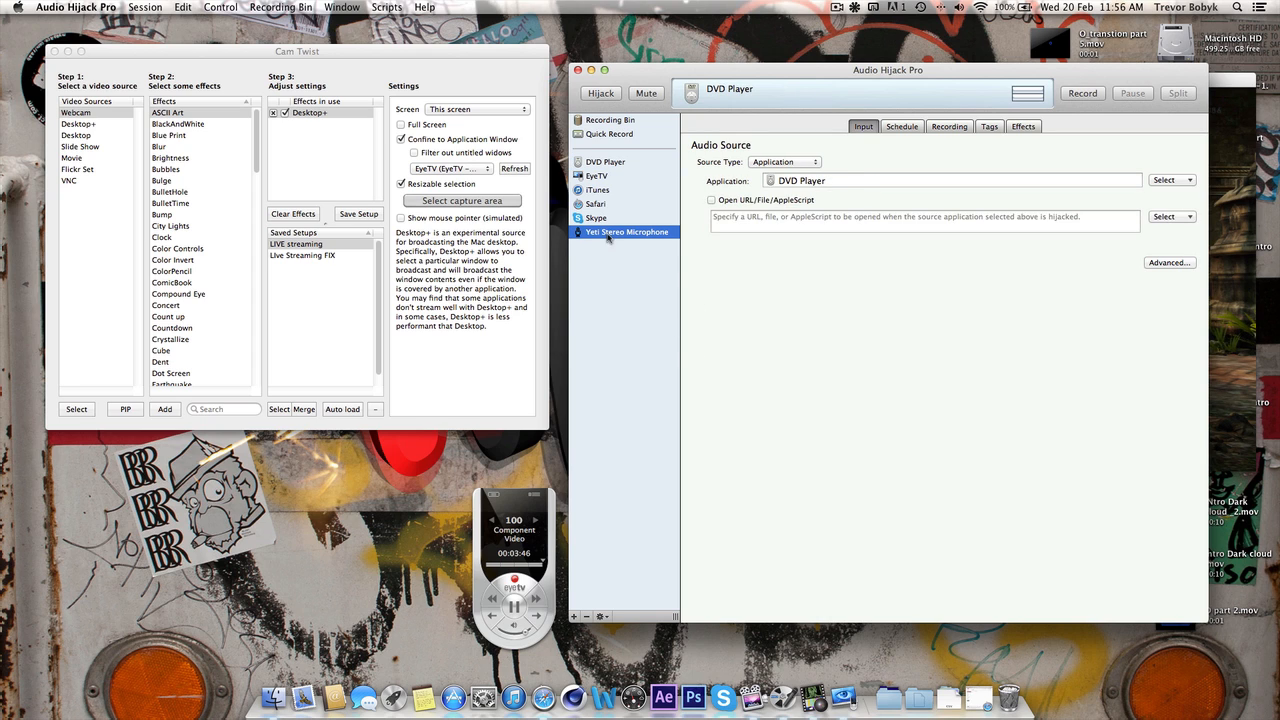
Select the Yeti Stereo Microphone session and check its audio device source type
left_click(627, 231)
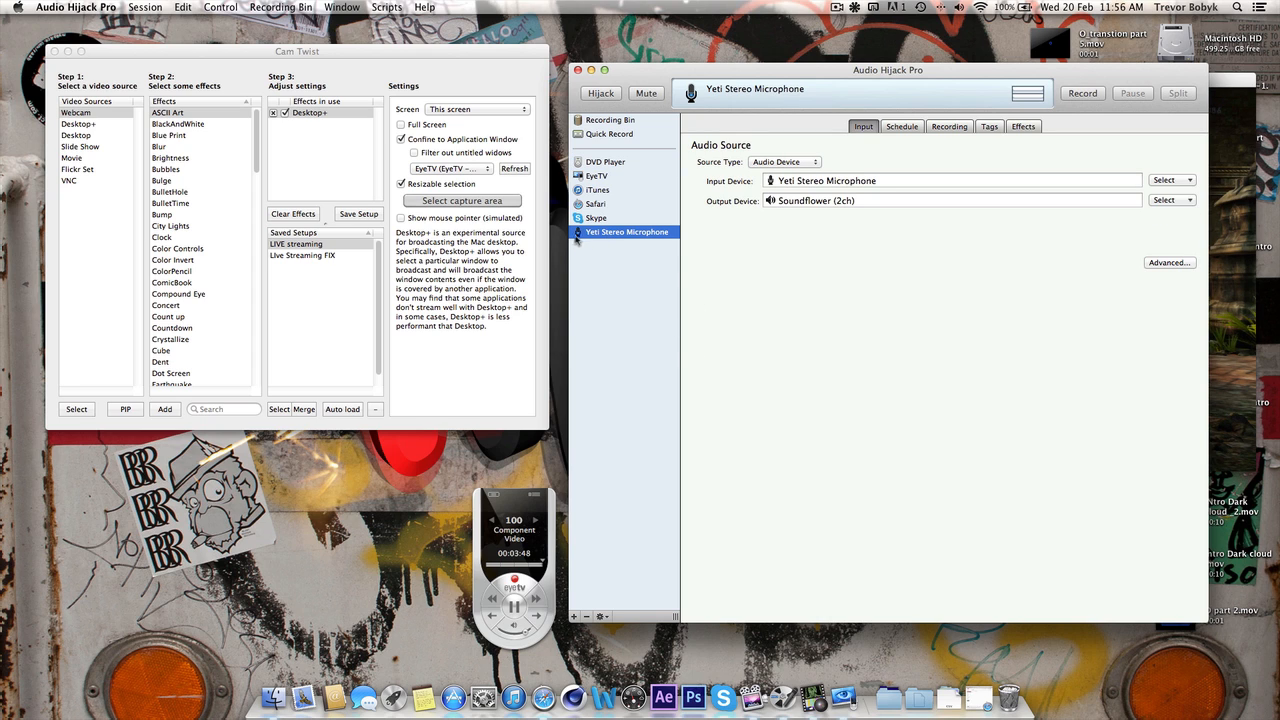
left_click(605, 161)
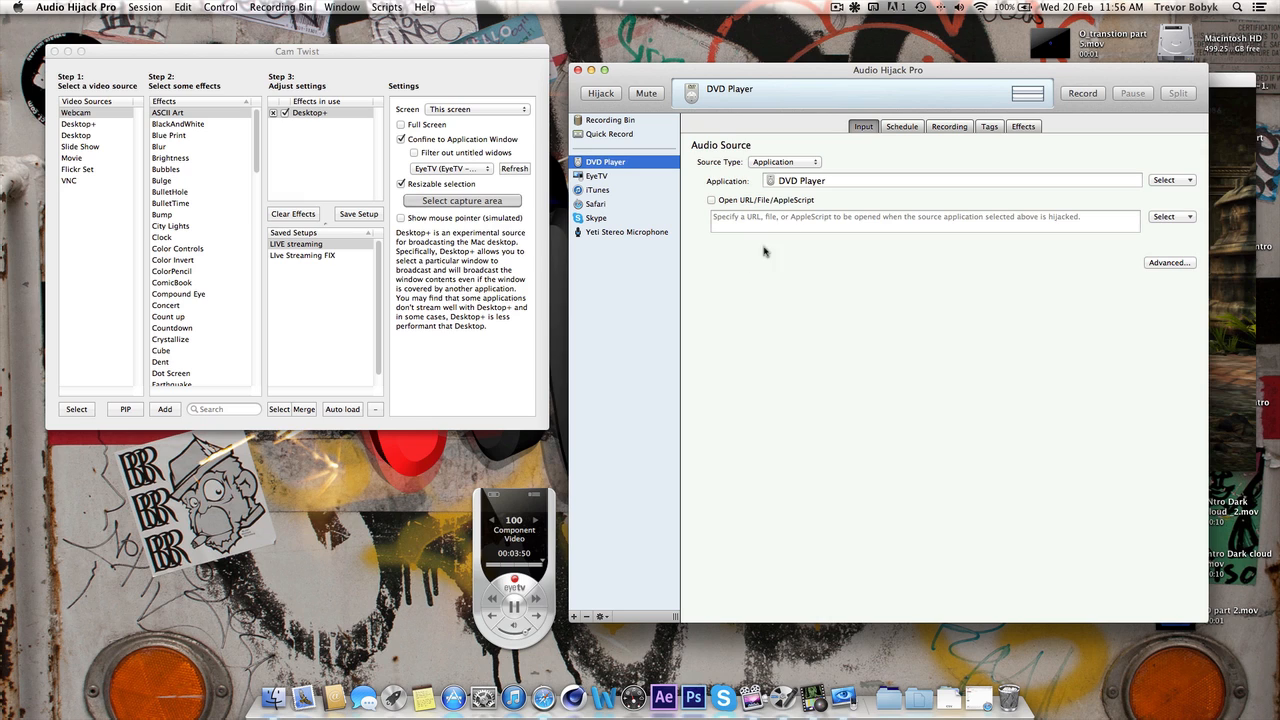
left_click(784, 162)
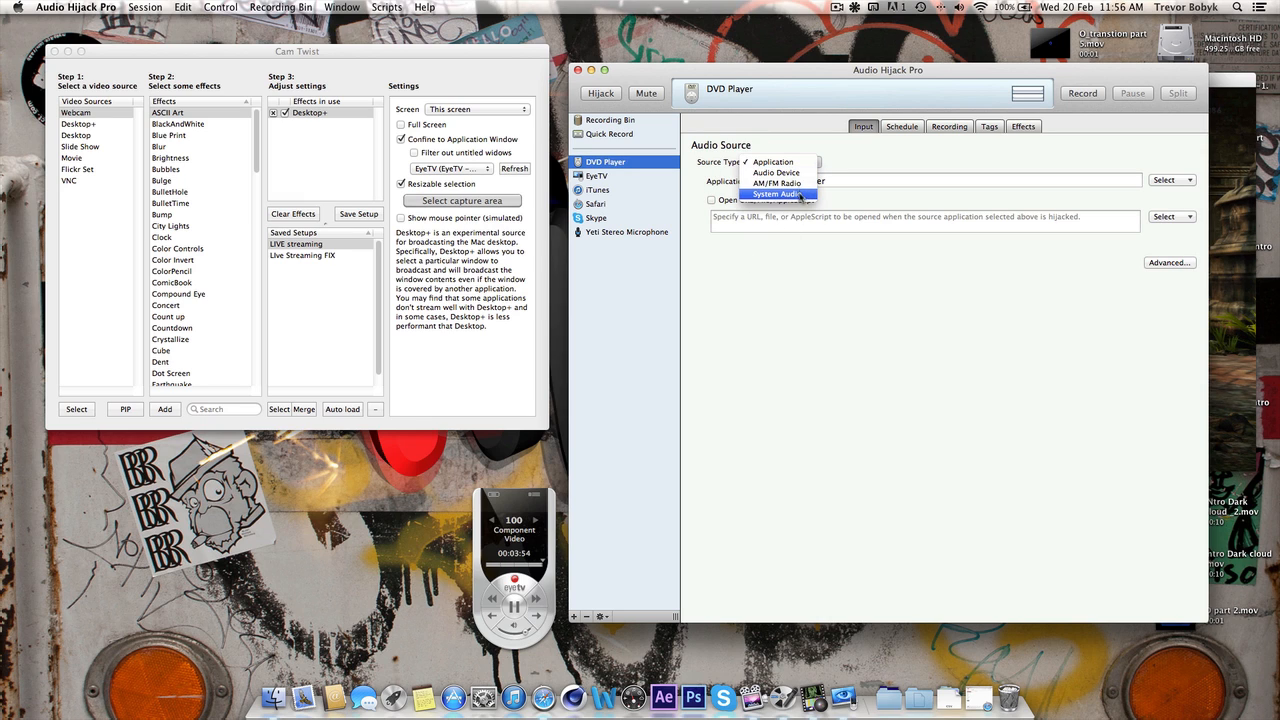
left_click(778, 194)
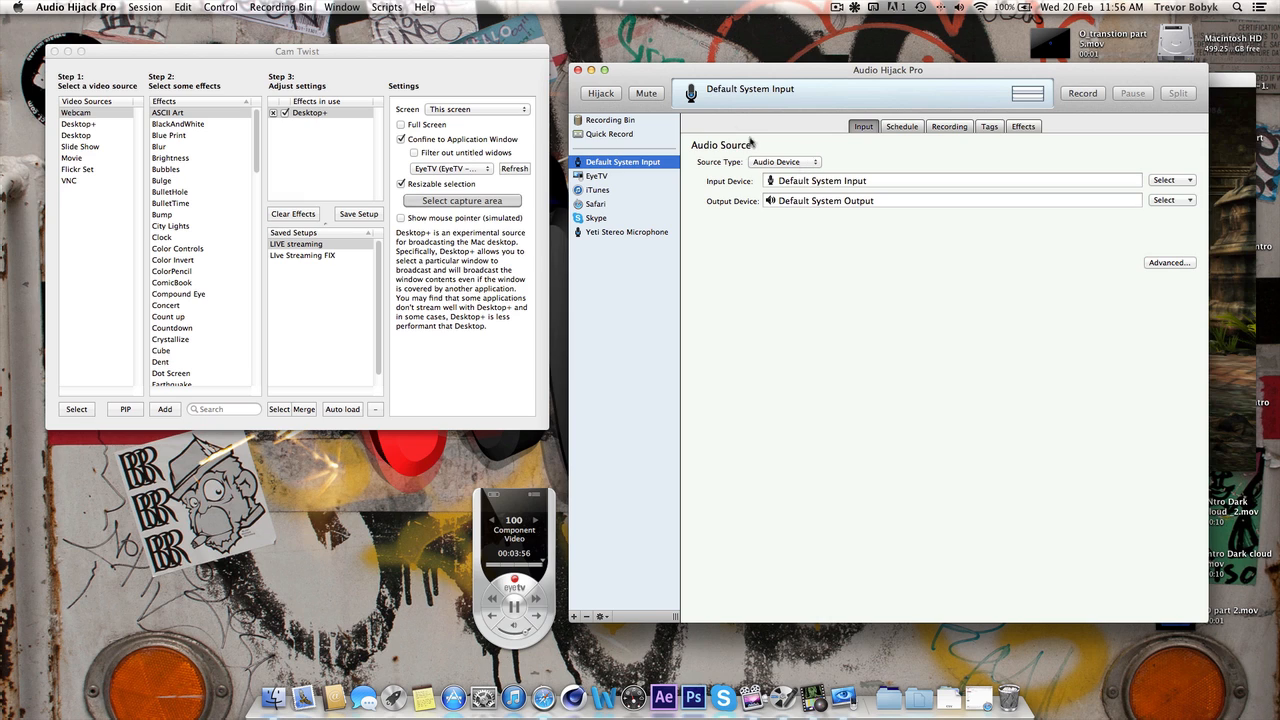
left_click(785, 162)
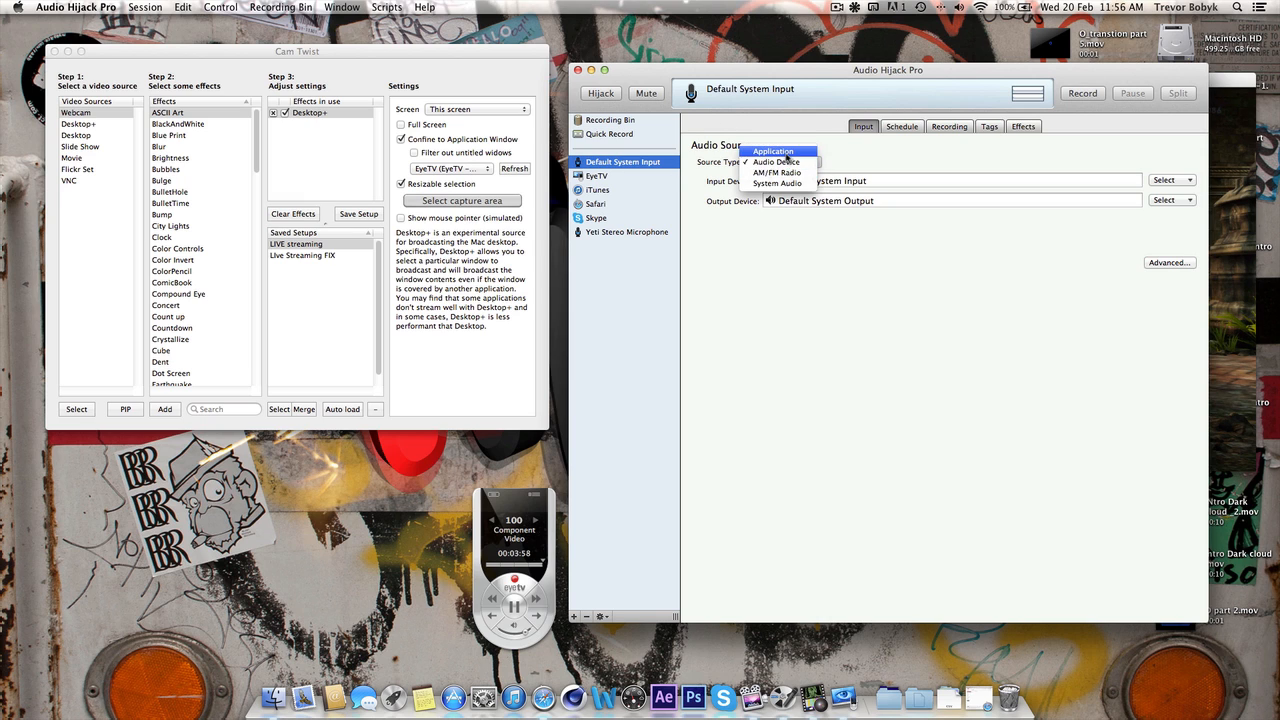
left_click(777, 162)
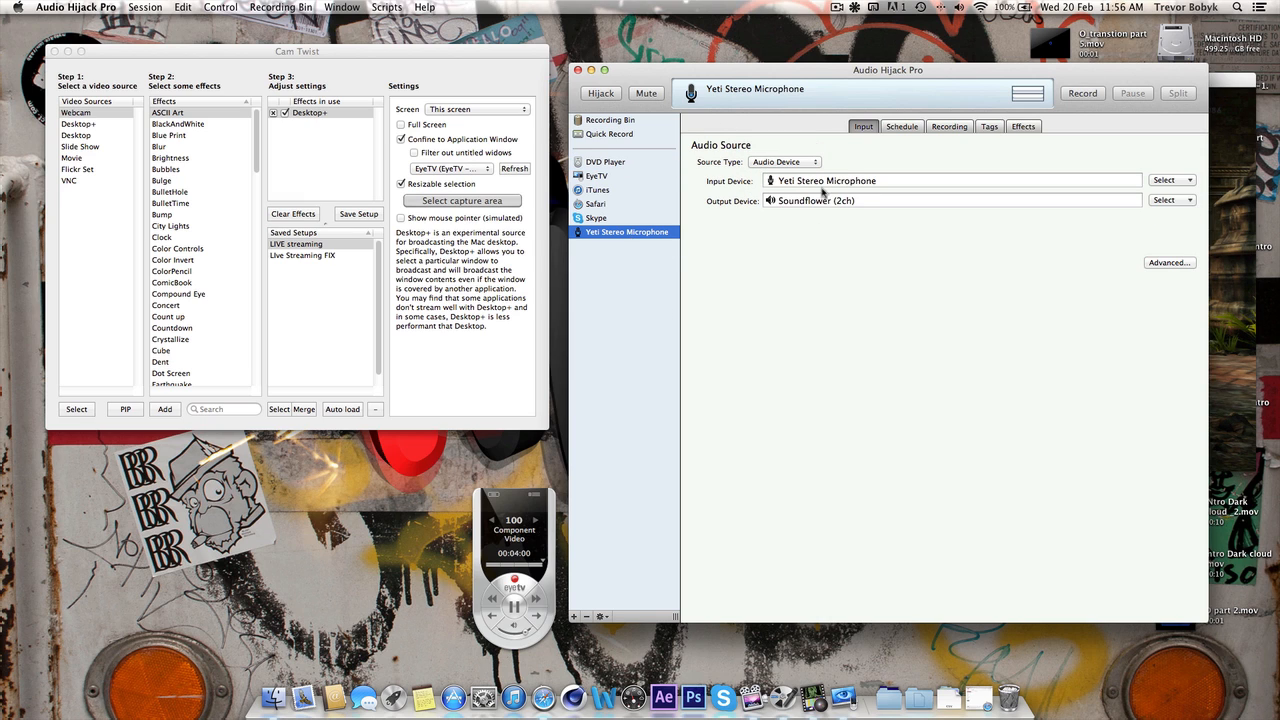
mouse_move(966, 186)
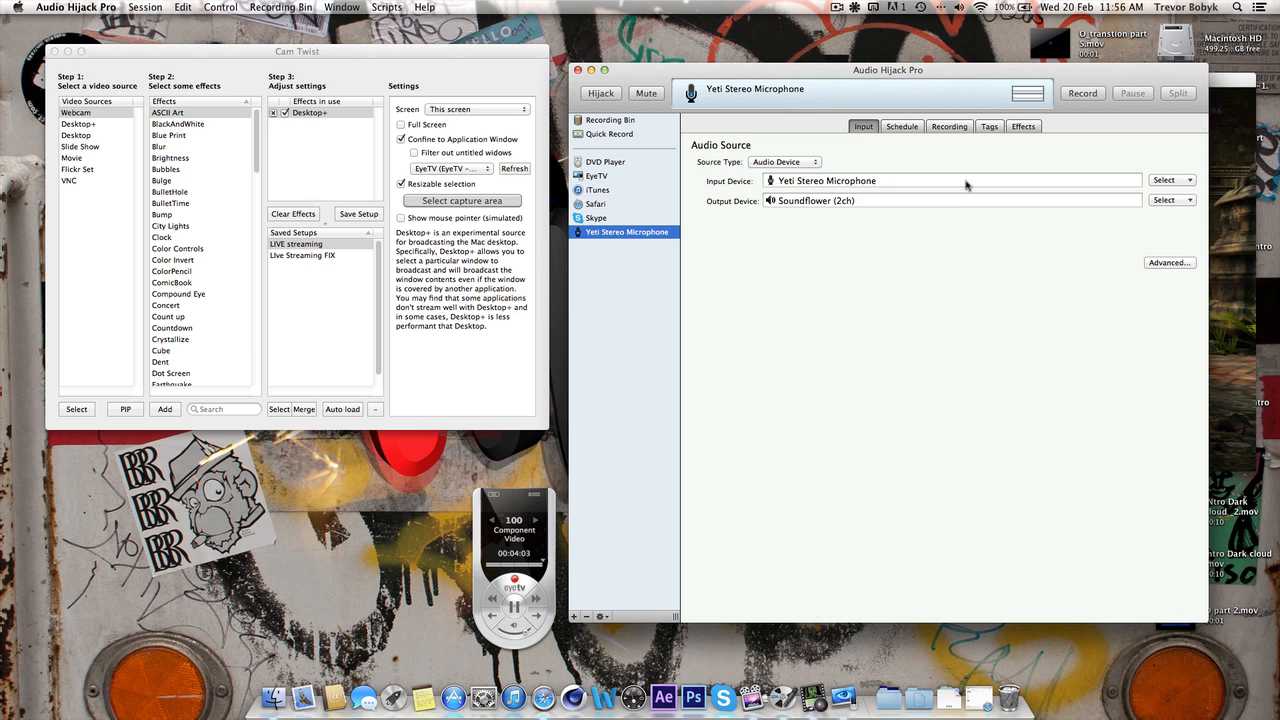
mouse_move(1056, 174)
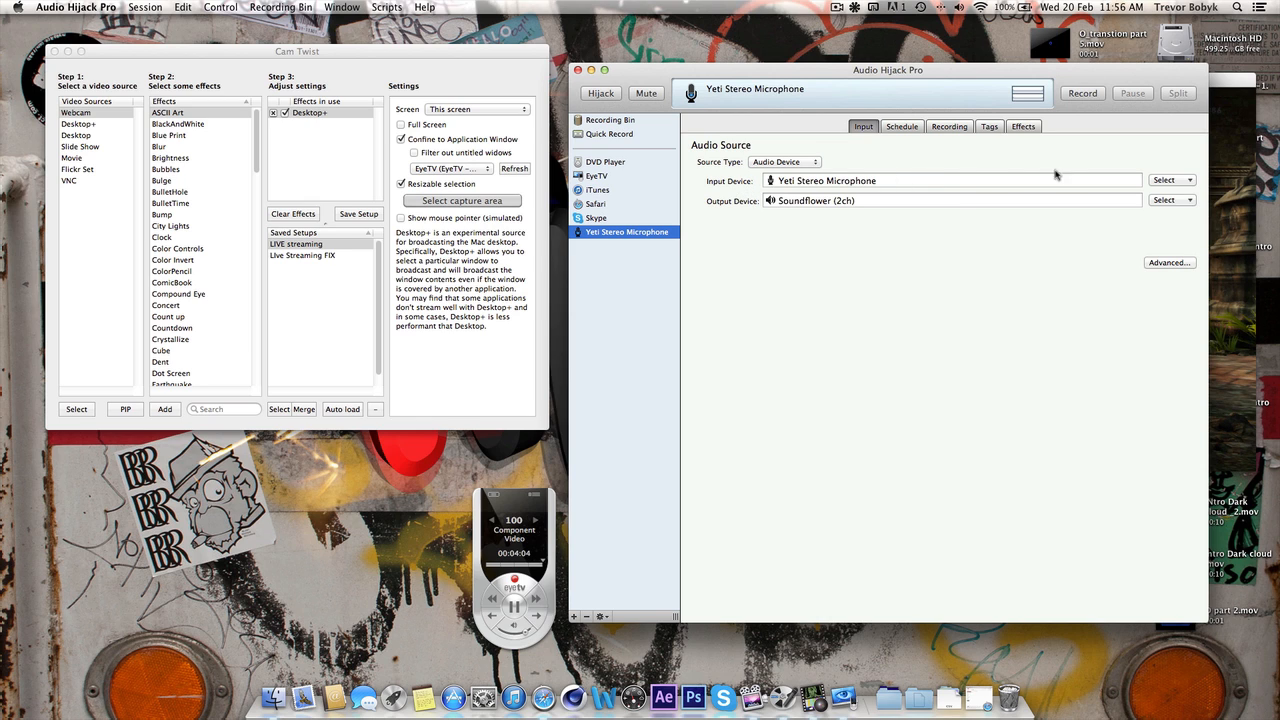
Keep Yeti Stereo Microphone as input, output to Soundflower (2ch), and start Hijack
left_click(1172, 181)
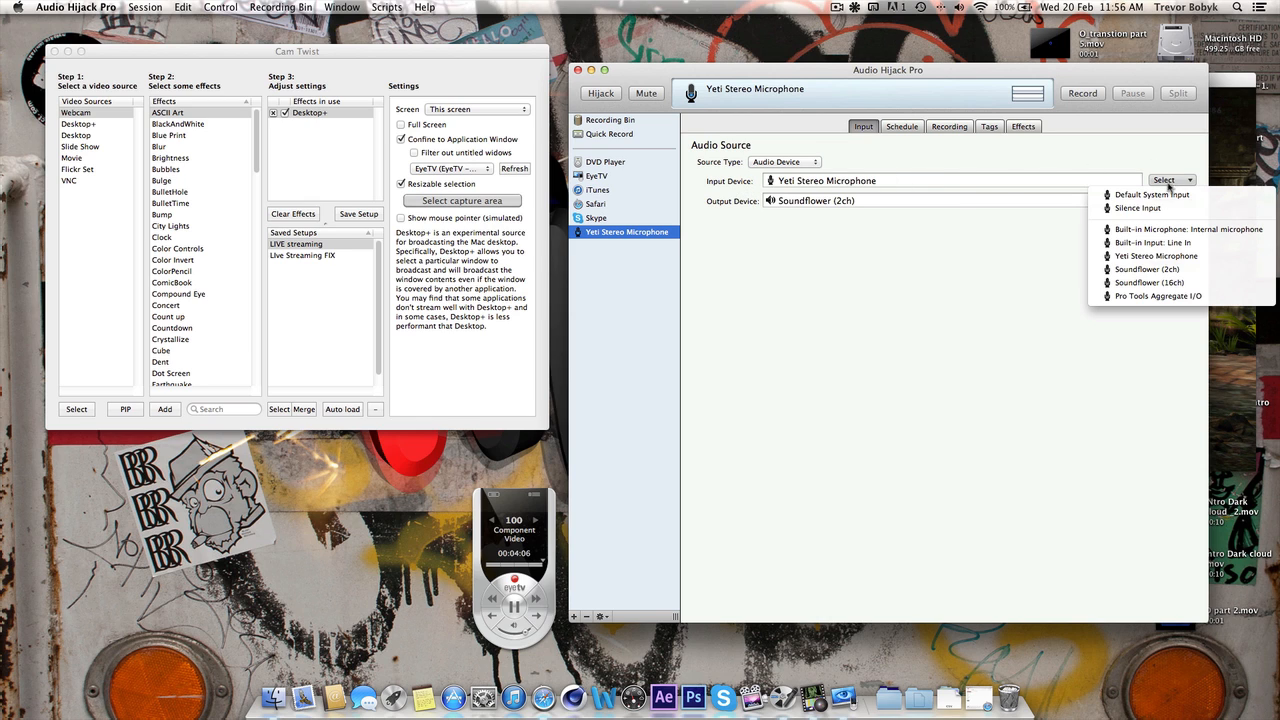
mouse_move(1147, 269)
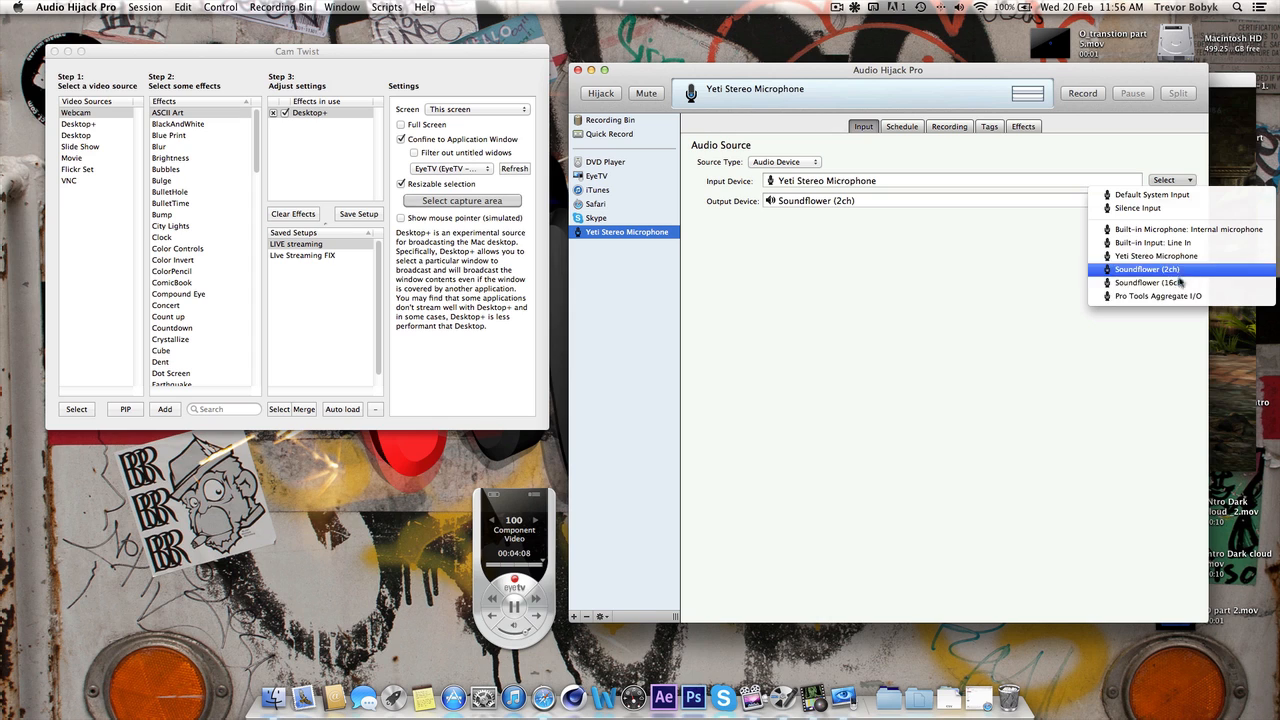
mouse_move(1180, 229)
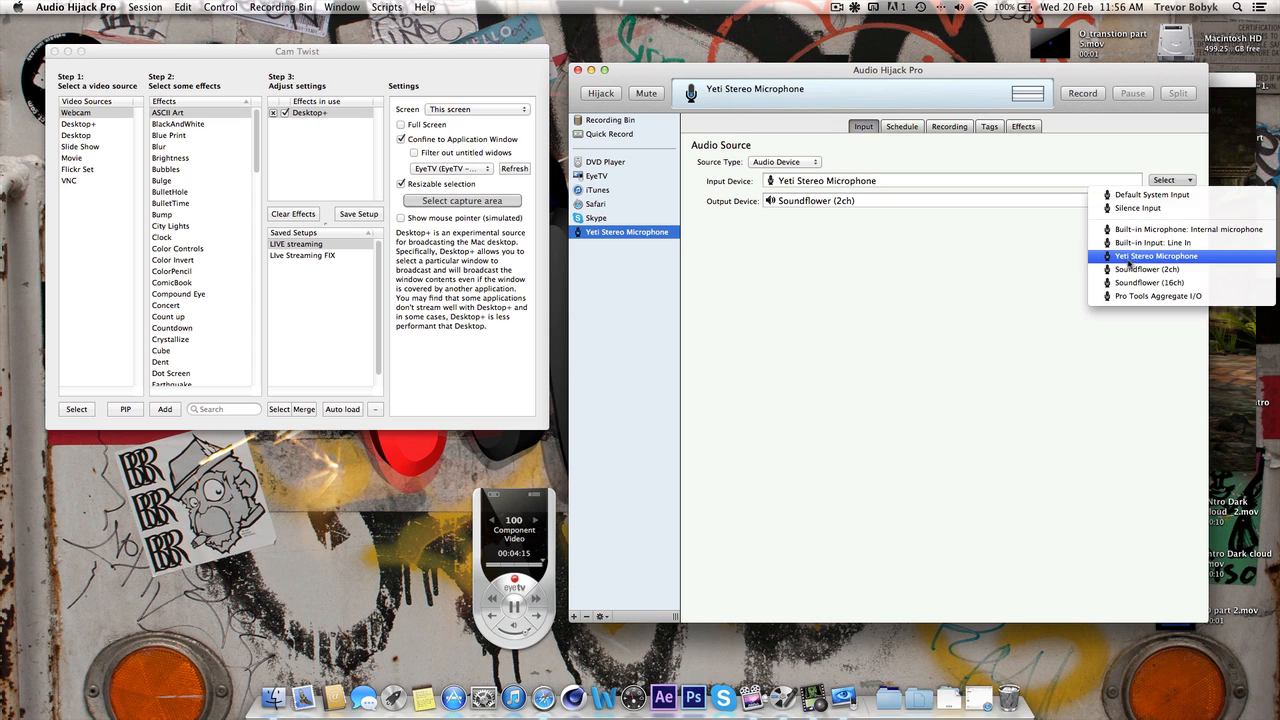
left_click(1156, 256)
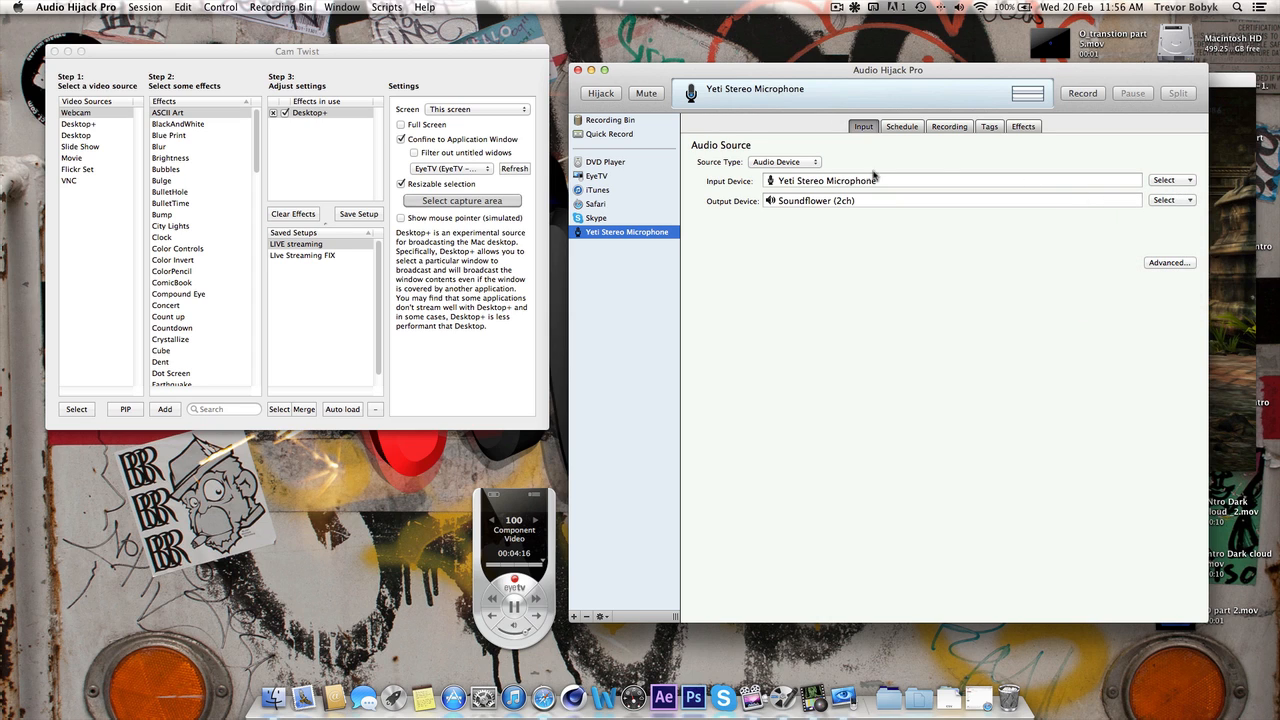
mouse_move(727, 211)
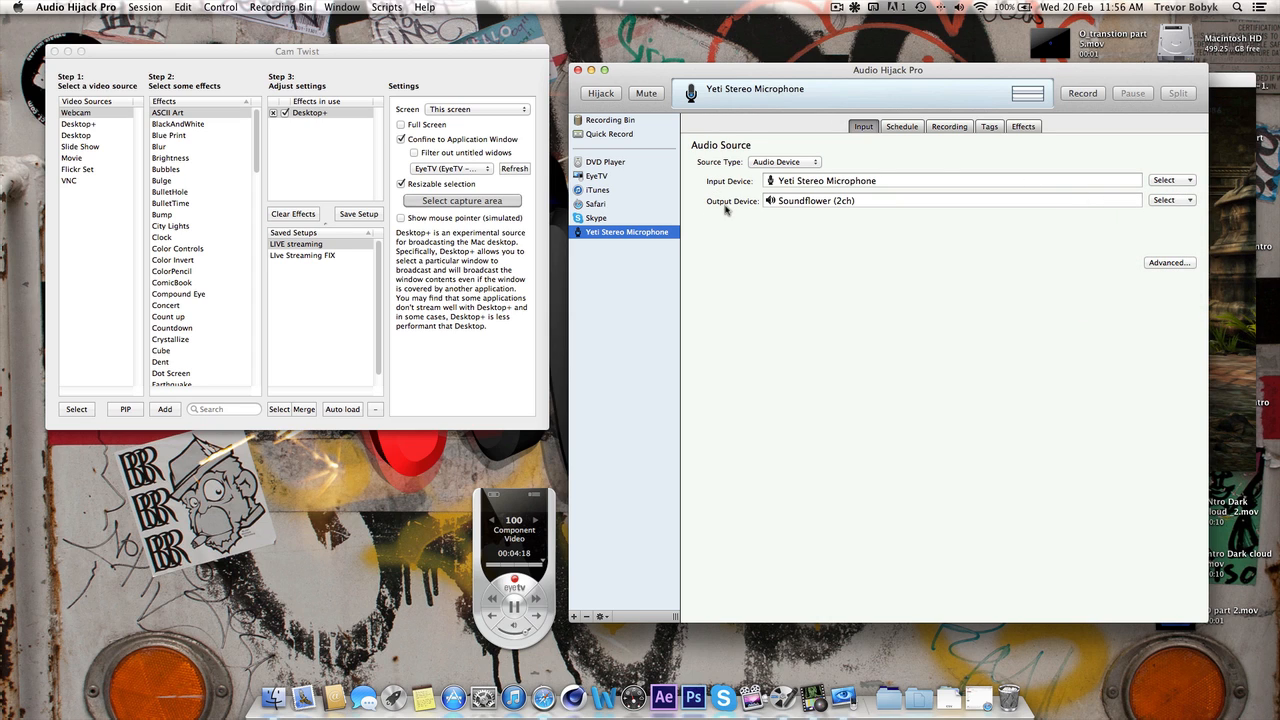
mouse_move(1148, 214)
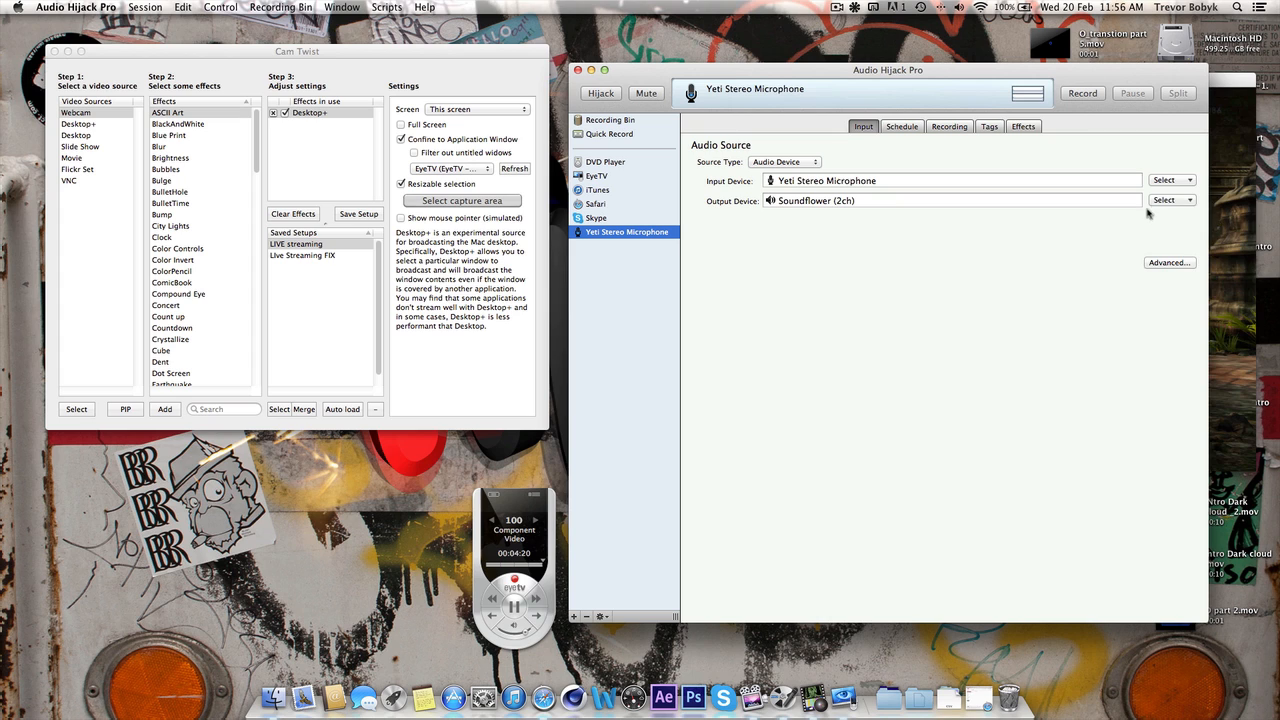
left_click(1171, 200)
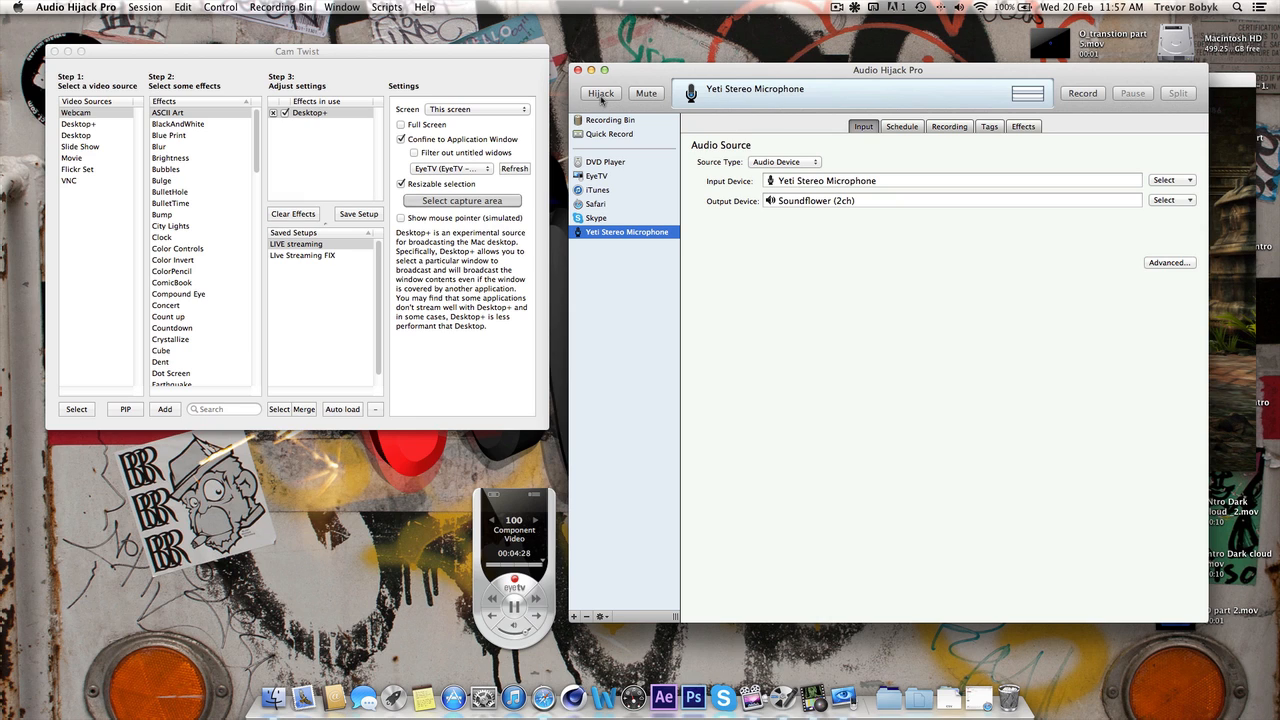
left_click(600, 93)
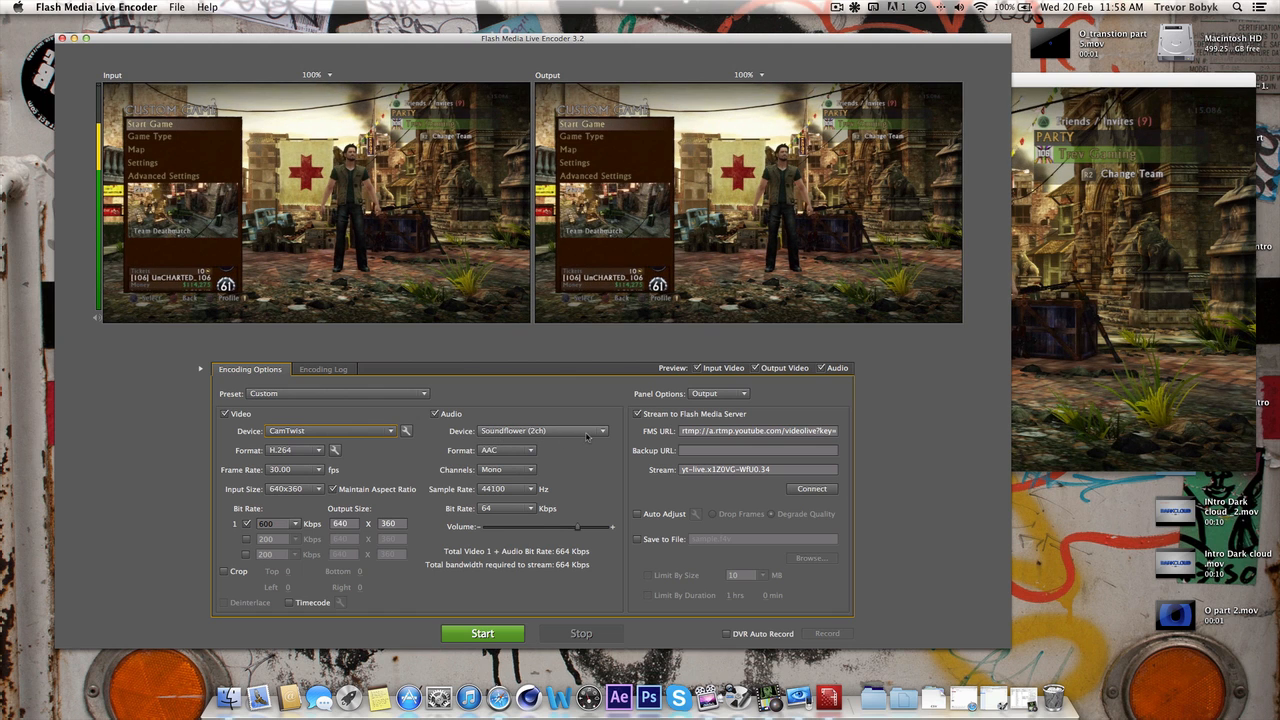
Choose Soundflower (2ch) as audio and clear the FMS URL and Stream name fields
left_click(601, 431)
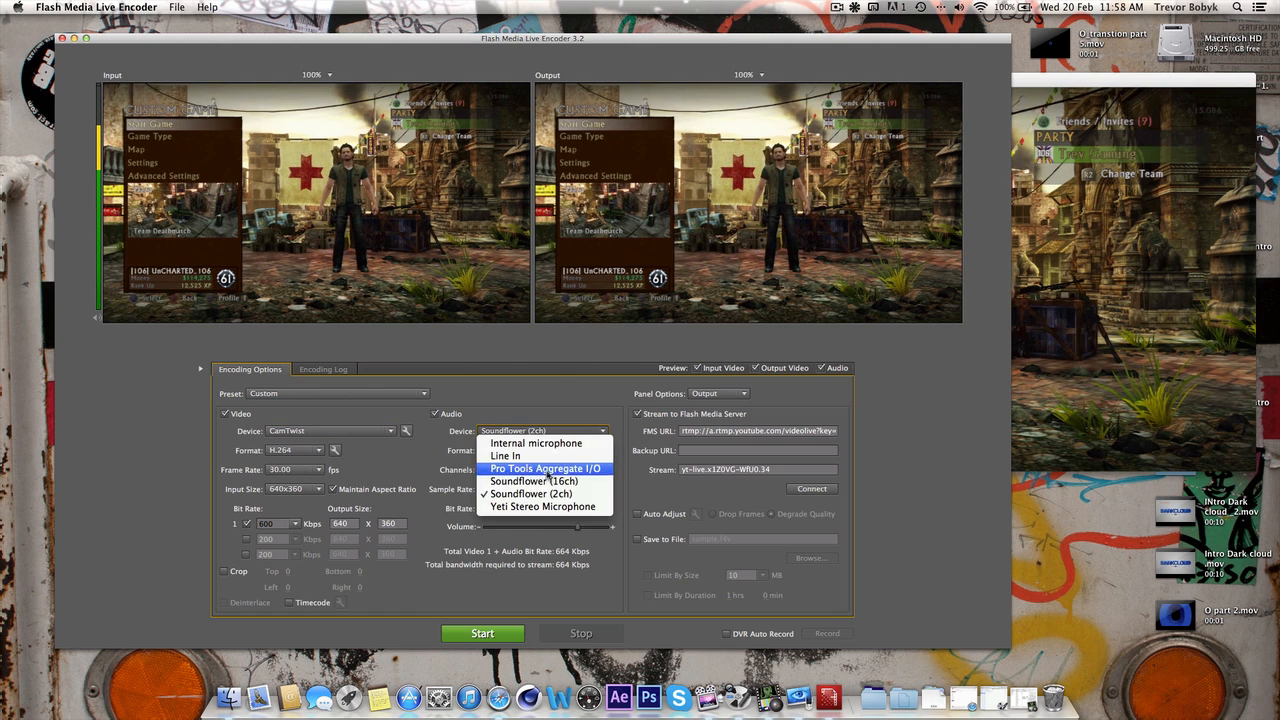
left_click(531, 493)
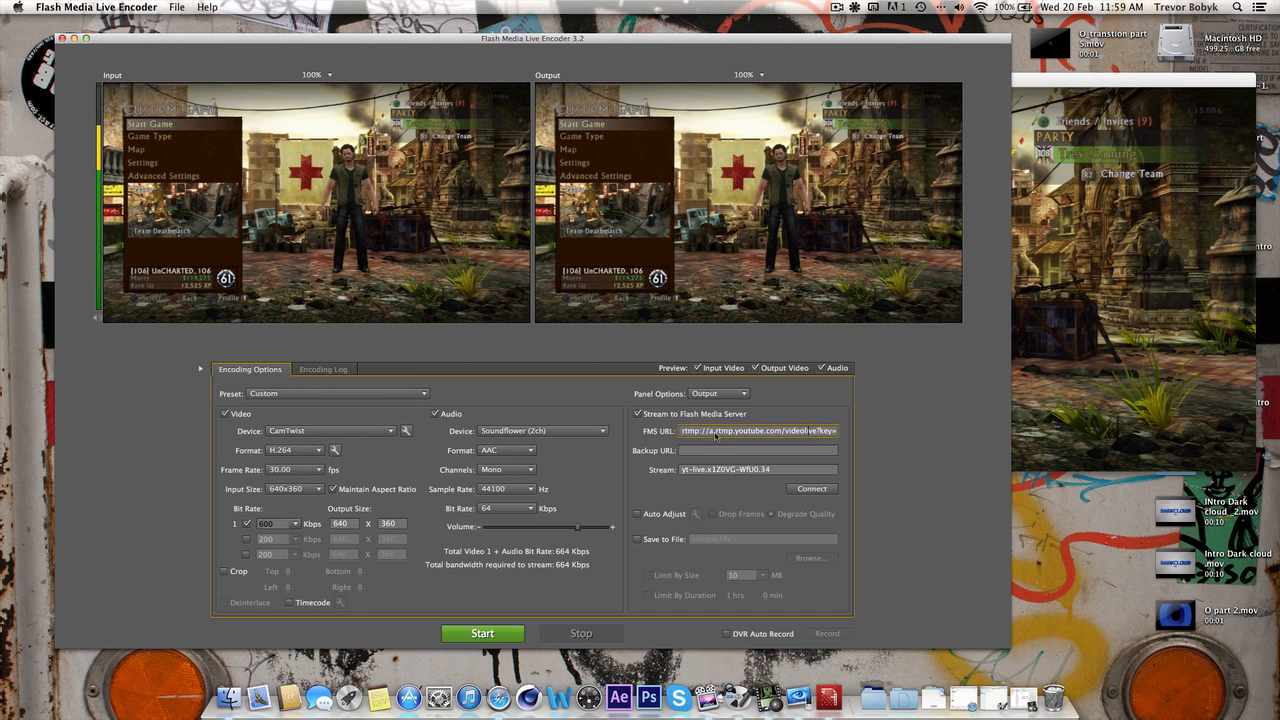
triple_click(758, 430)
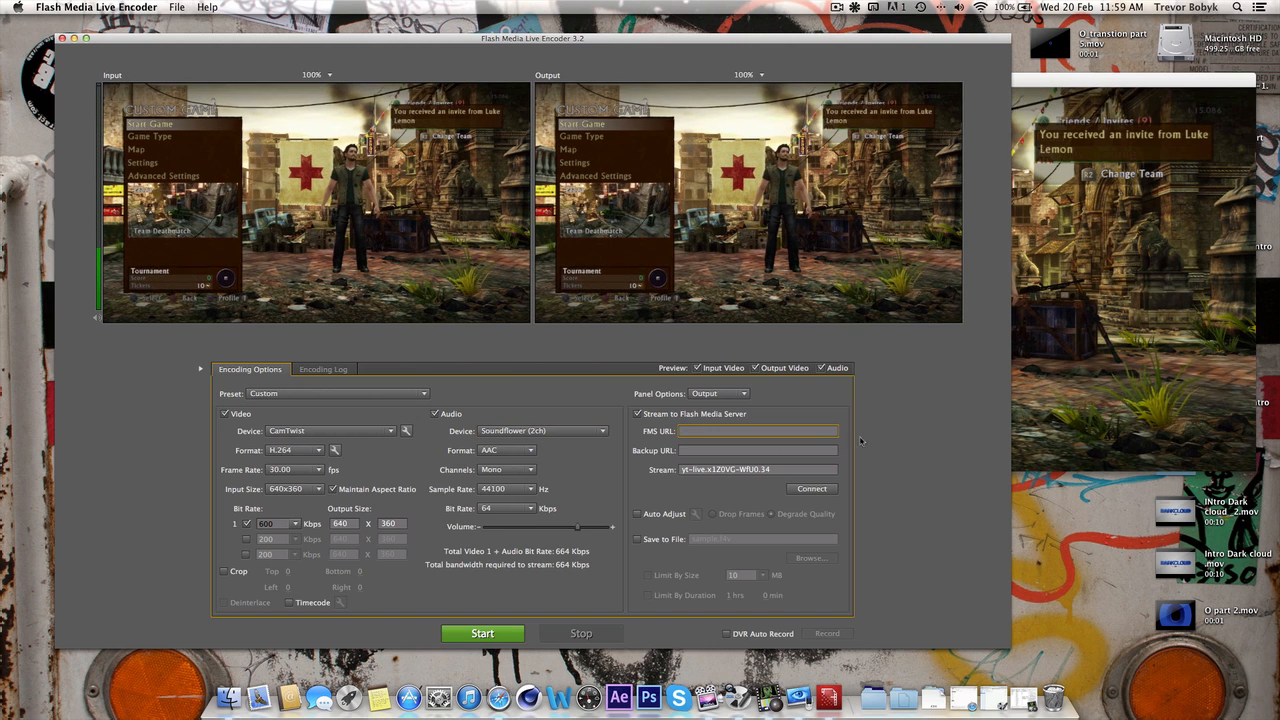
triple_click(758, 469)
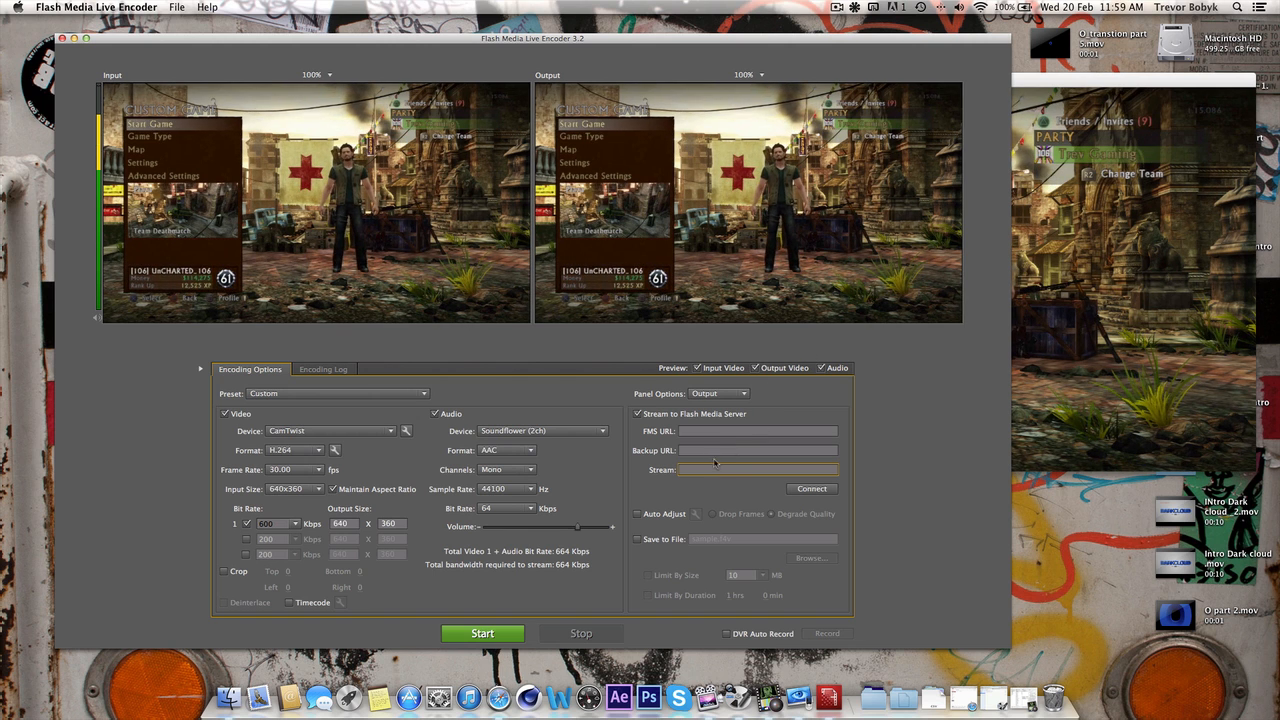
left_click(177, 7)
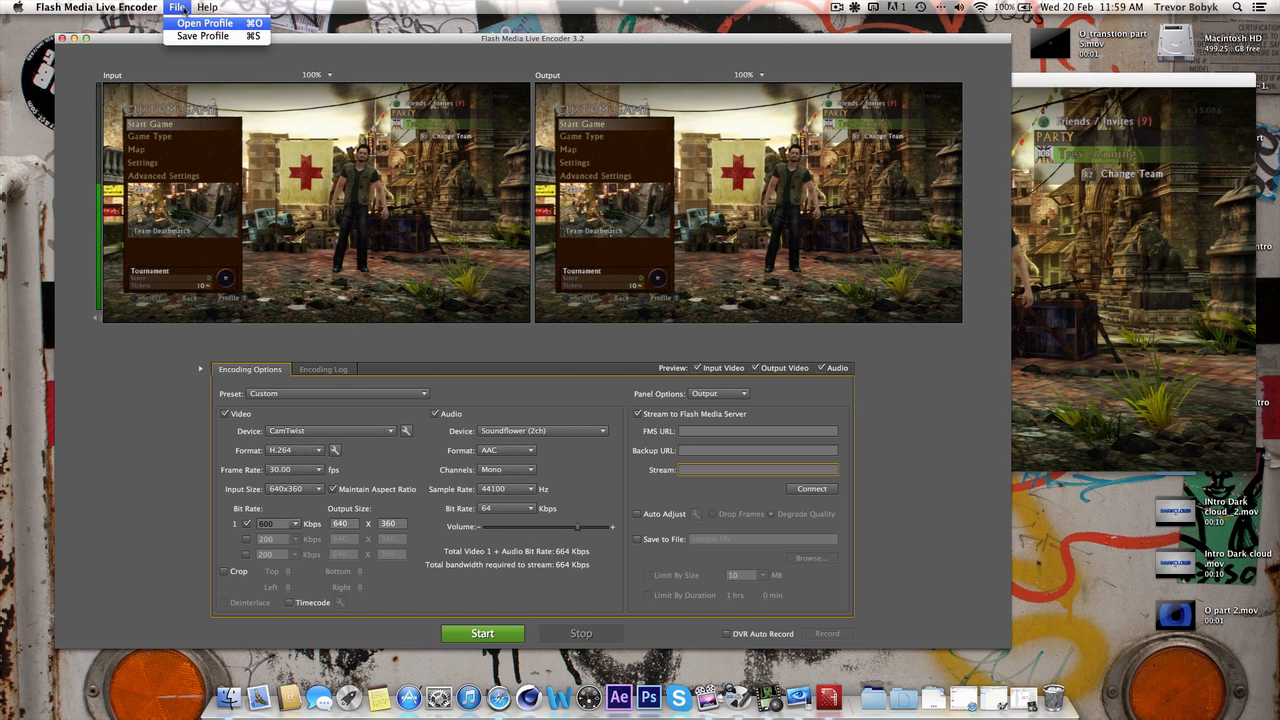
left_click(96, 7)
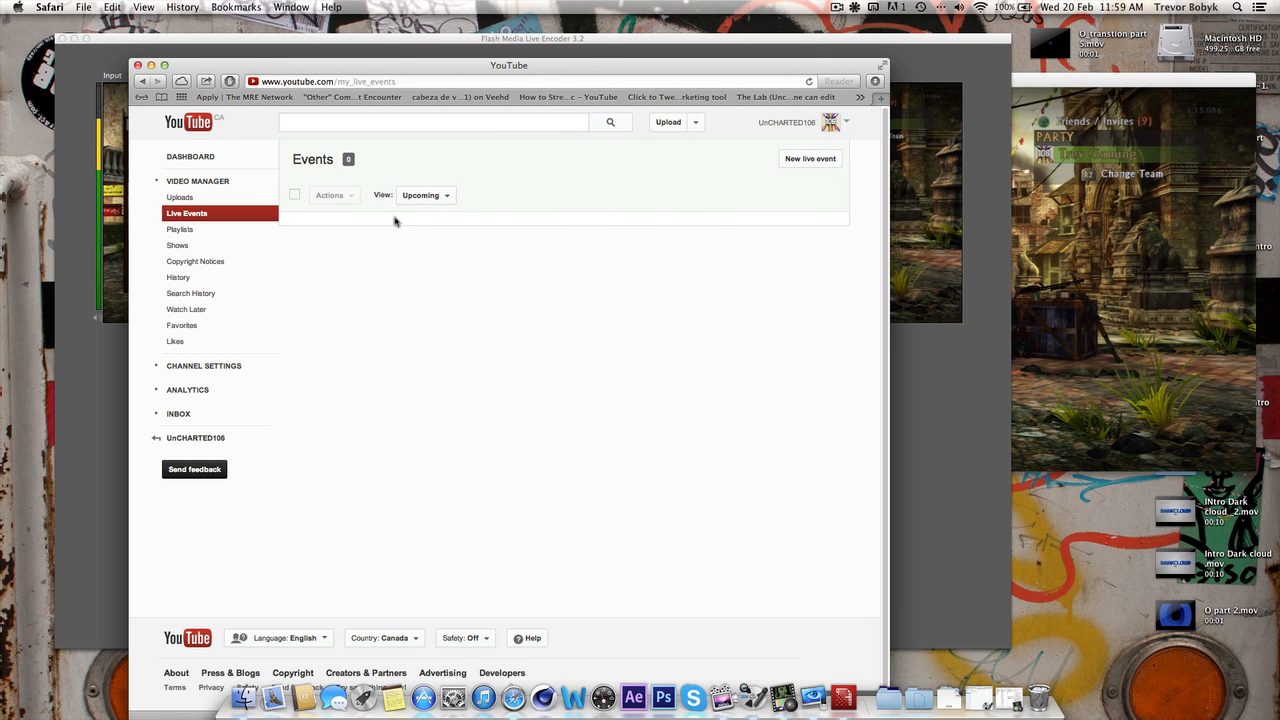
Go from Playlists back to Live Events and start a new live event
left_click(181, 229)
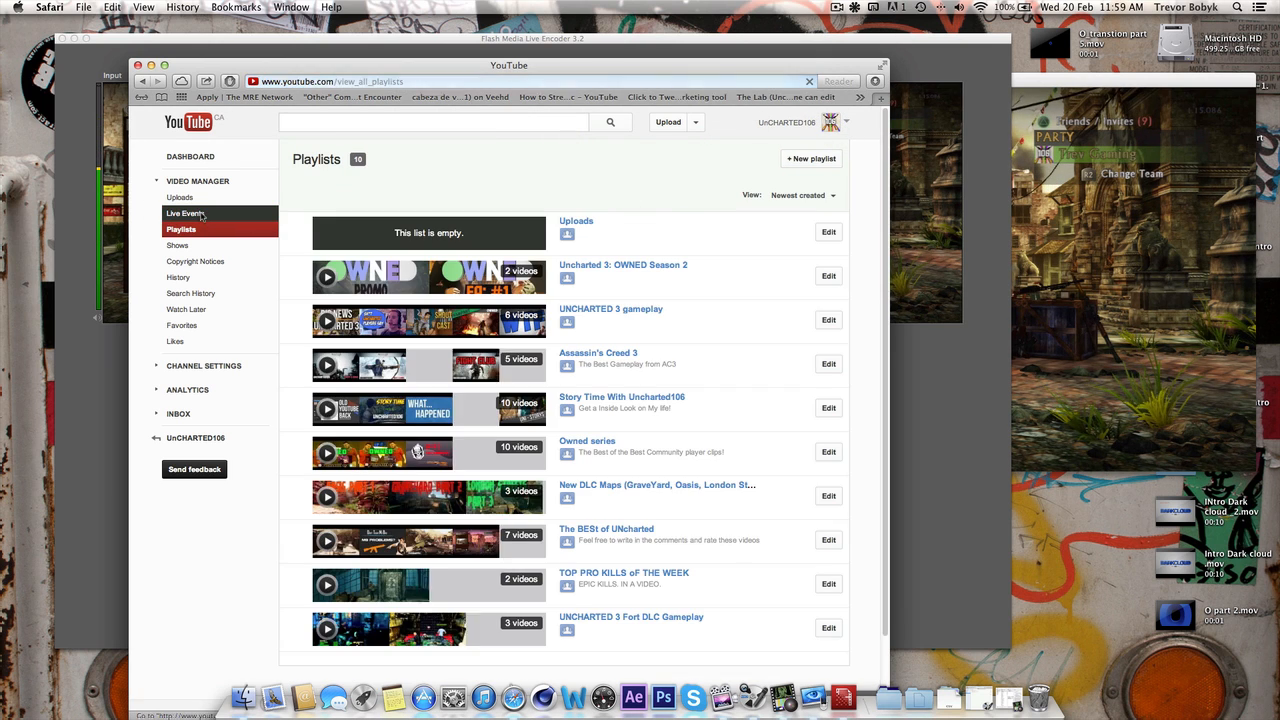
left_click(185, 213)
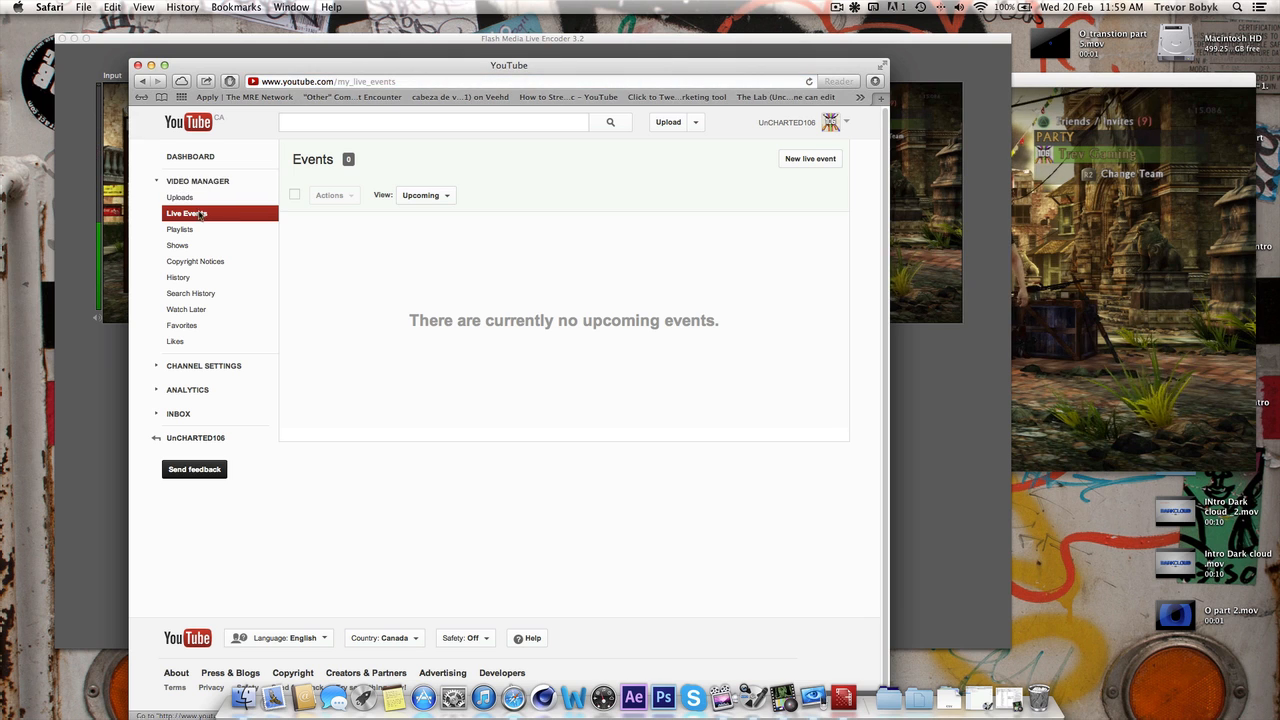
left_click(810, 159)
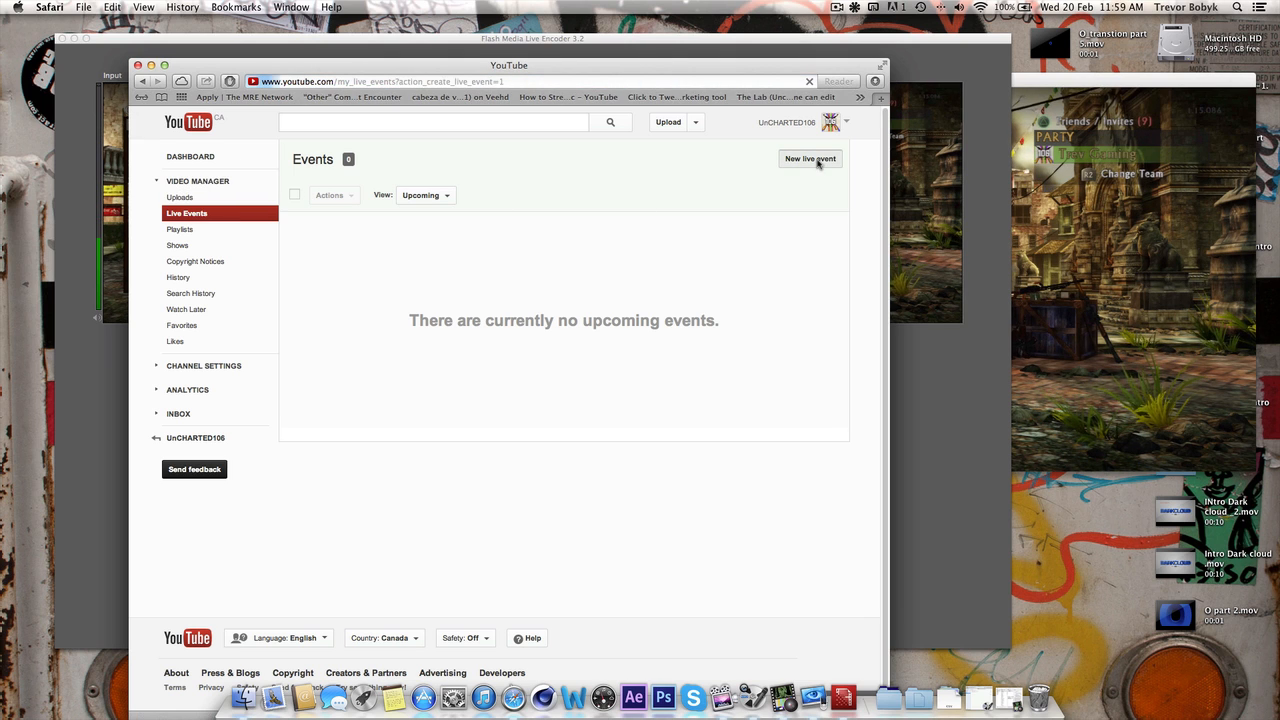
Title the new event 'GAY Stream' and agree to the terms and conditions
left_click(810, 159)
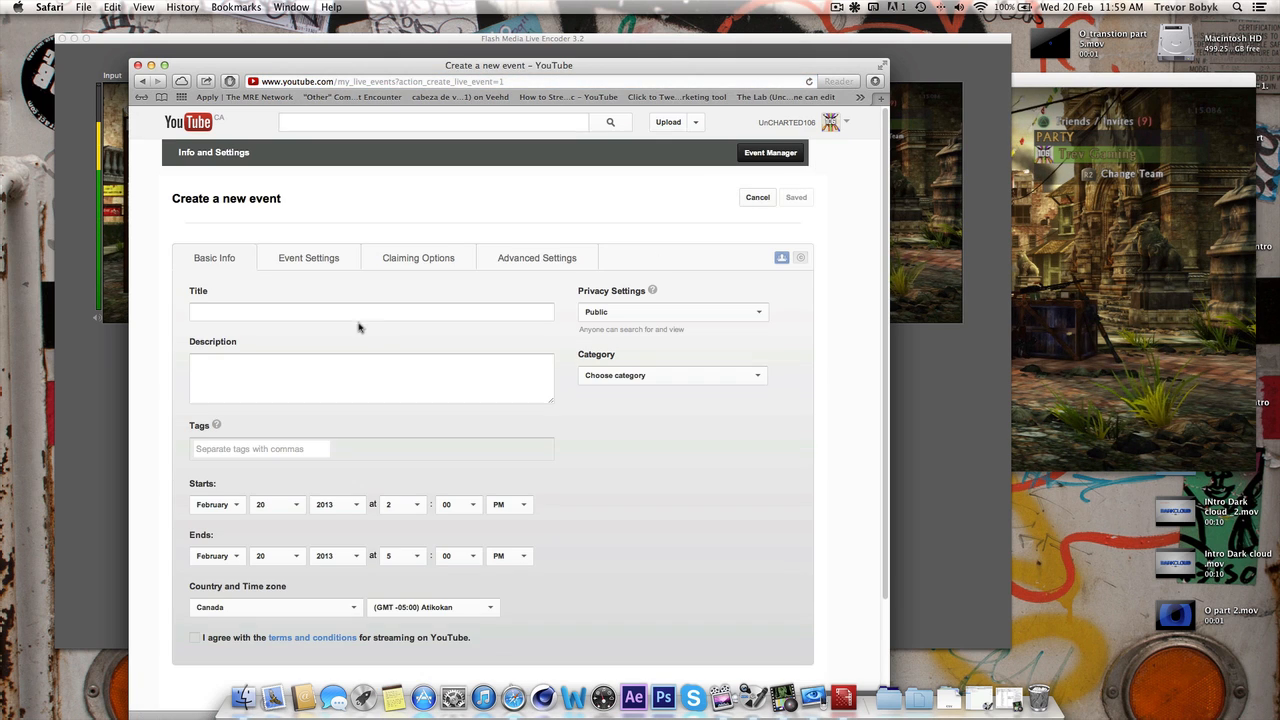
scroll("down", 3)
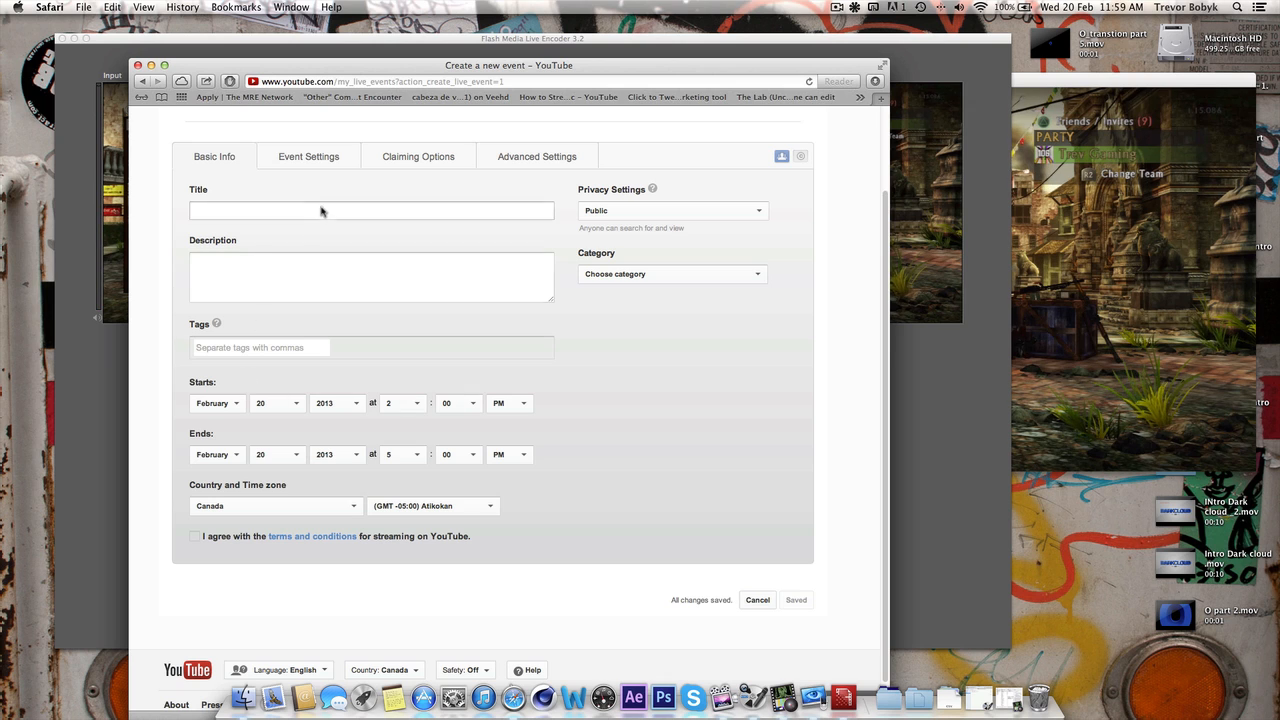
left_click(371, 210)
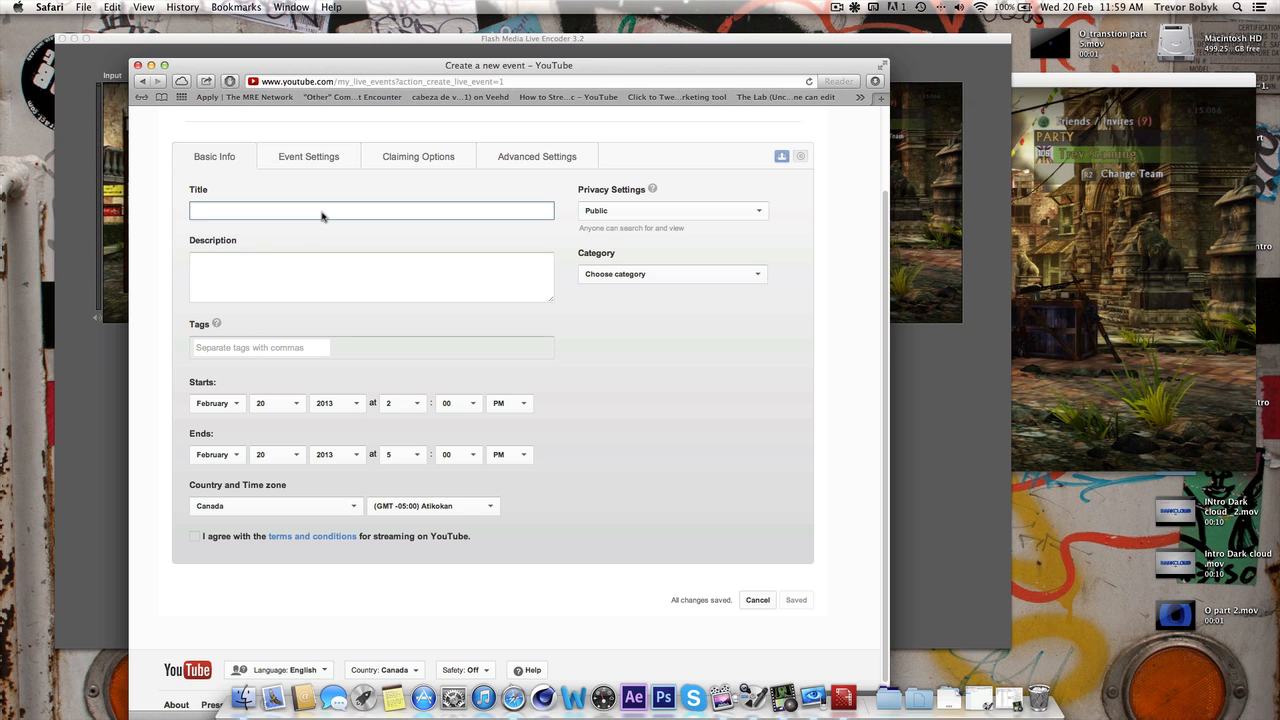
type("GAY")
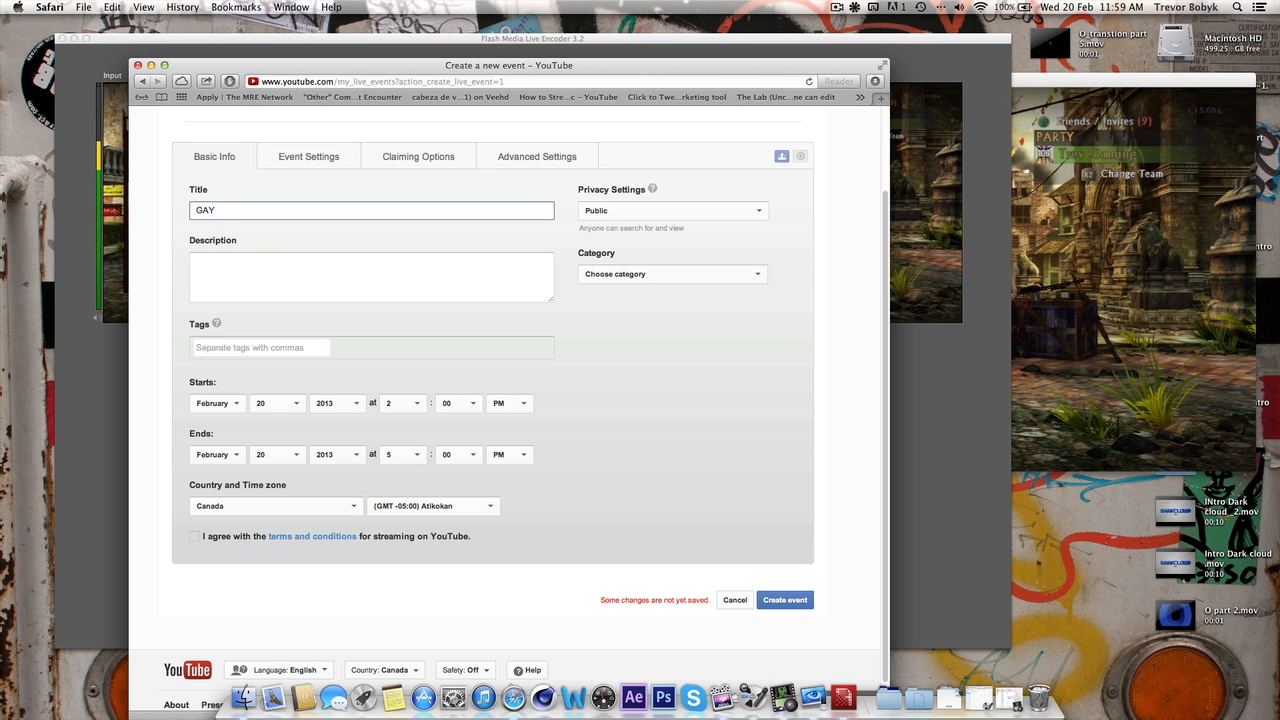
type("Stream")
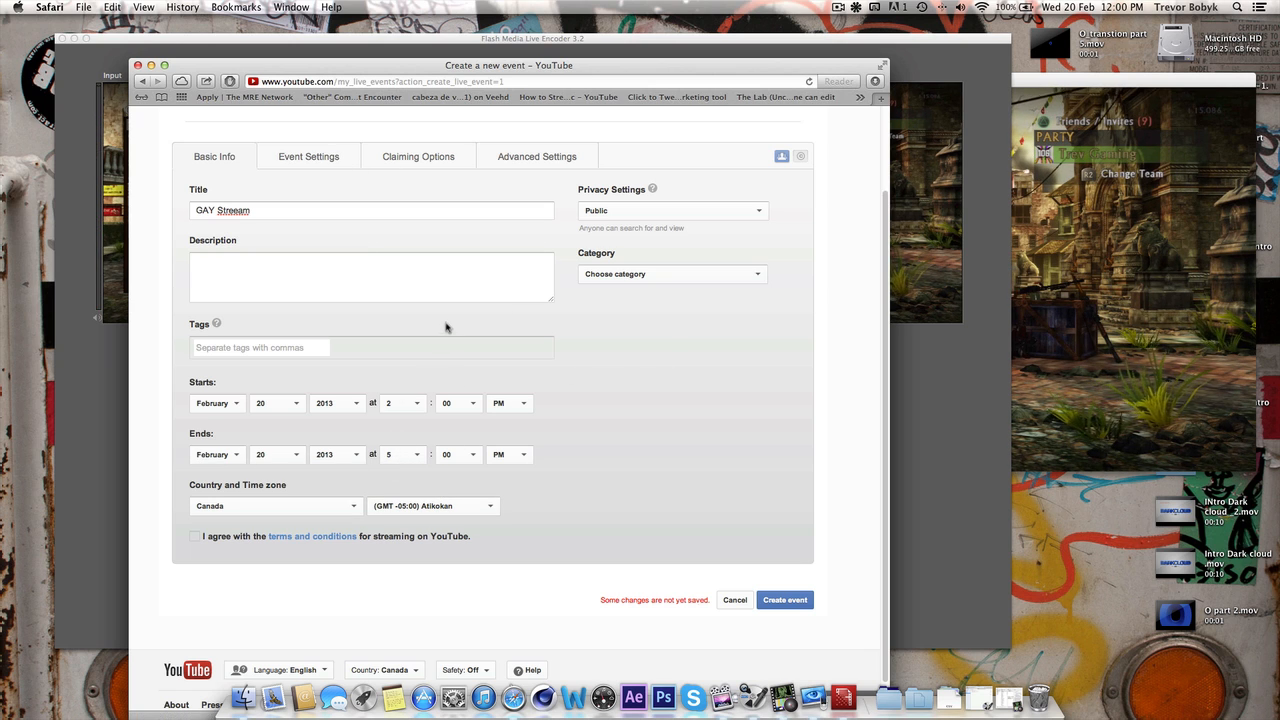
left_click(195, 537)
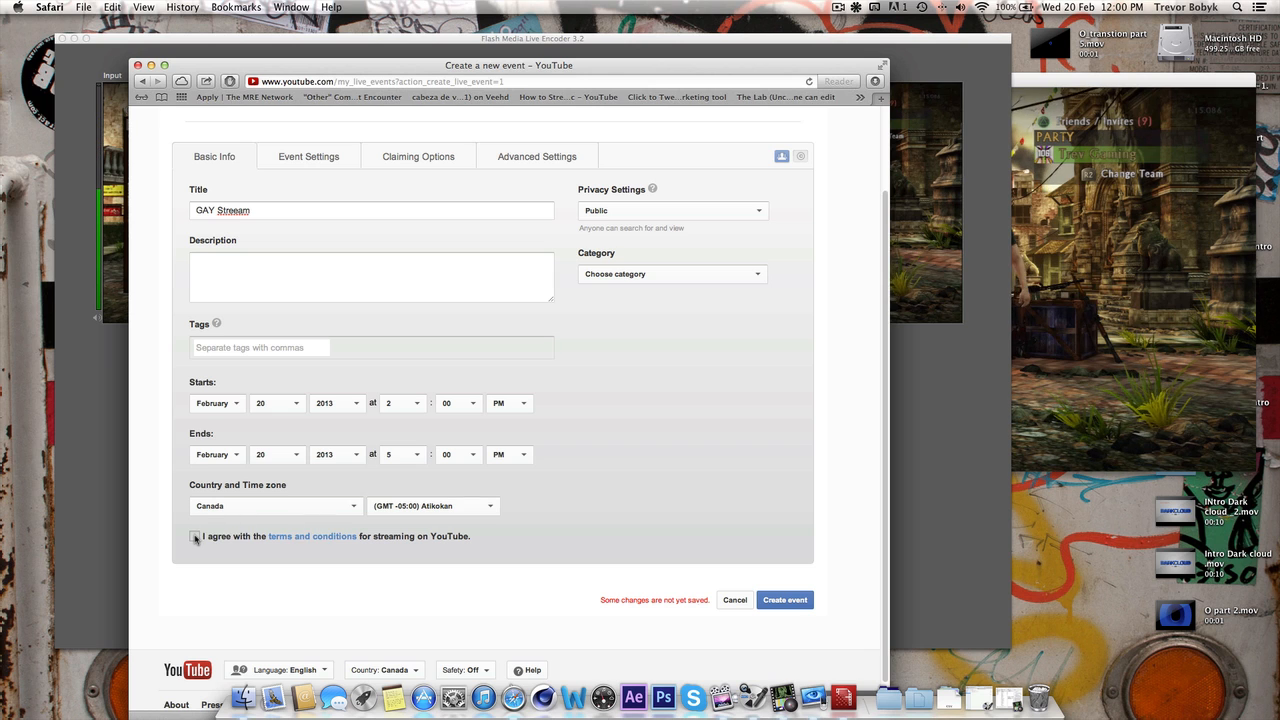
left_click(195, 536)
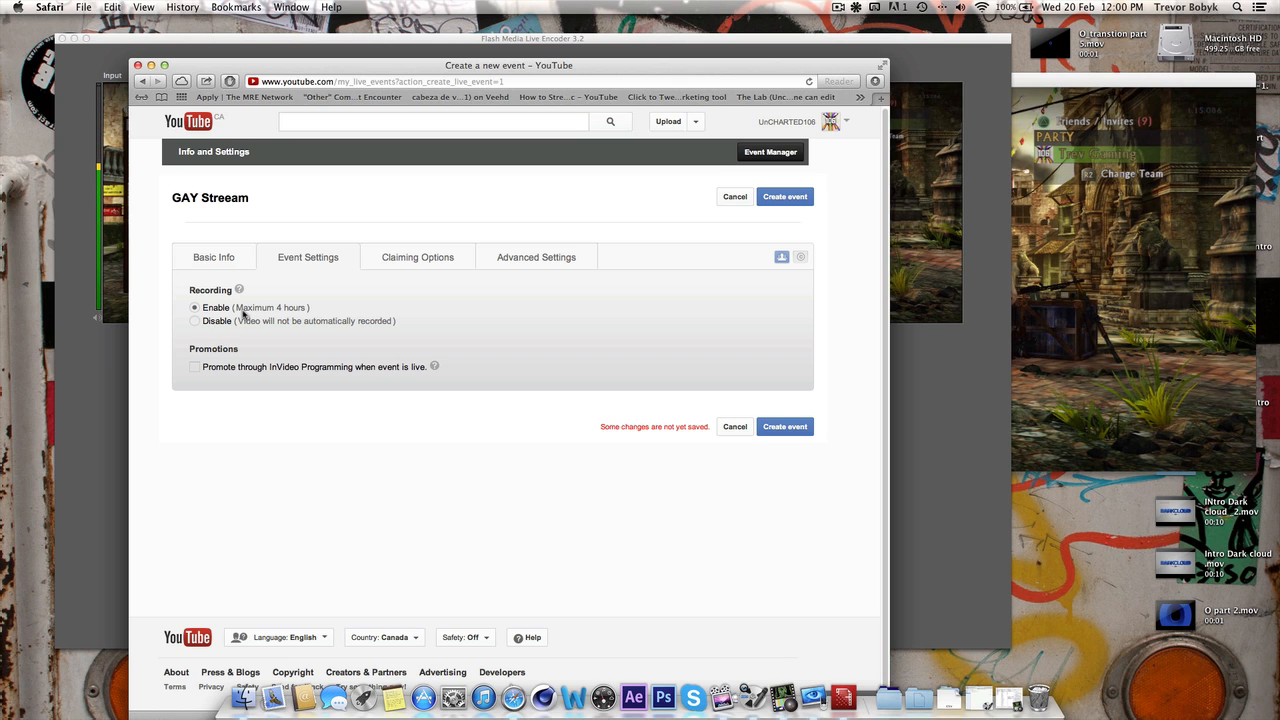
mouse_move(329, 291)
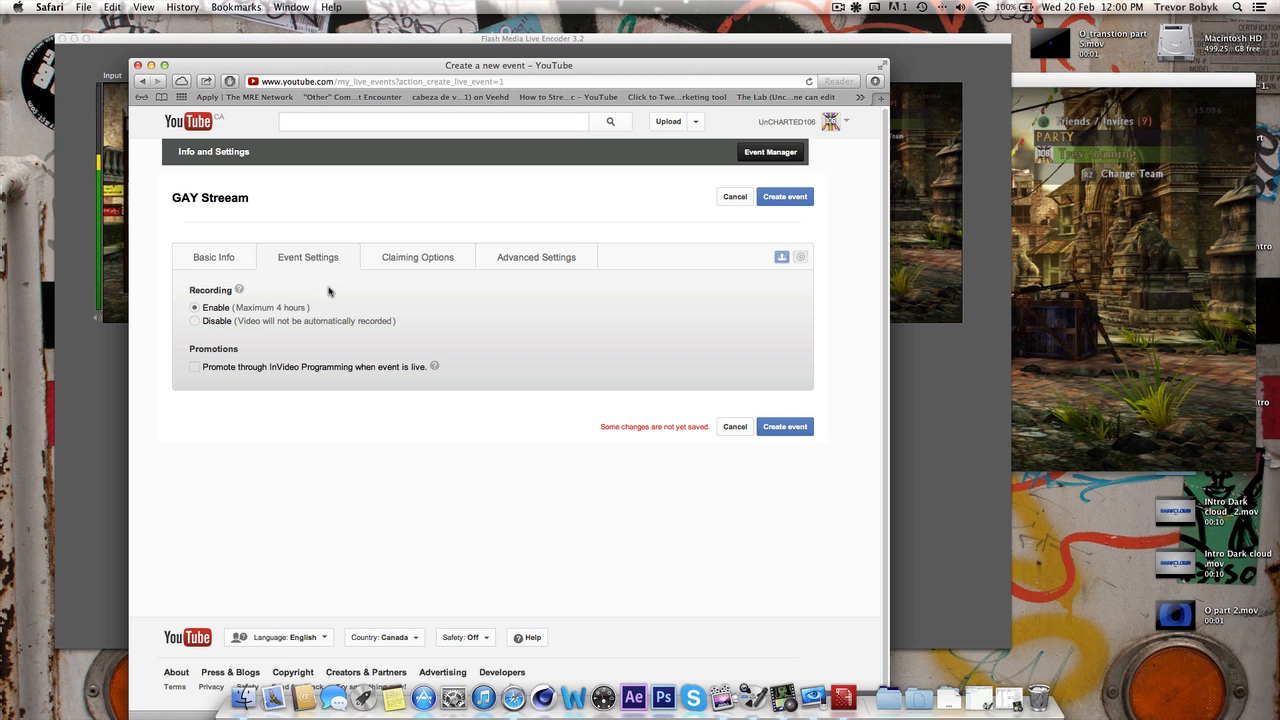
Set Recording to Disable, review Claiming Options, and create the event
left_click(195, 321)
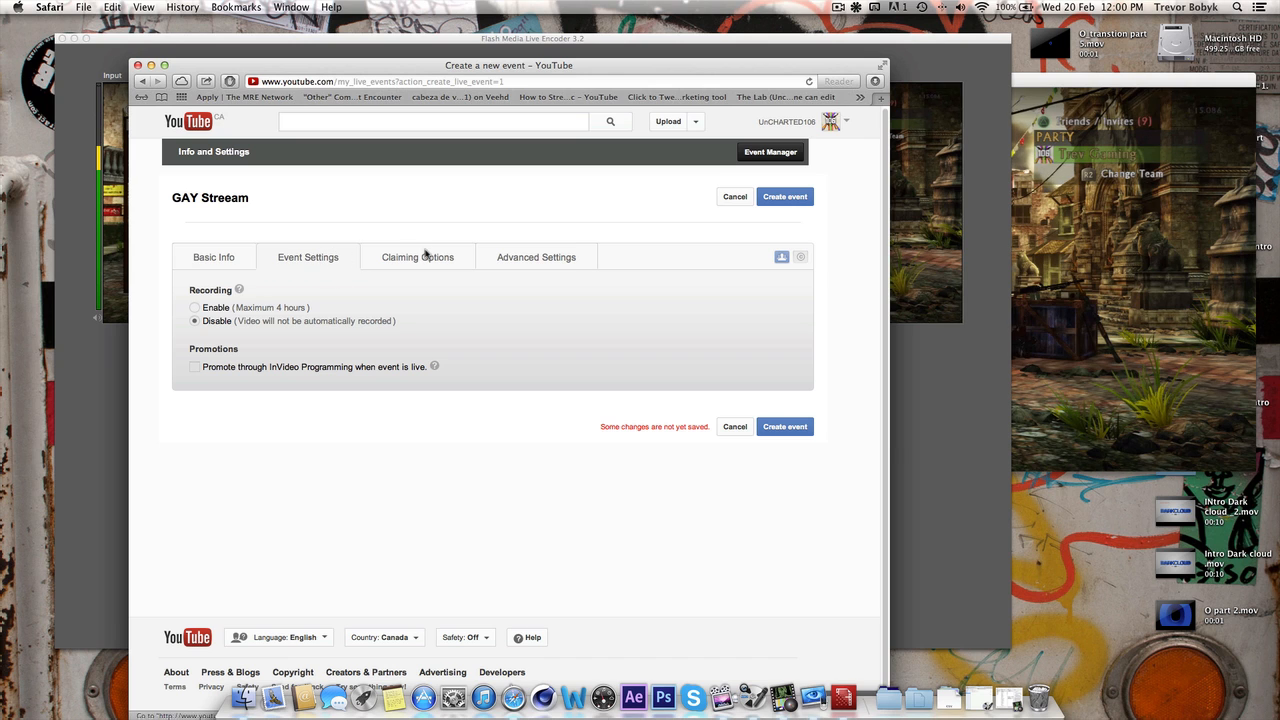
left_click(417, 257)
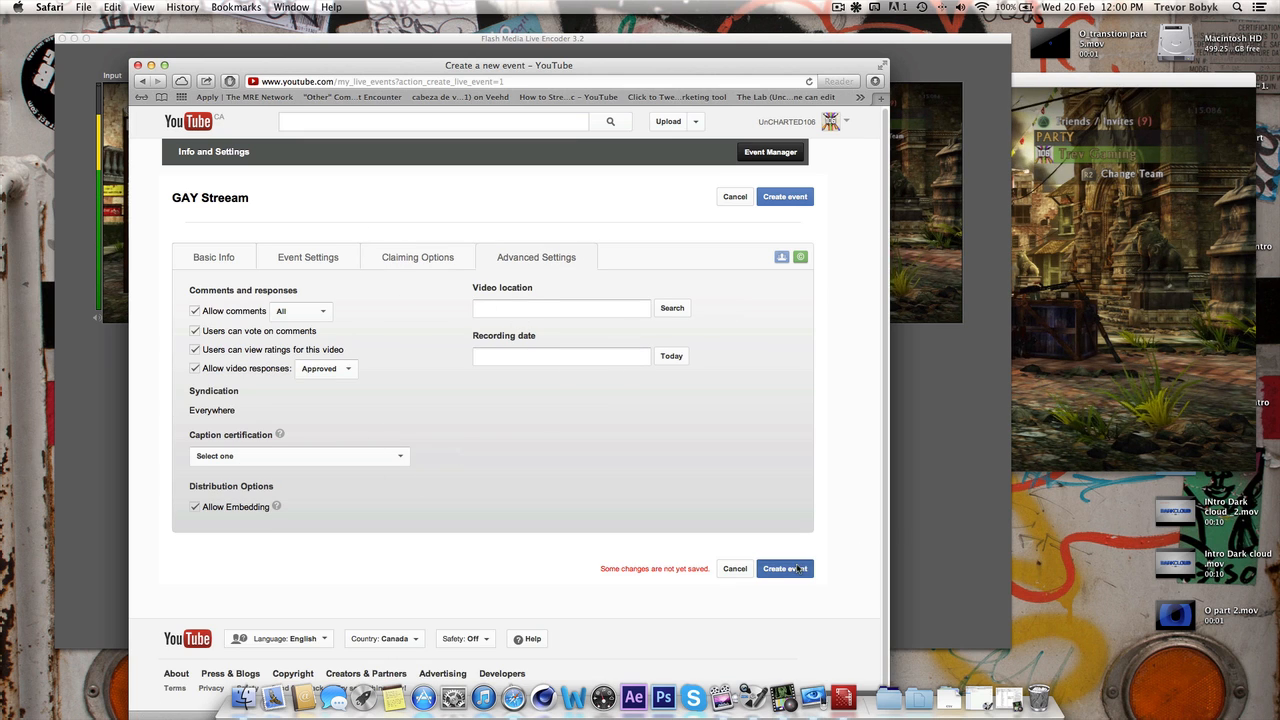
left_click(785, 568)
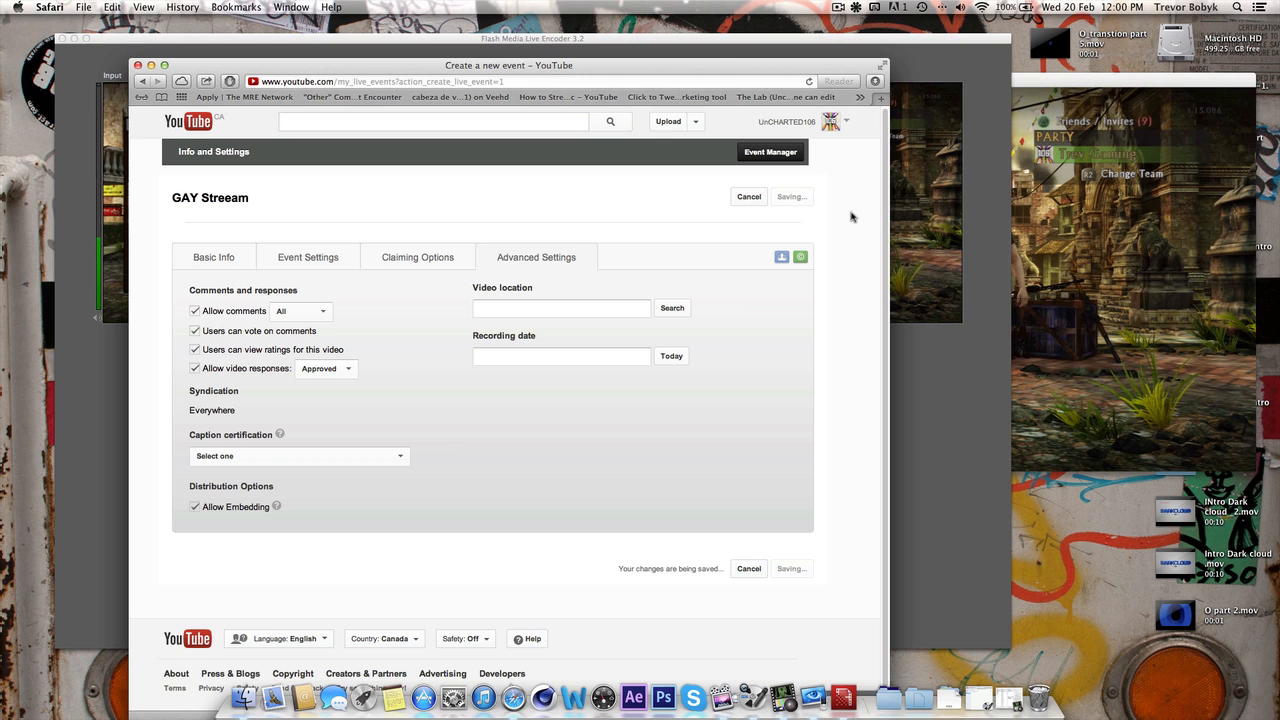
left_click(315, 152)
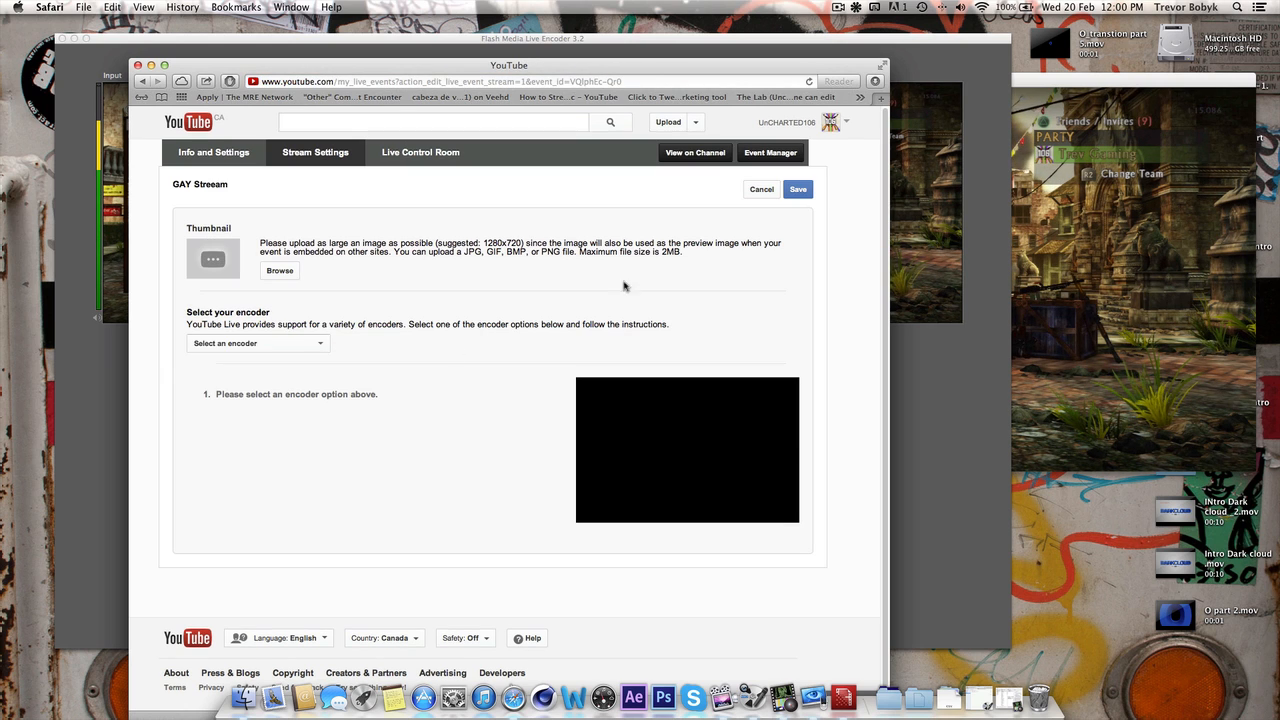
Select Flash Media Live Encoder (FMLE) as the encoder and scroll through its setup steps
left_click(258, 343)
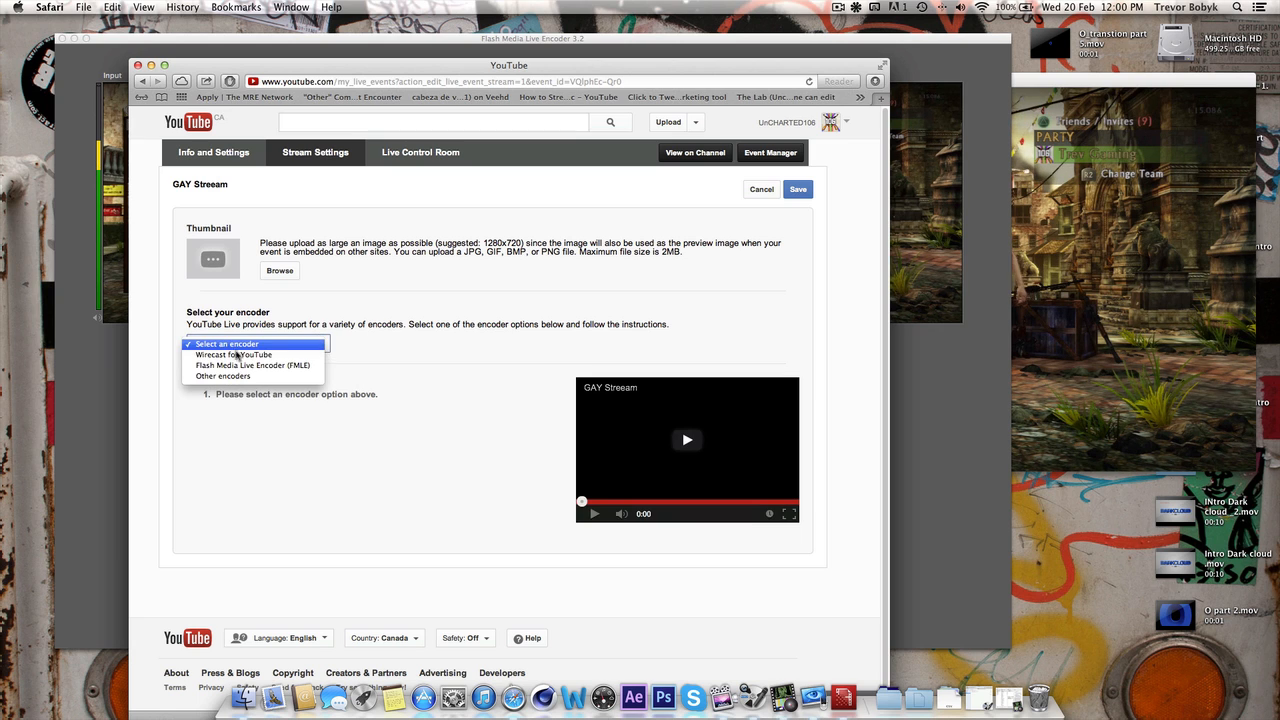
left_click(252, 364)
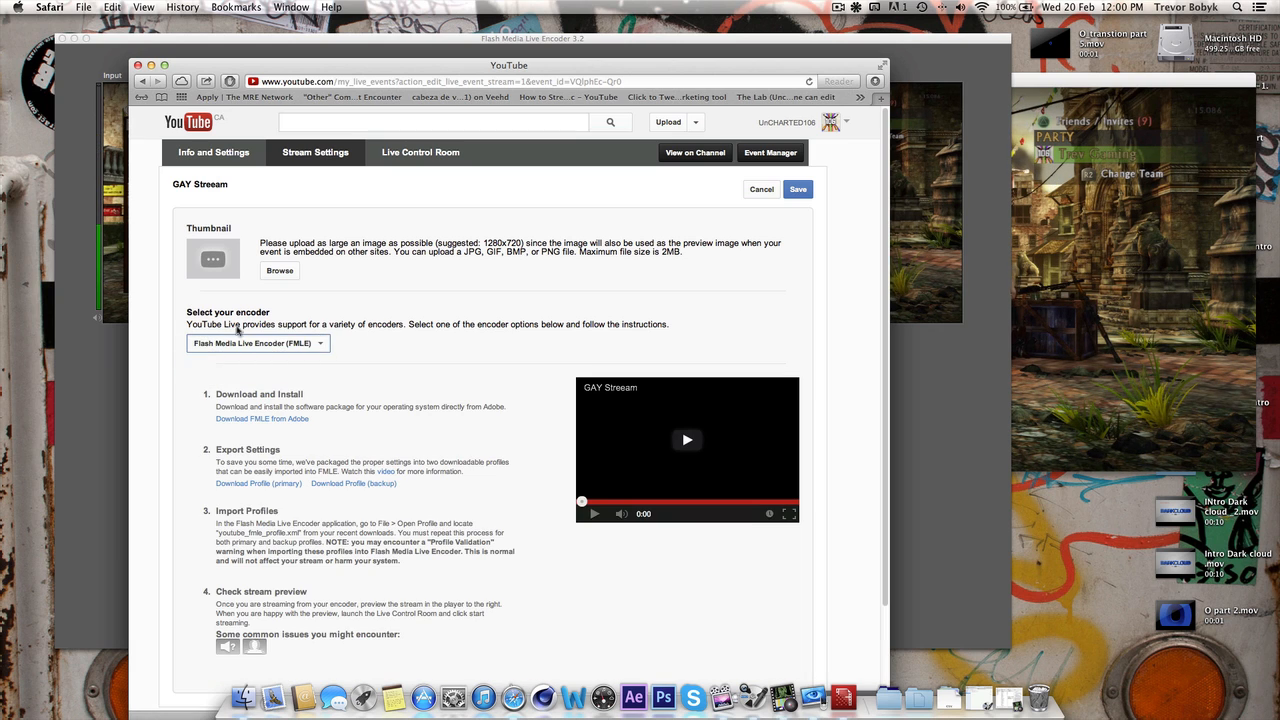
scroll("down", 3)
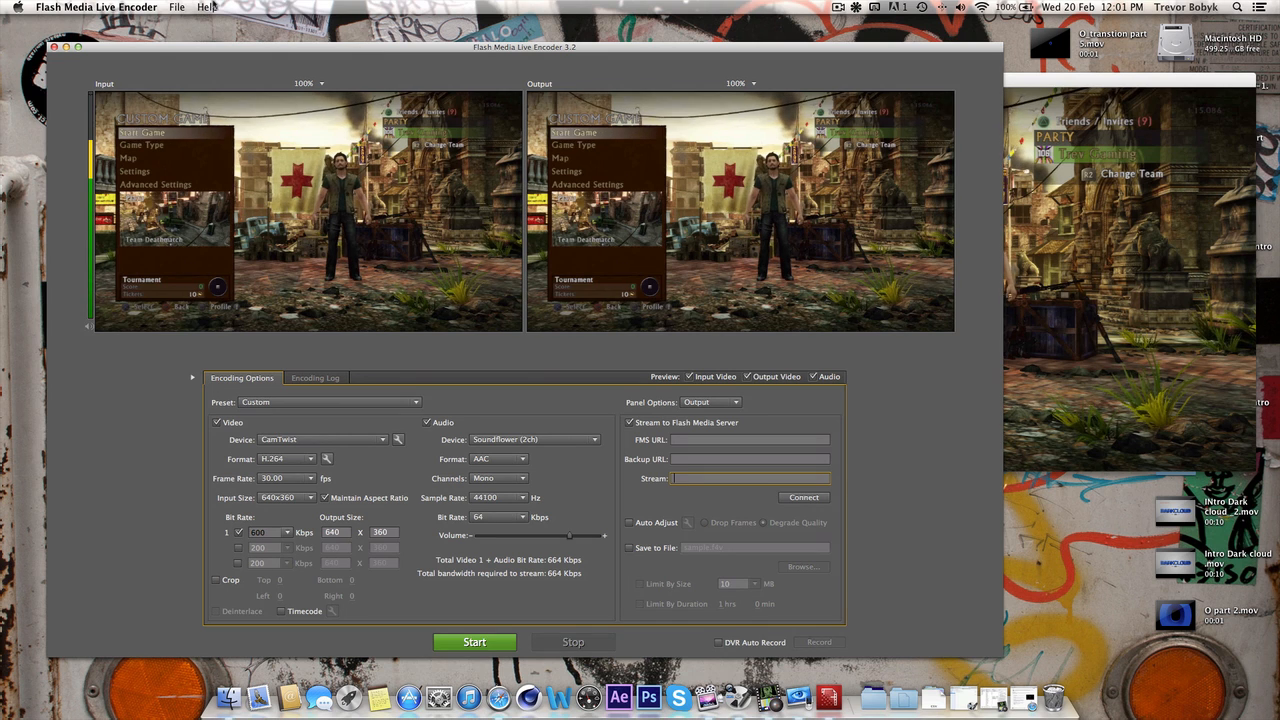
Open youtube_fmle_profile (360p Stream).xml from Downloads and accept the Profile Validation alert
left_click(177, 7)
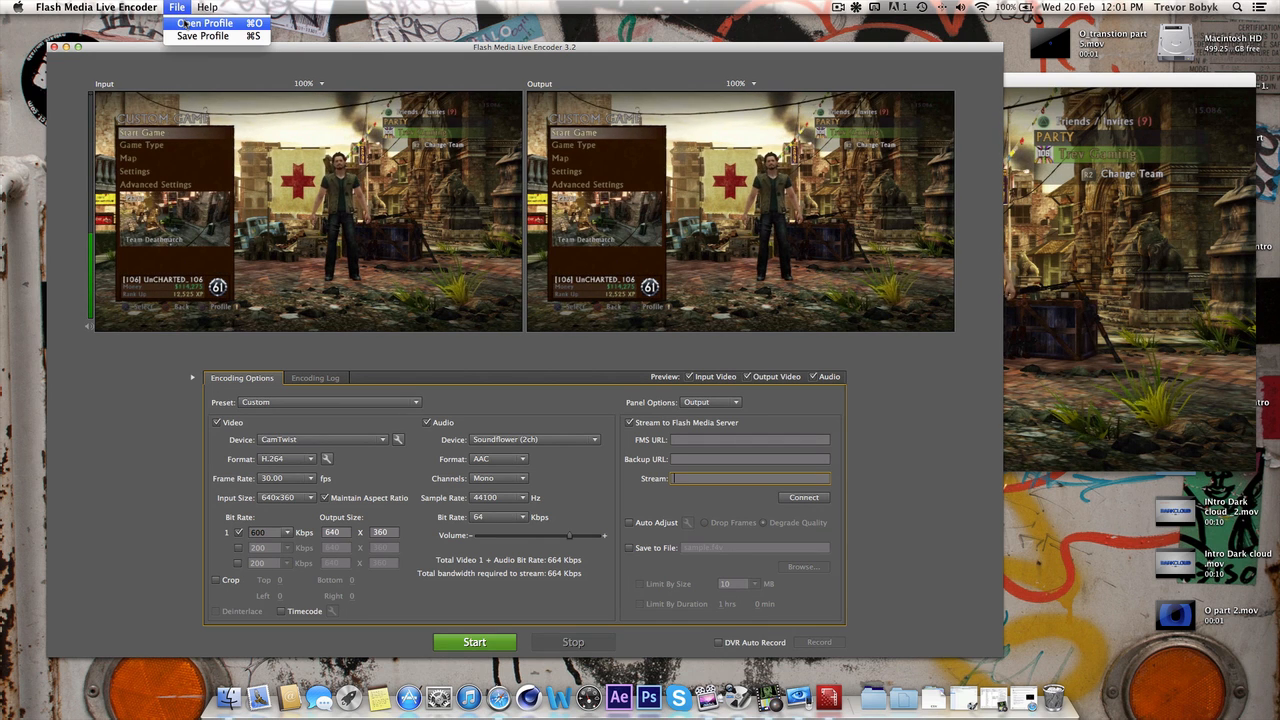
left_click(204, 23)
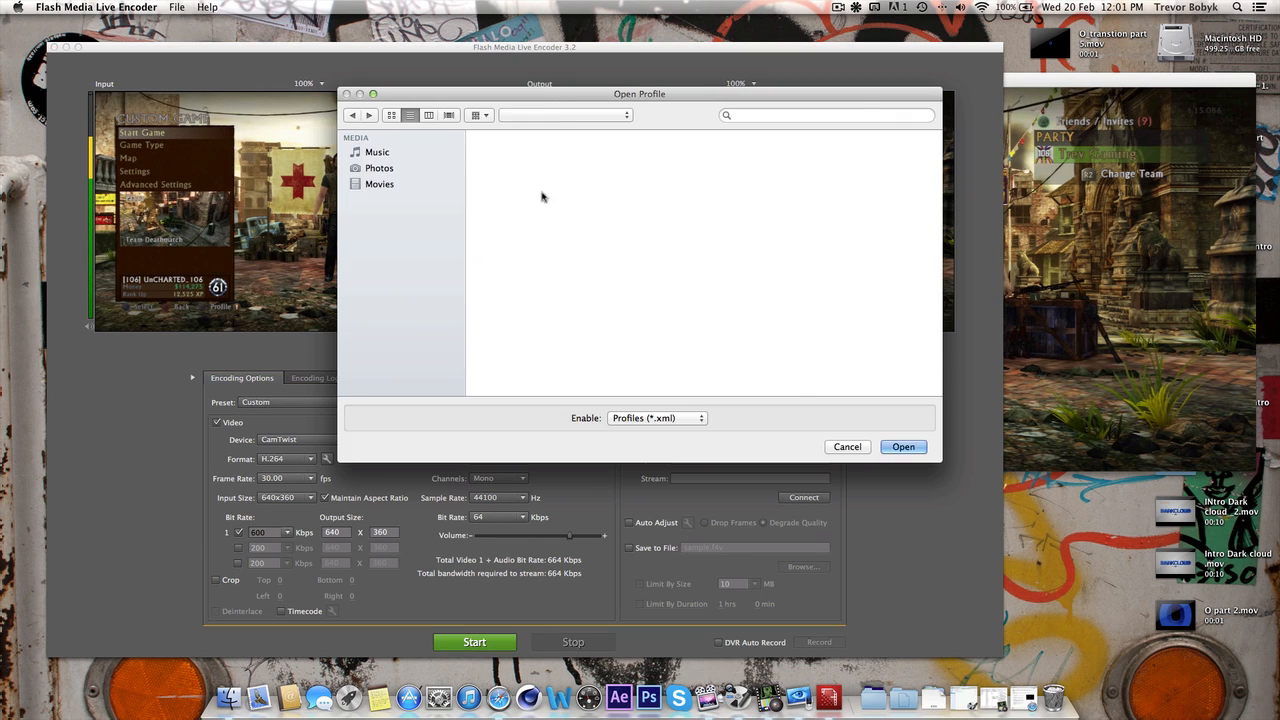
left_click(389, 231)
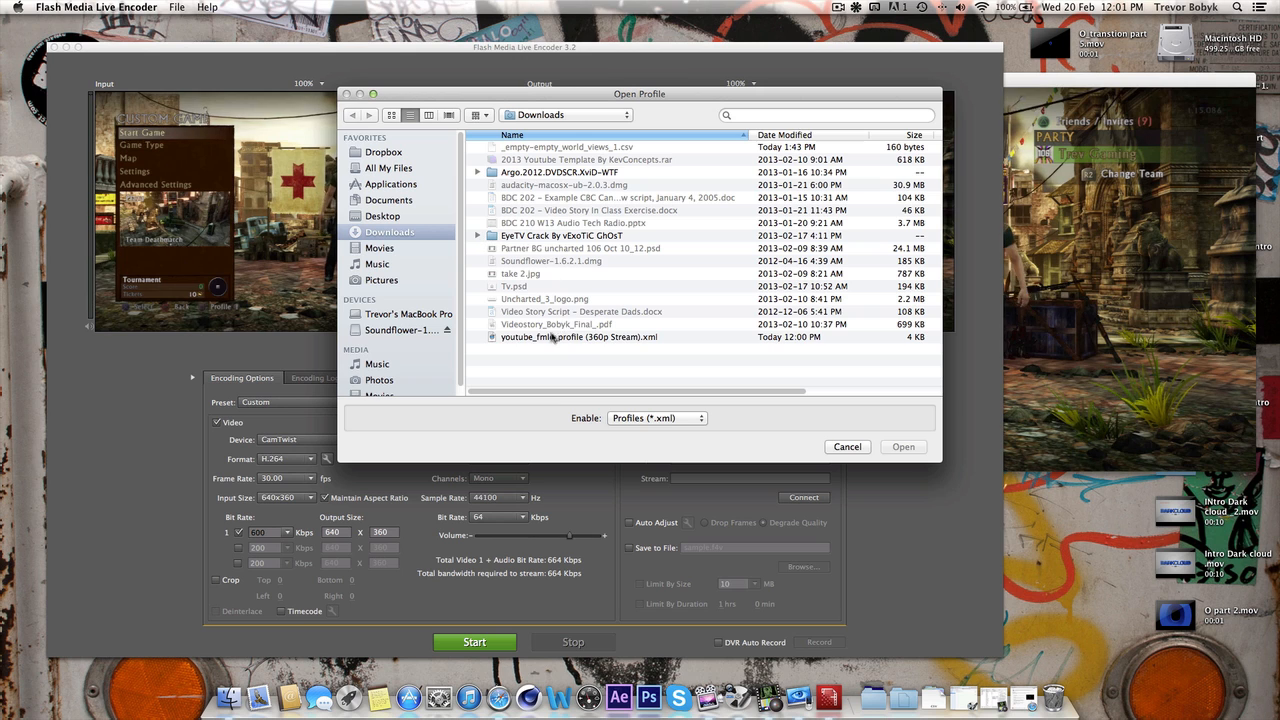
left_click(579, 337)
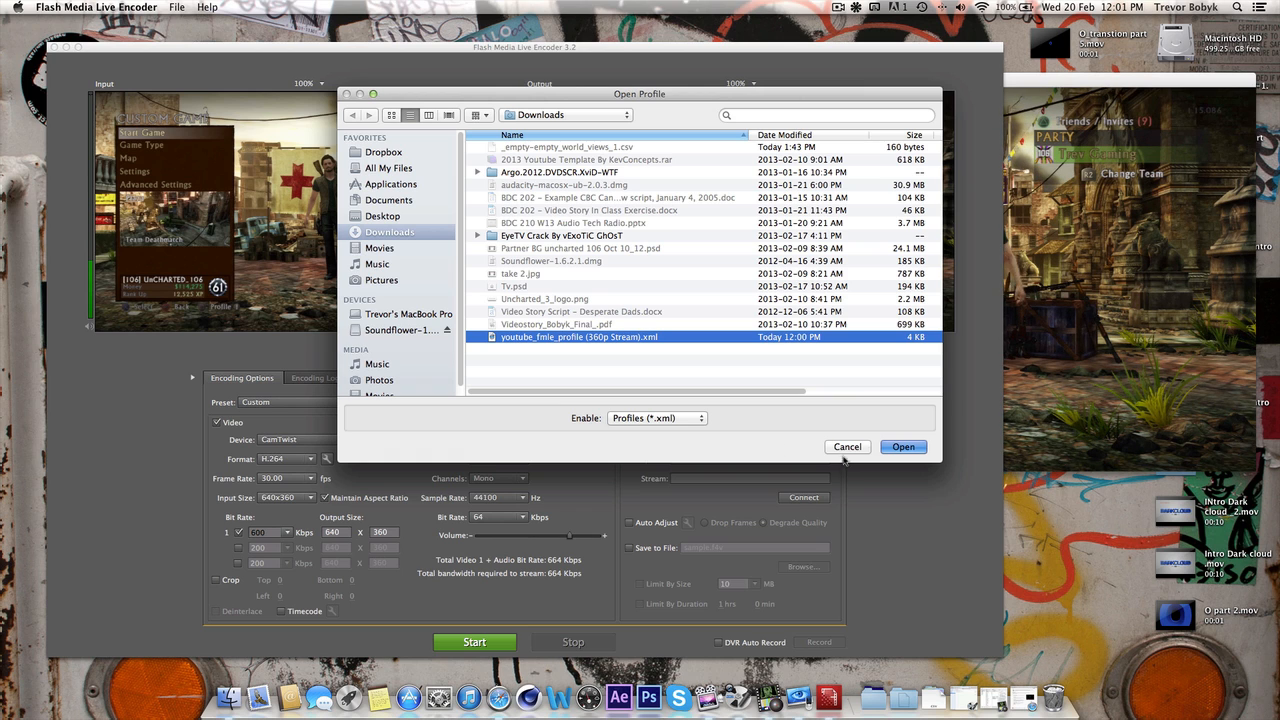
left_click(902, 447)
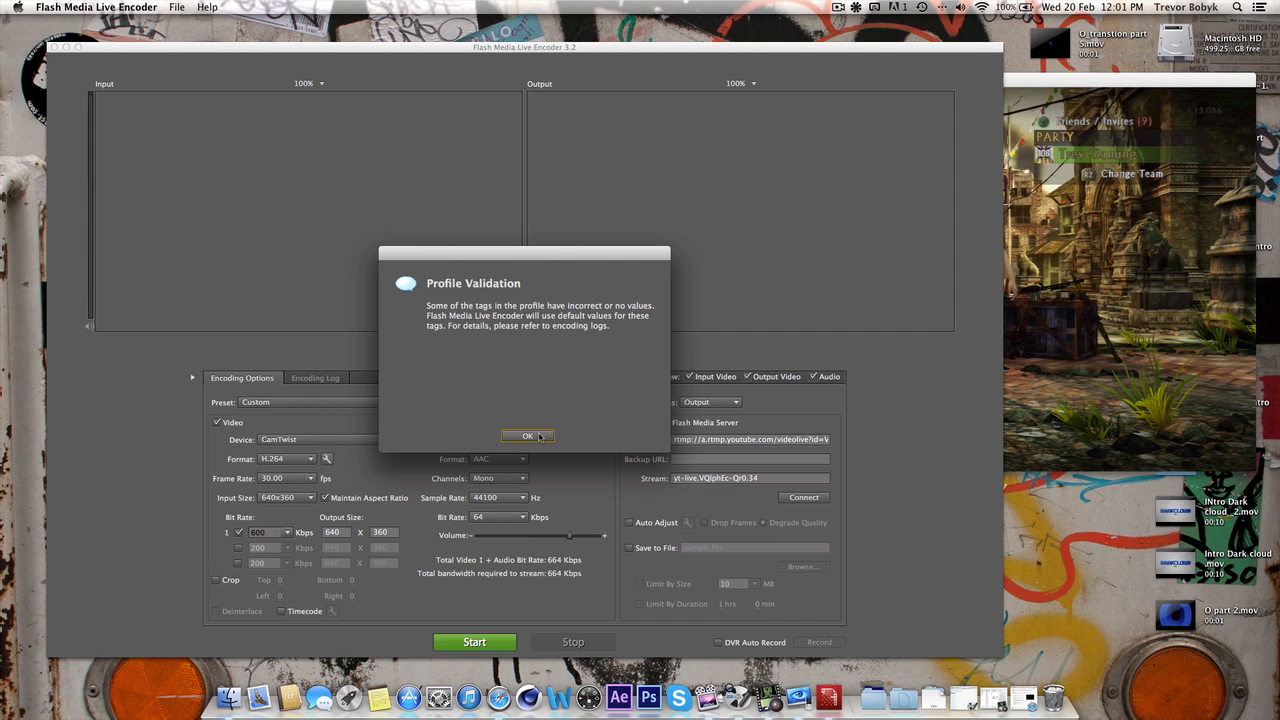
left_click(527, 435)
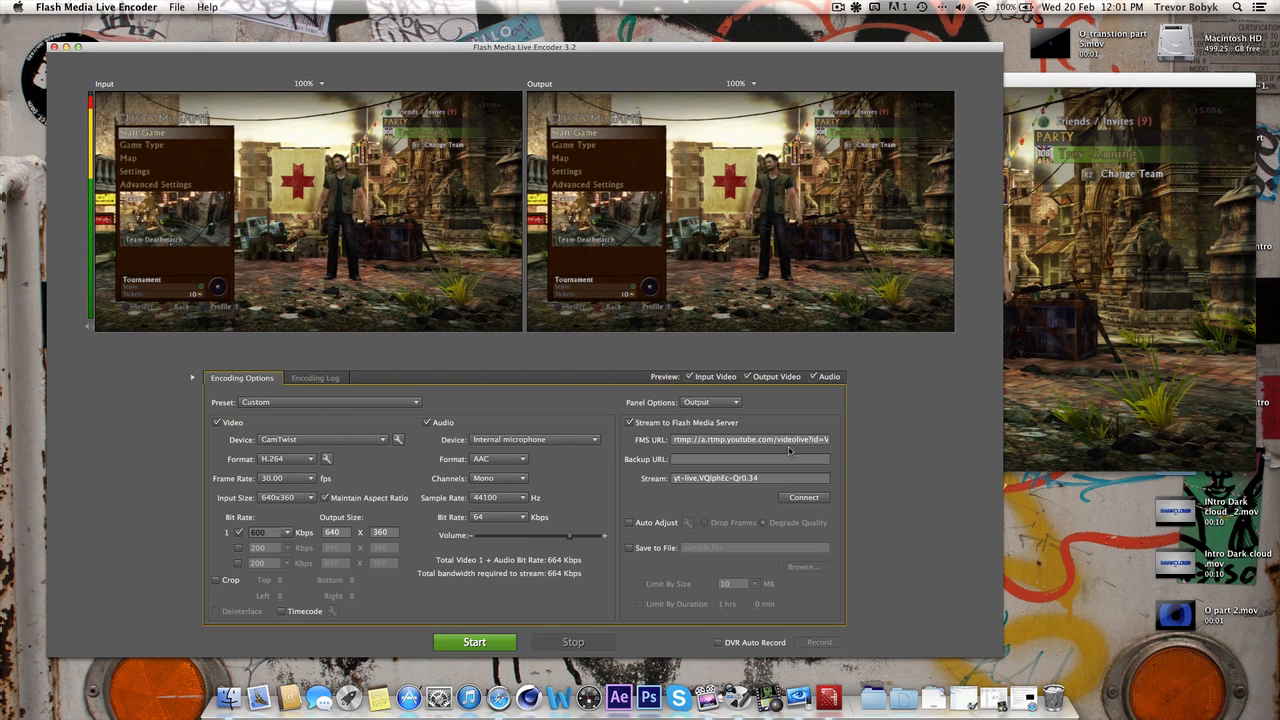
Connect FMLE to the YouTube streaming server
left_click(803, 497)
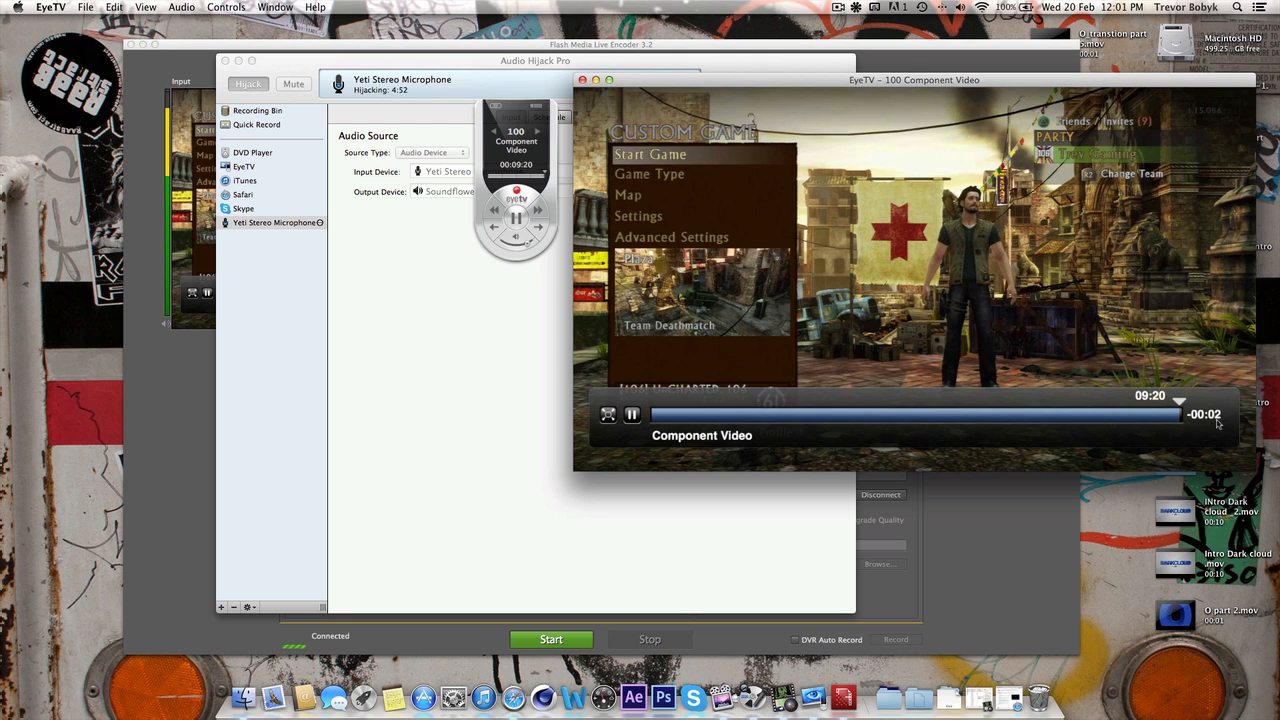
Pause EyeTV's component video playback and bring Audio Hijack Pro forward
left_click(632, 414)
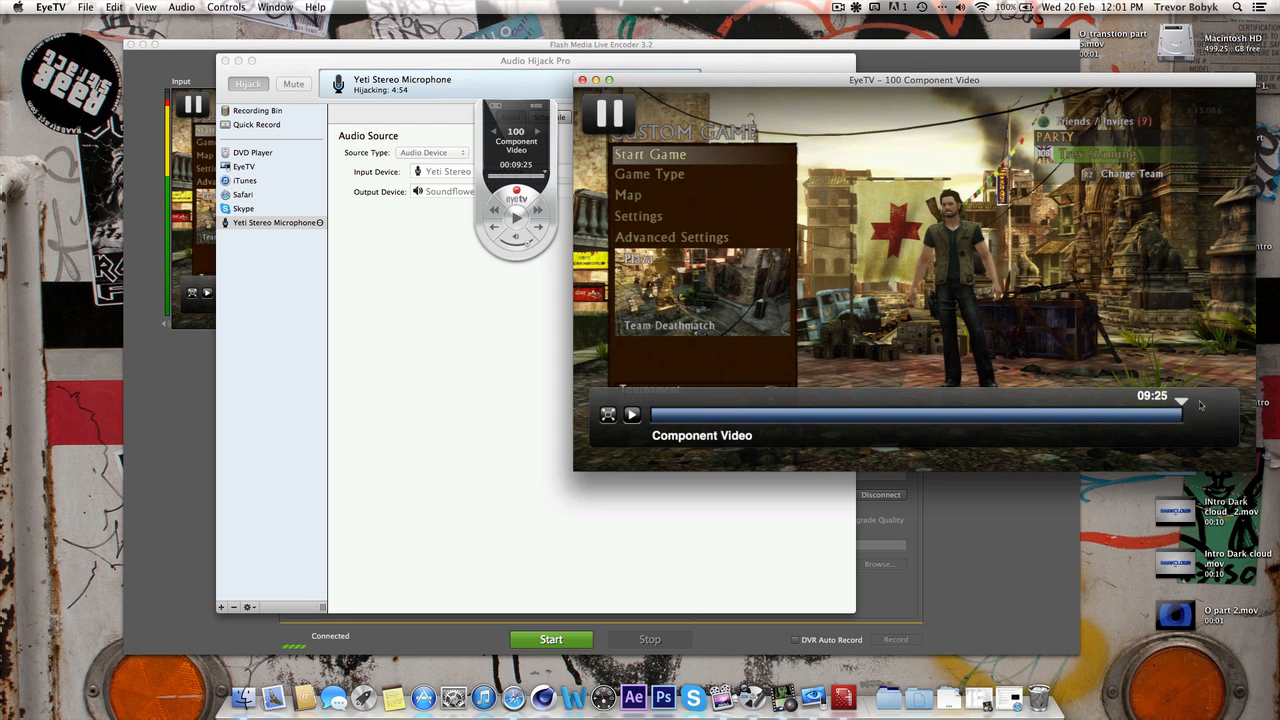
left_click(631, 414)
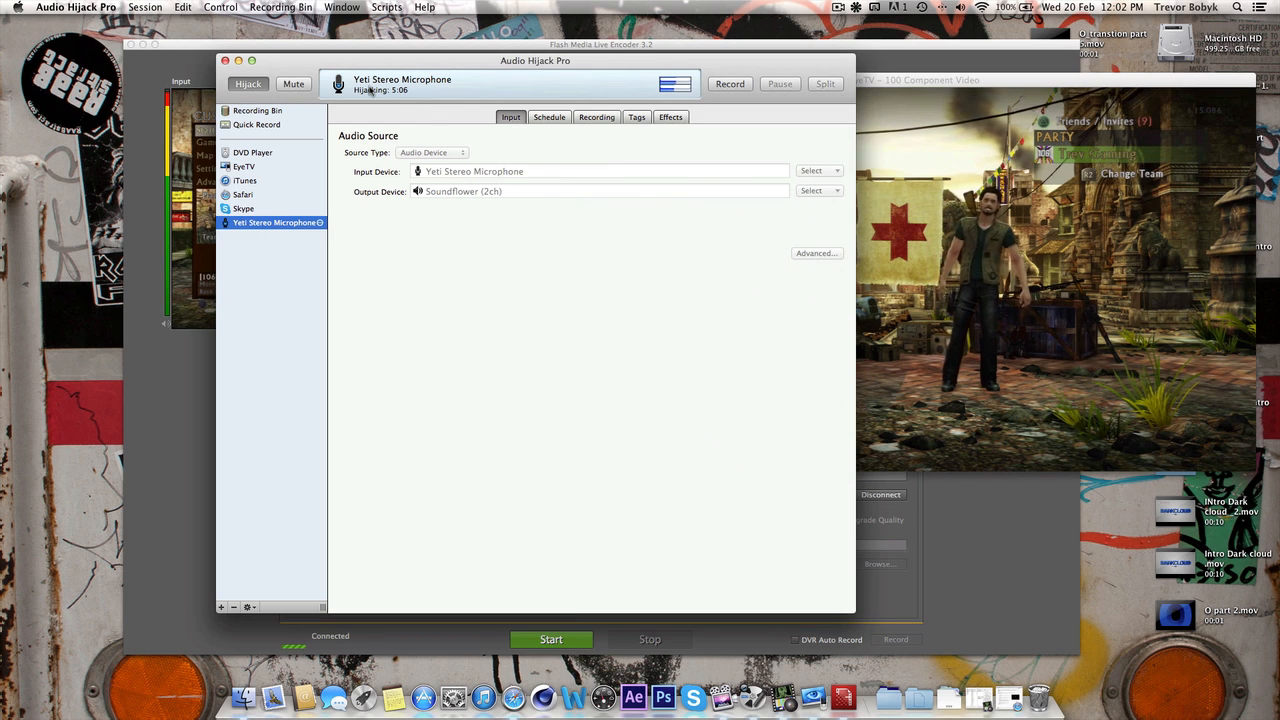
mouse_move(545, 303)
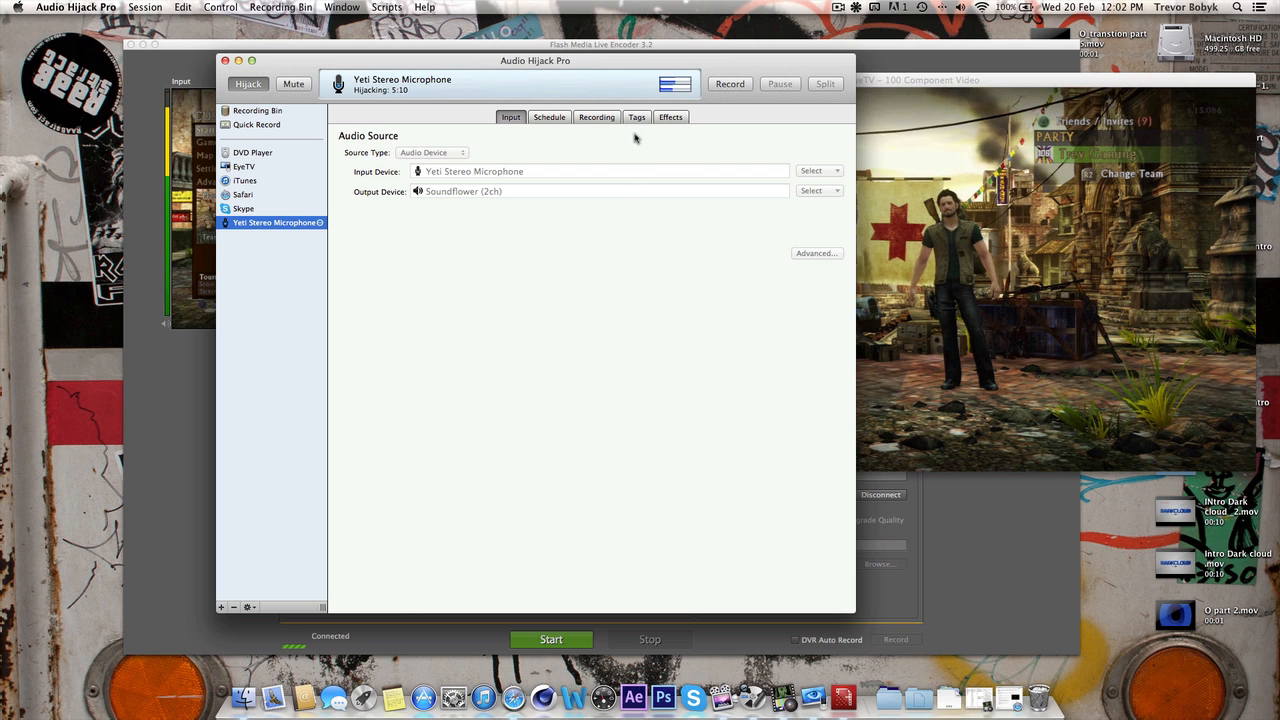
Show the session's effects chain and drag the AUDelay dry/wet mix to 0%
left_click(670, 117)
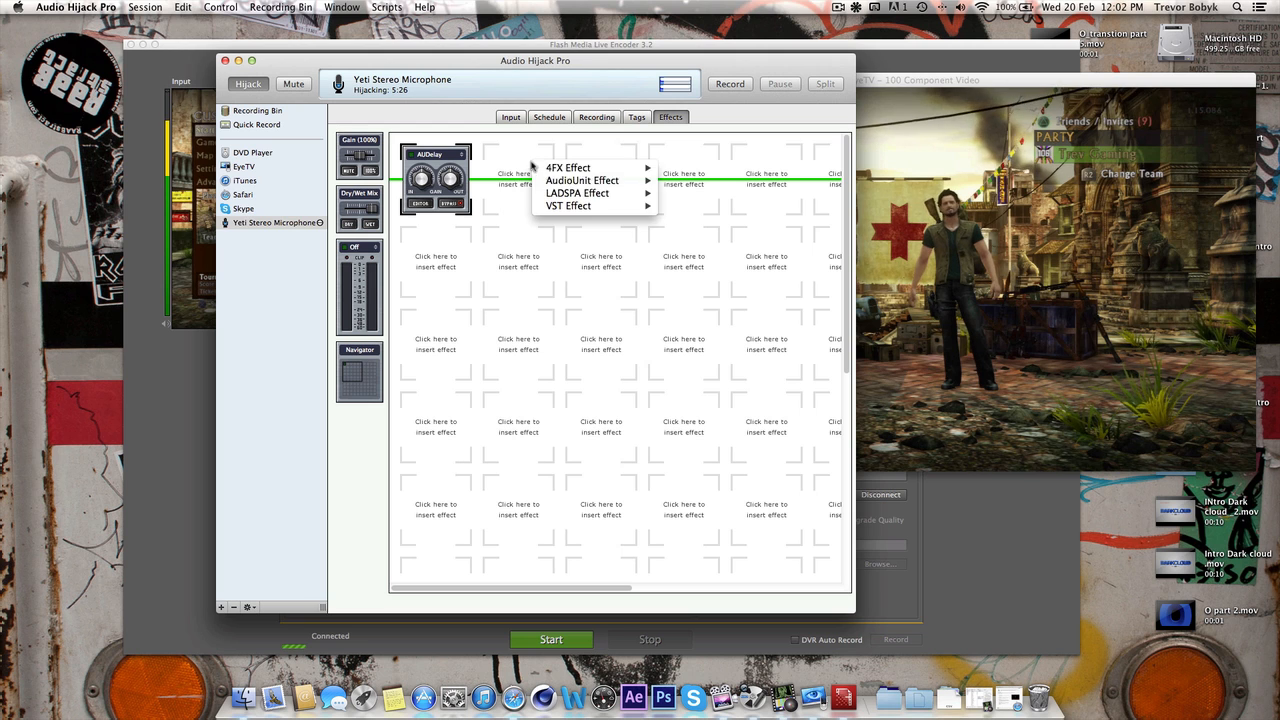
mouse_move(582, 180)
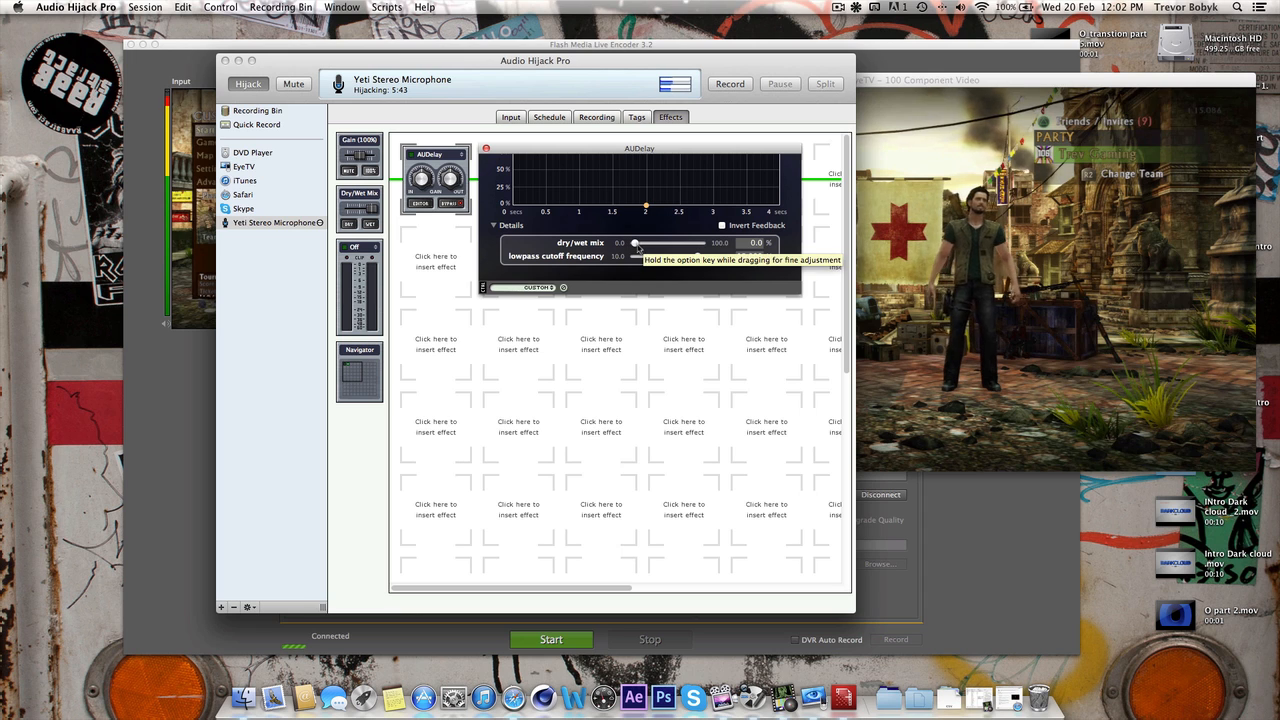
left_click_drag(637, 256, 700, 256)
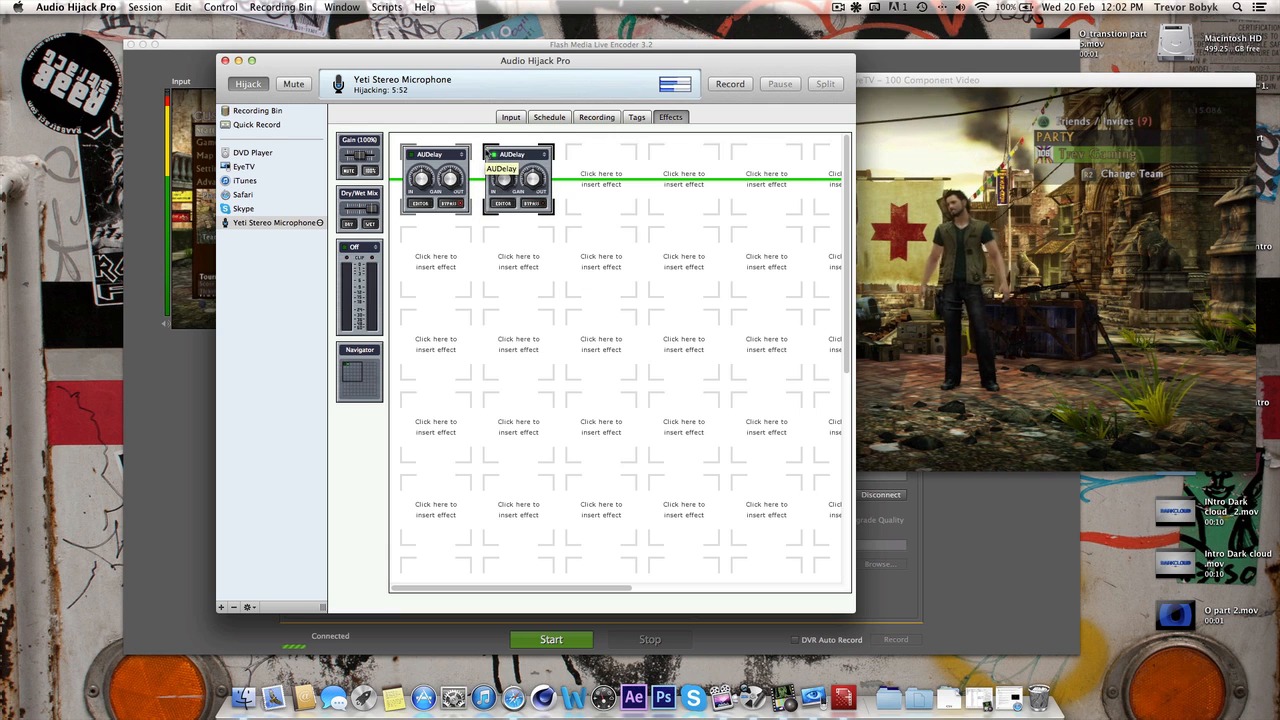
Insert Apple AUDelay in the third slot and set its dry/wet mix to 50%
left_click(601, 178)
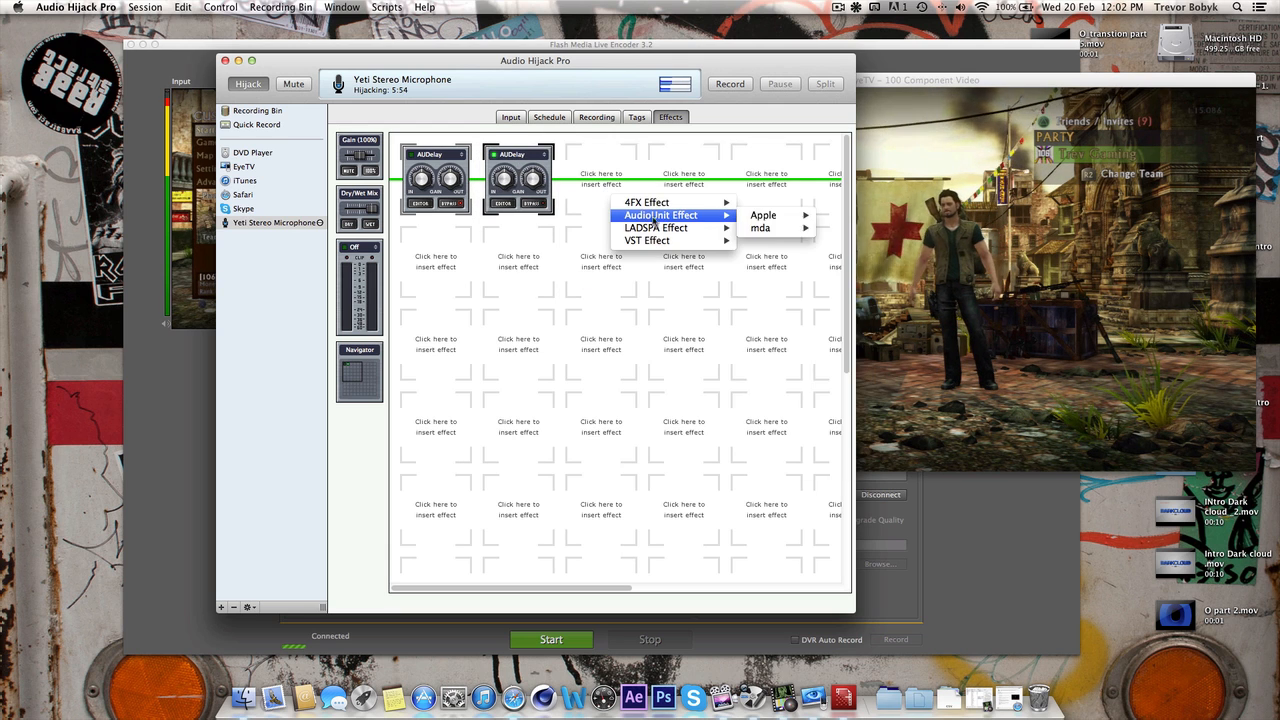
left_click(763, 215)
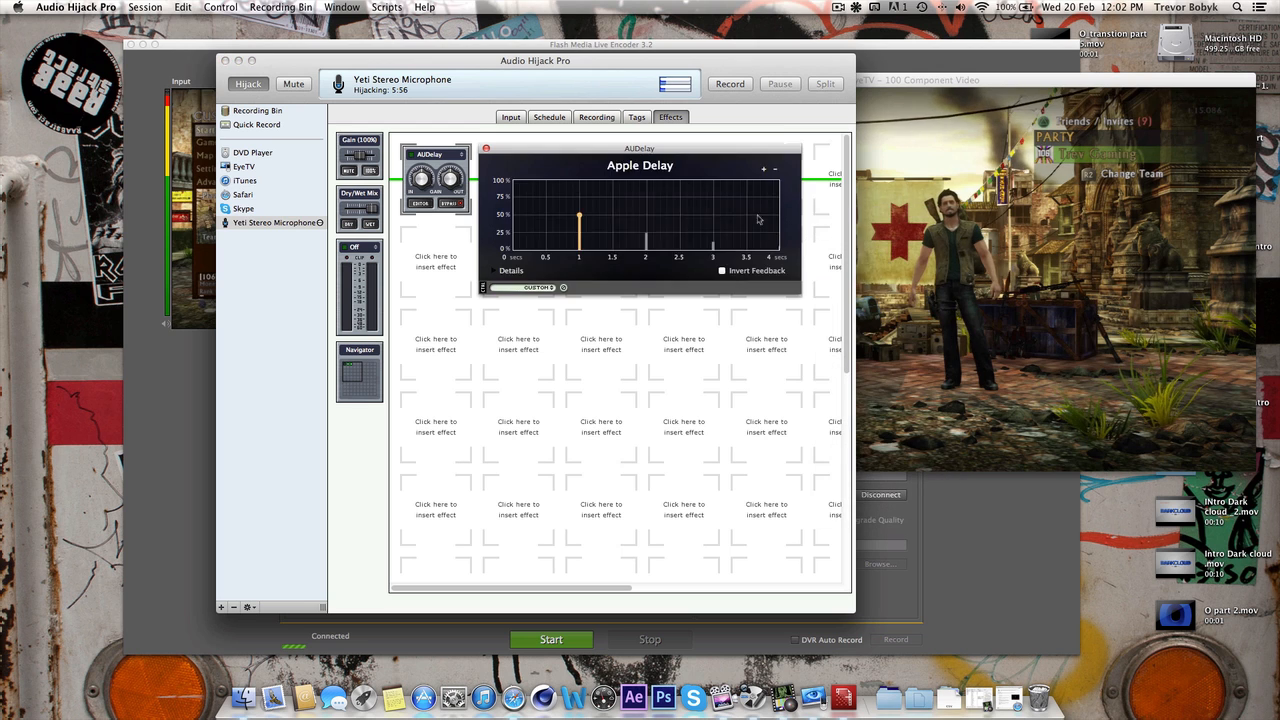
left_click(497, 270)
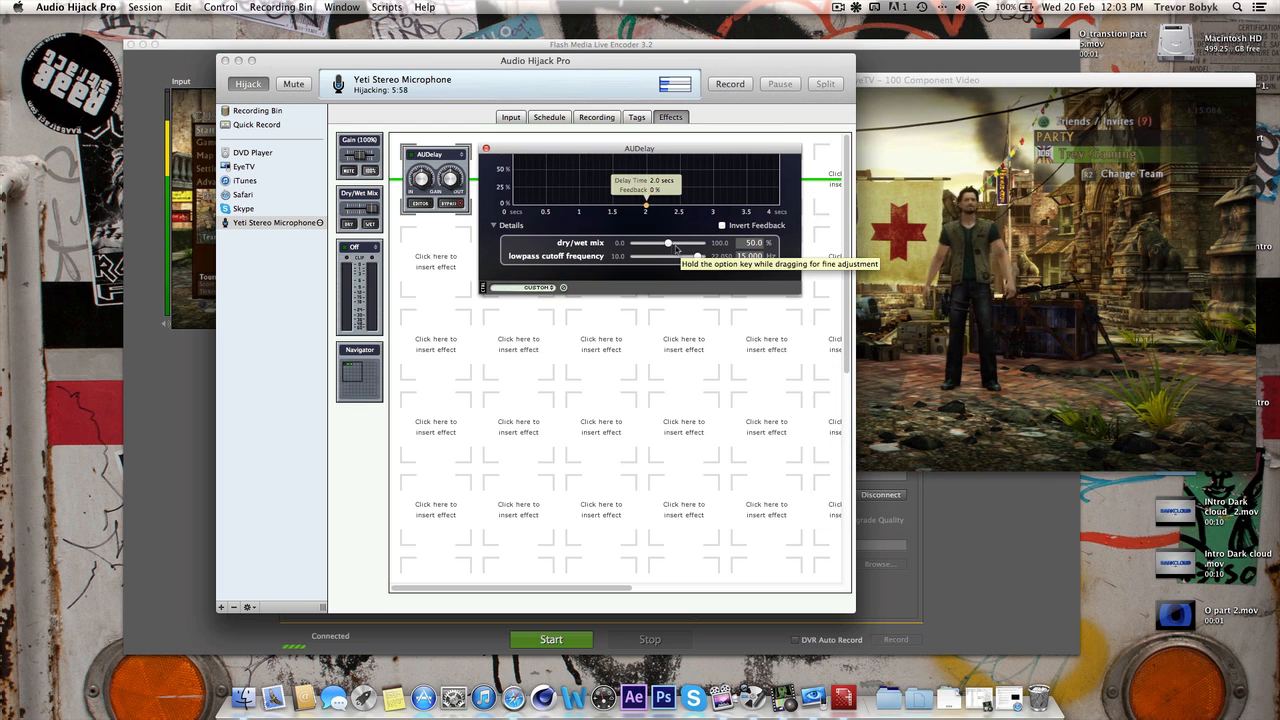
left_click_drag(670, 243, 635, 243)
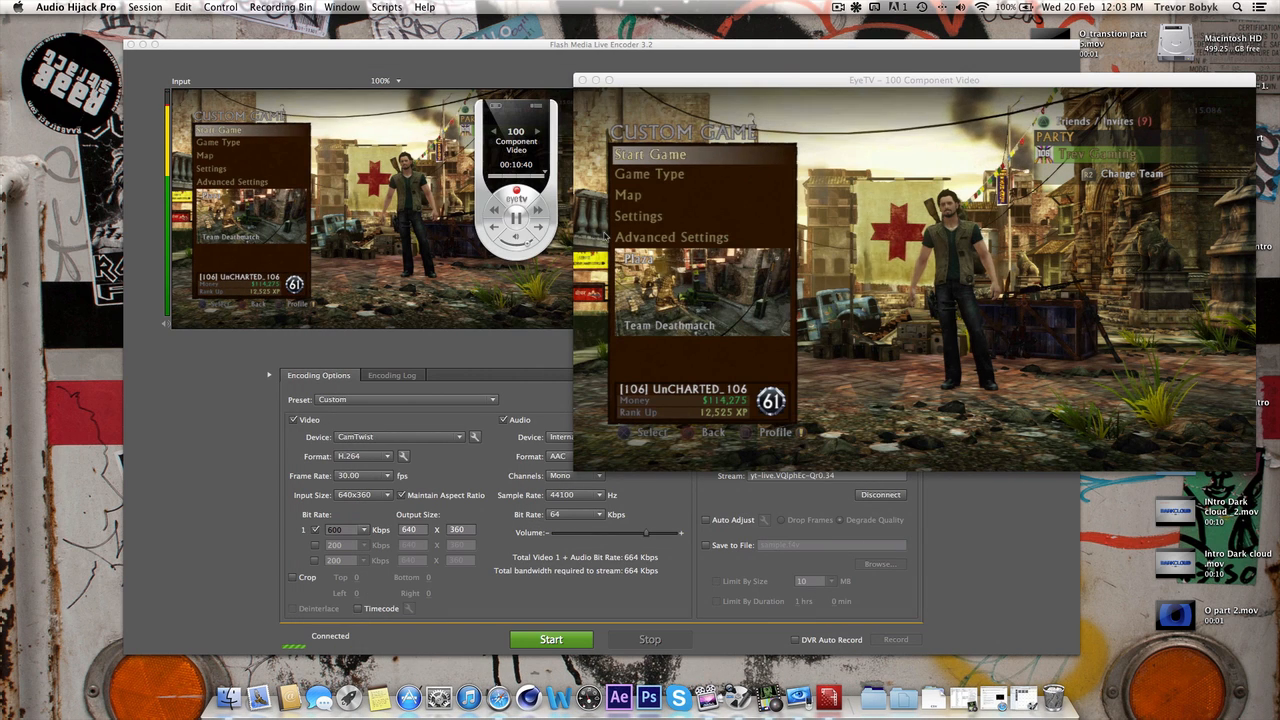
Bring EyeTV to the front and open its Preferences from the EyeTV menu
left_click(913, 80)
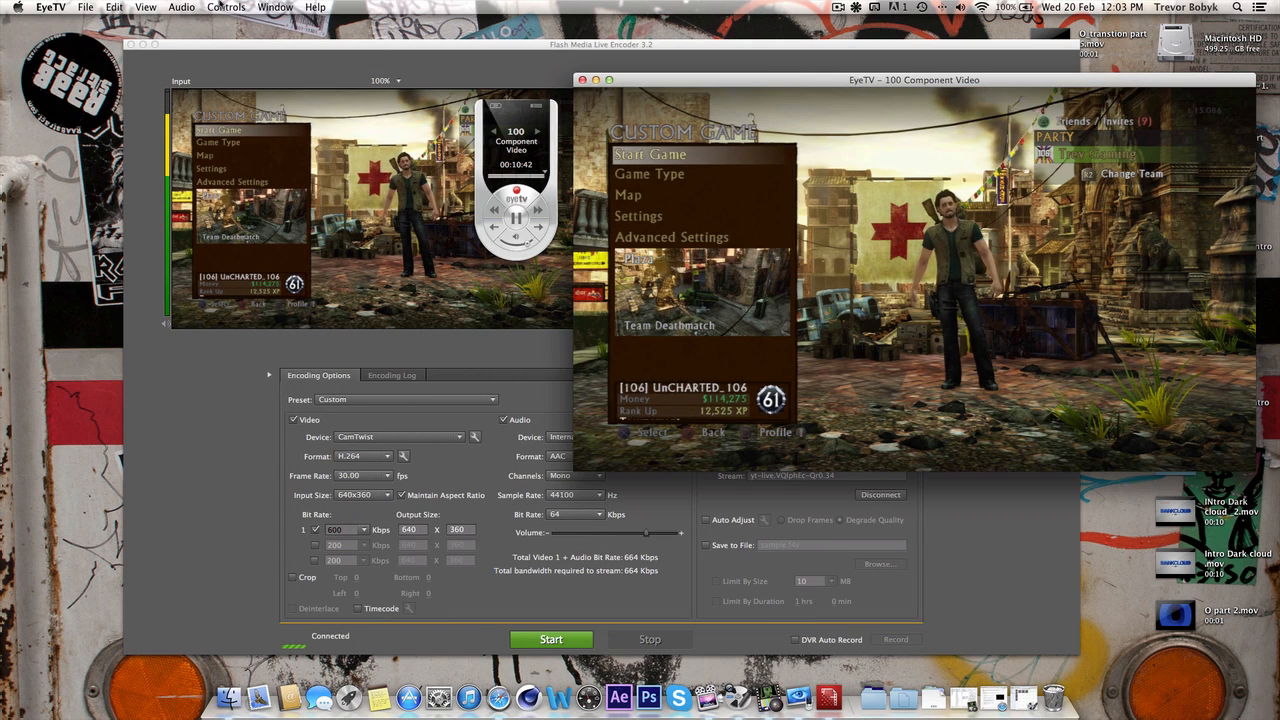
left_click(50, 7)
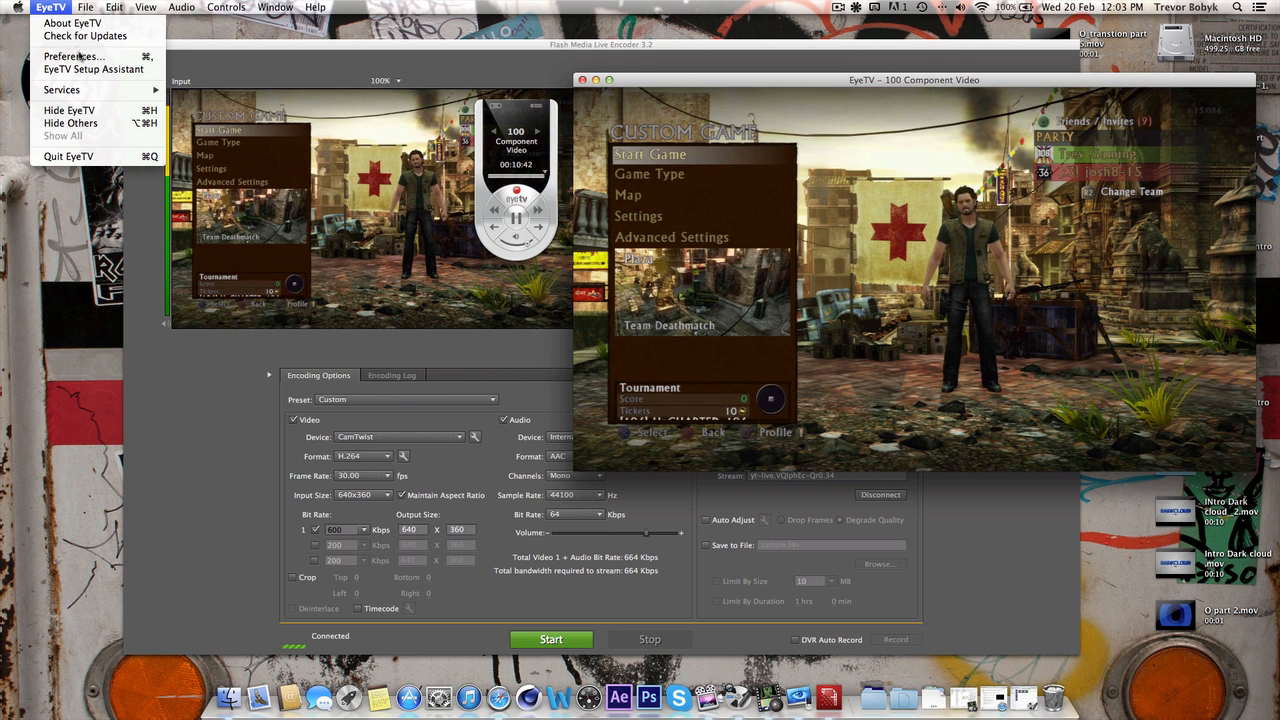
left_click(73, 56)
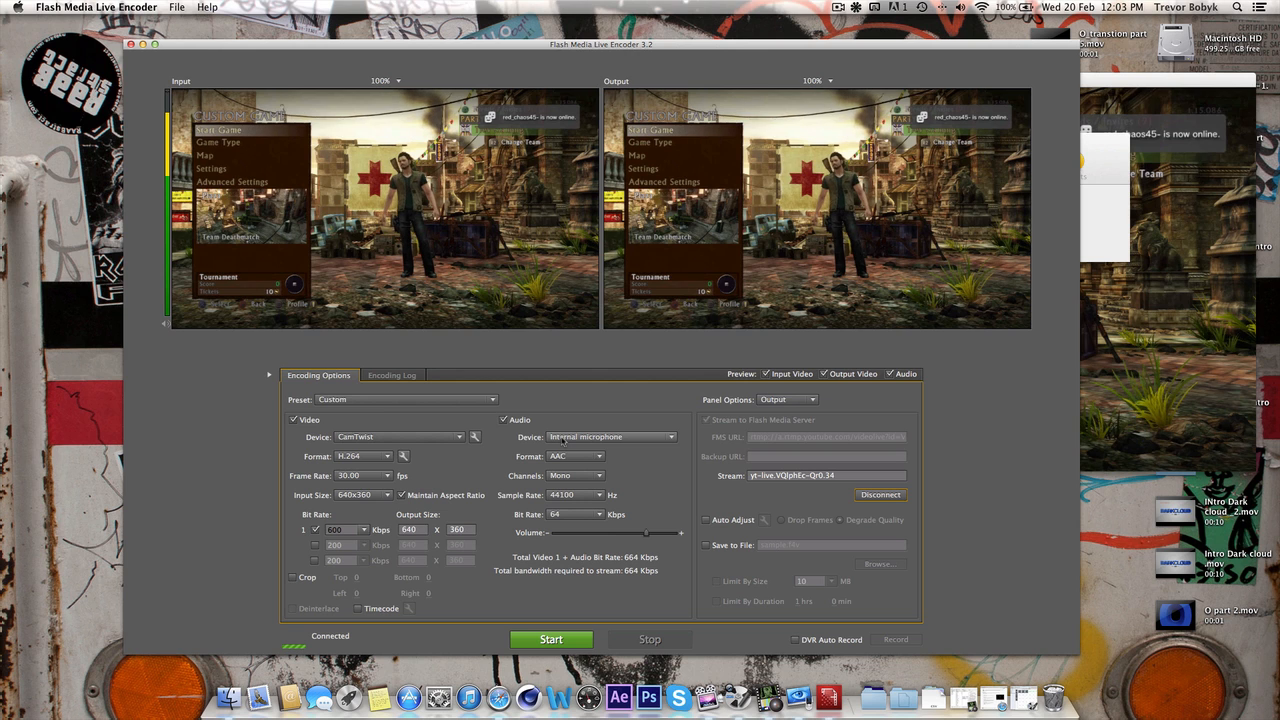
Select Soundflower (2ch) as the Audio Device, then reopen the dropdown to confirm
left_click(610, 436)
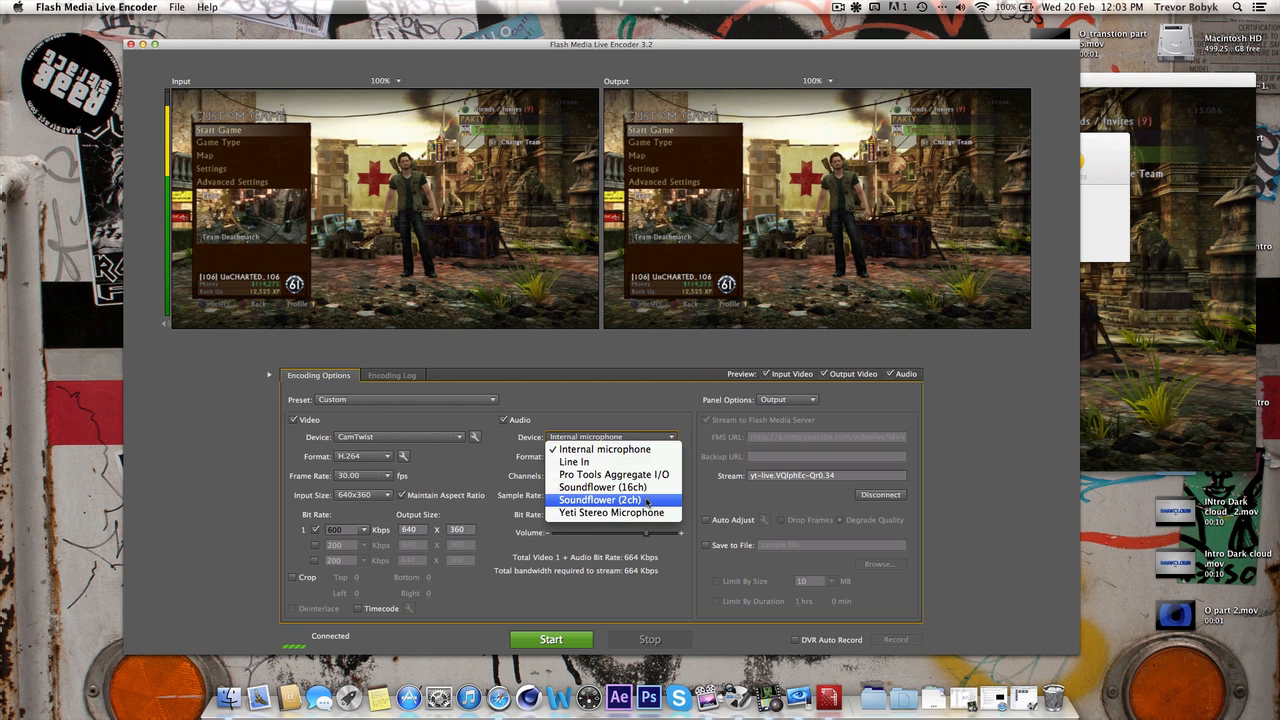
left_click(604, 448)
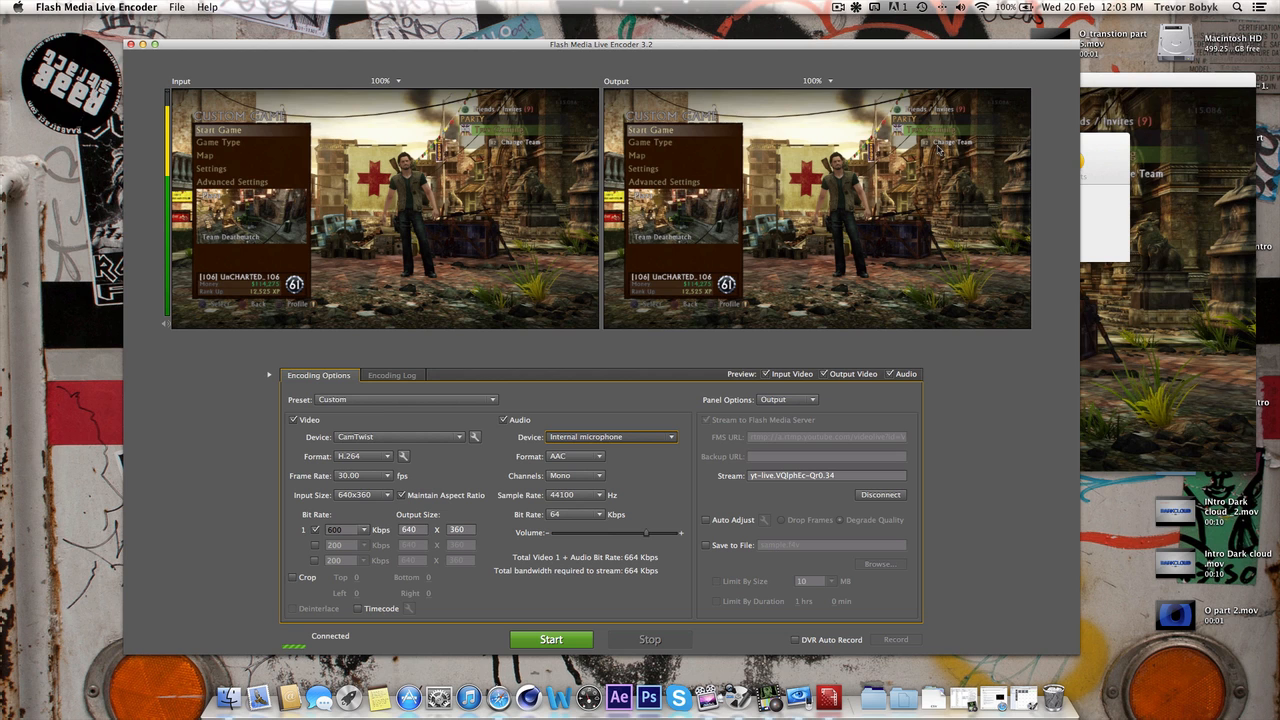
left_click(611, 436)
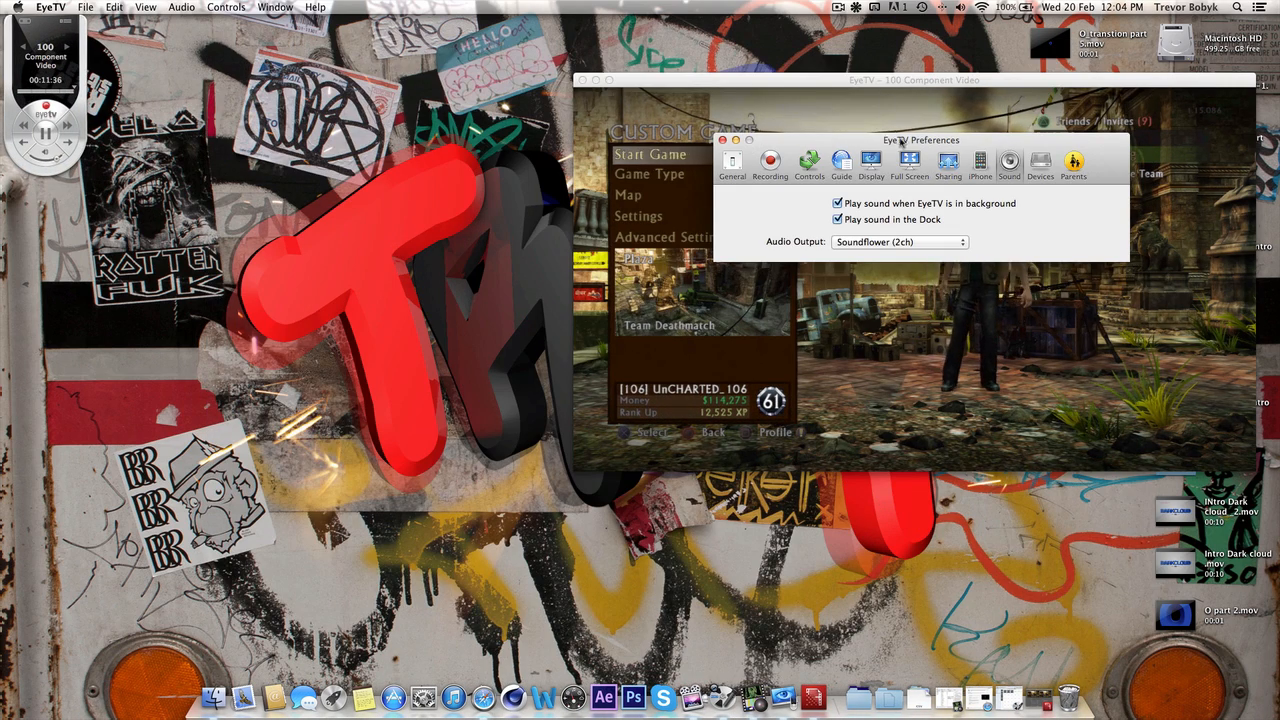
Move EyeTV's sound preferences aside and show the Audio Hijack Pro session's Input settings
left_click_drag(920, 139, 273, 21)
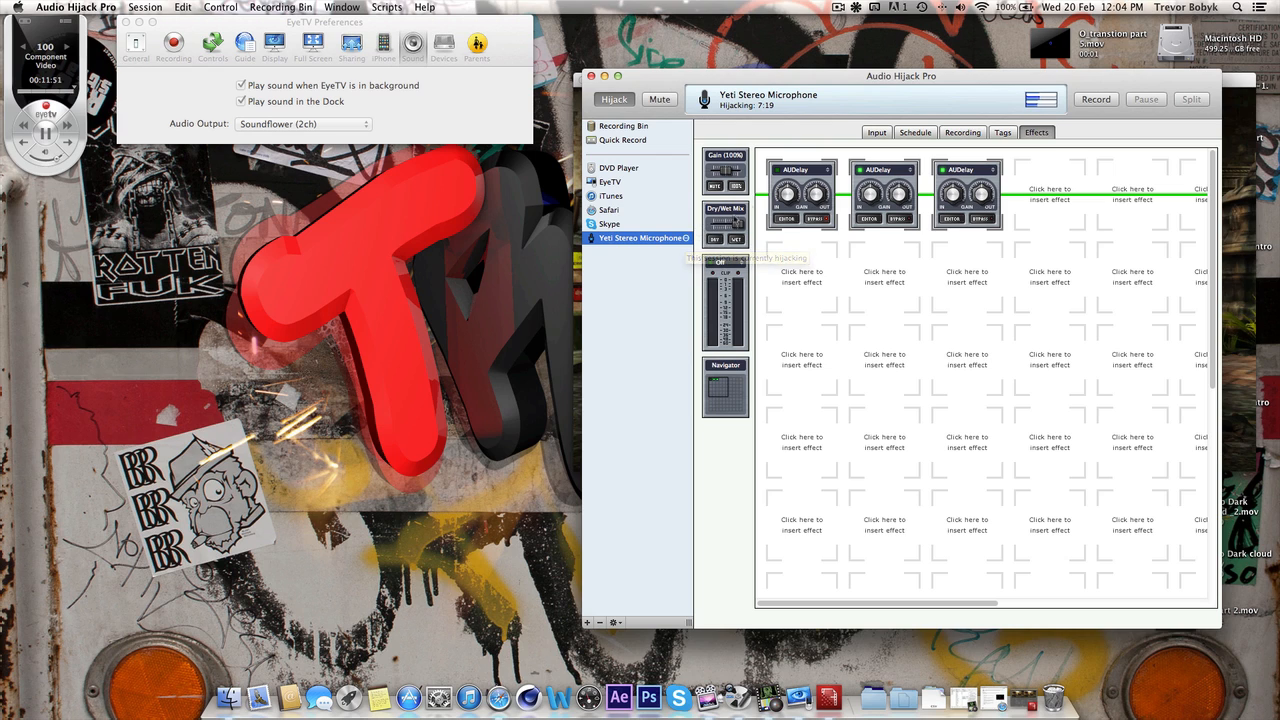
left_click(876, 132)
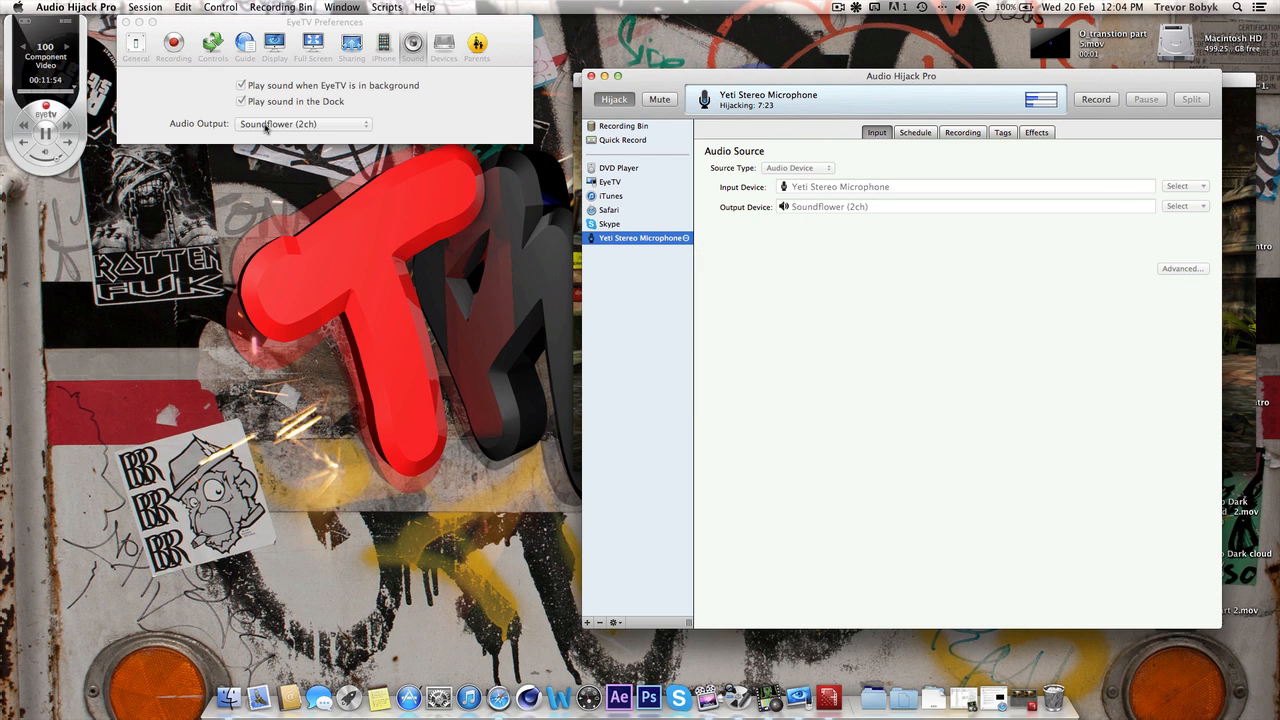
mouse_move(843, 216)
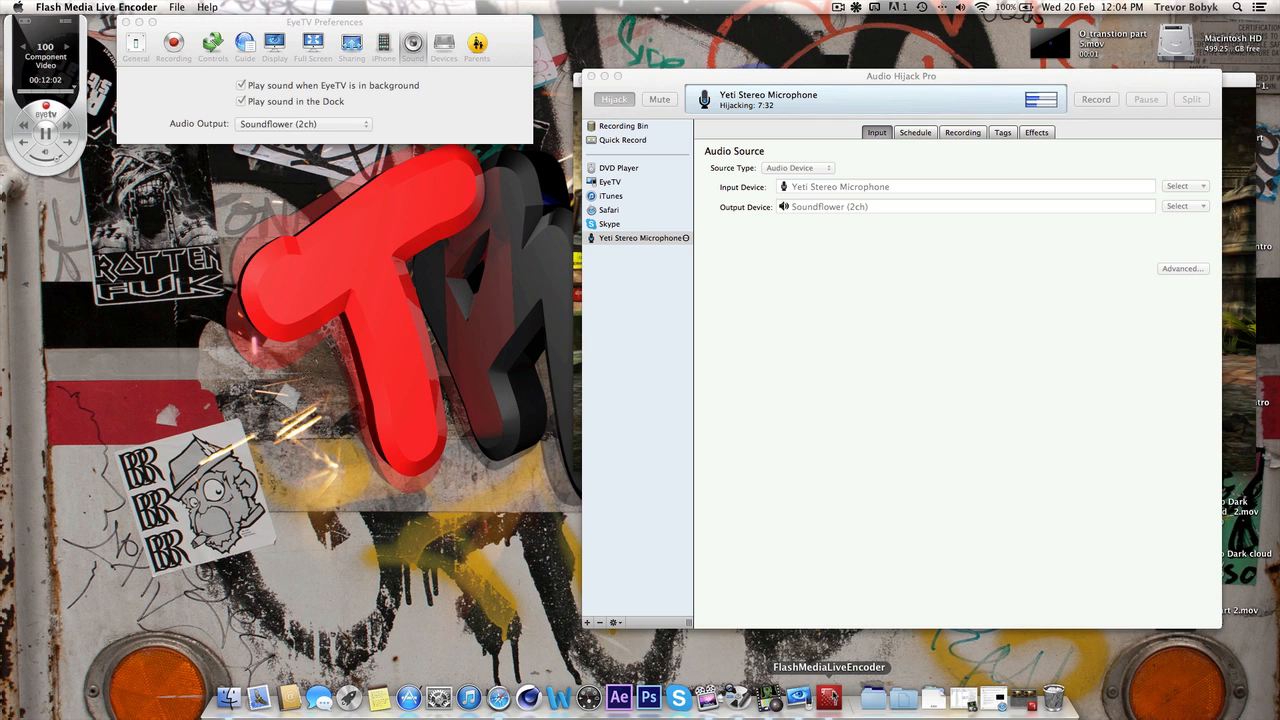
mouse_move(823, 280)
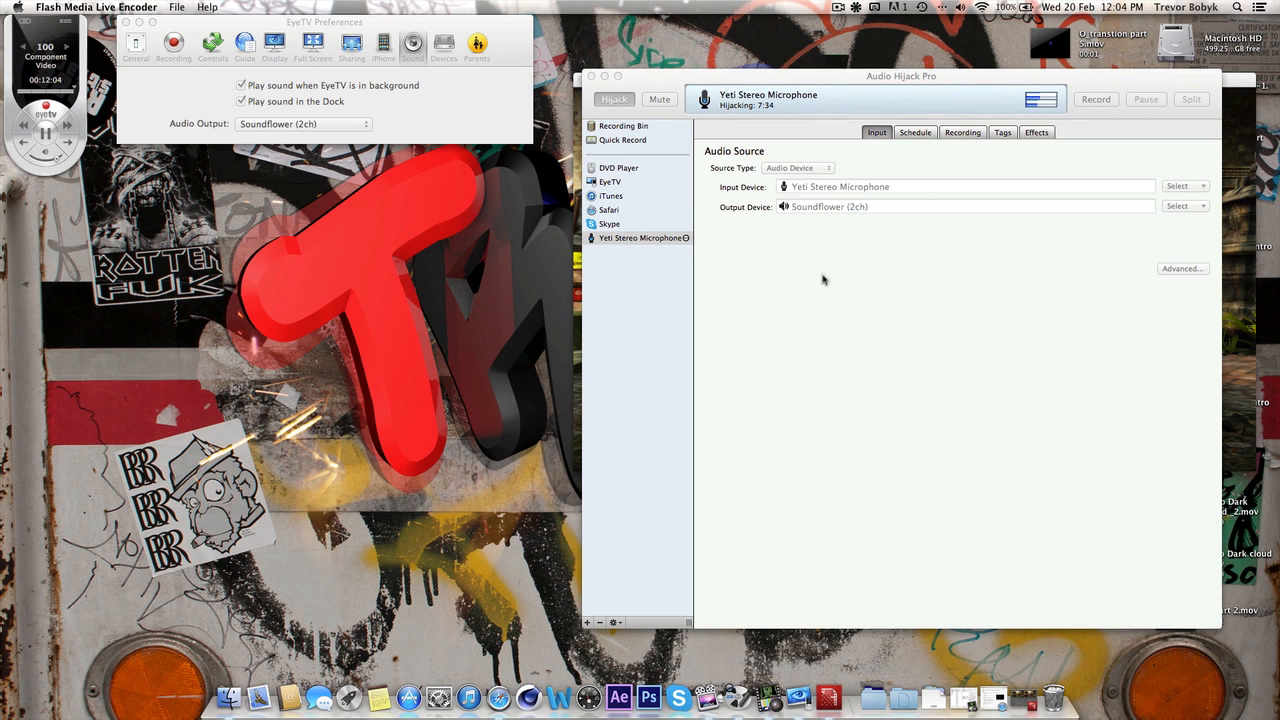